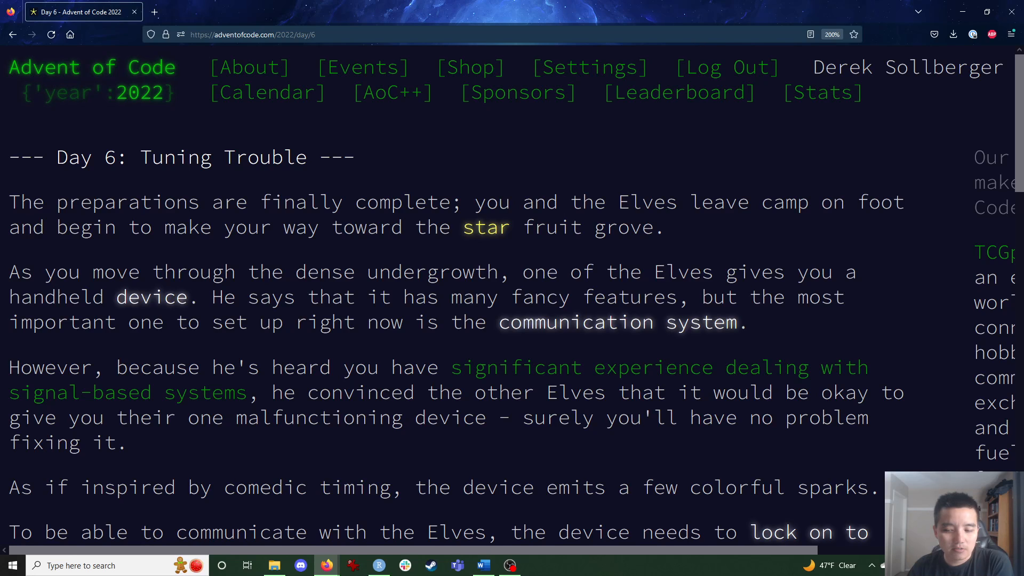
# Read down the Day 6 puzzle page and select the part 1 question text
pyautogui.scroll(-3)
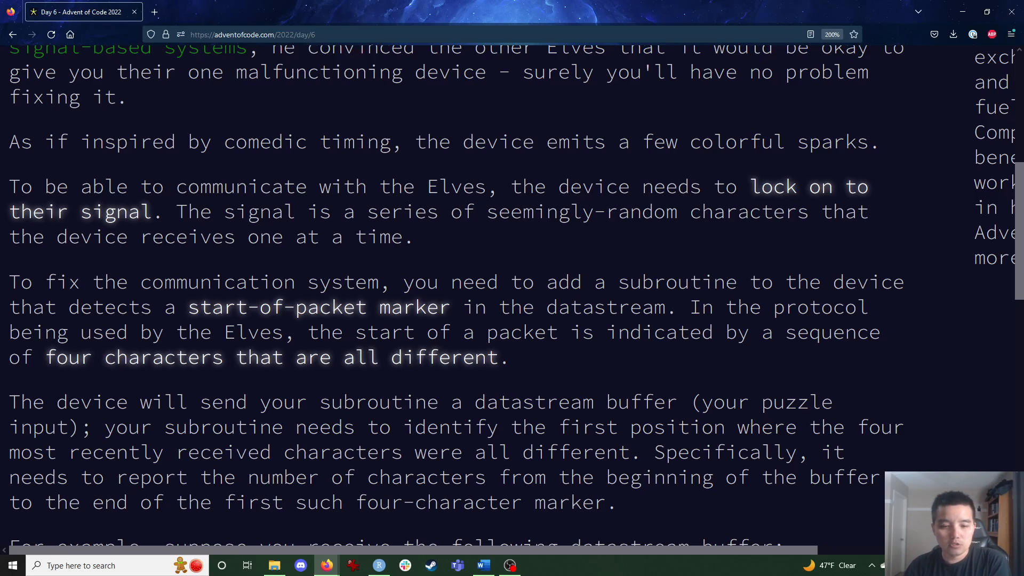
pyautogui.scroll(-3)
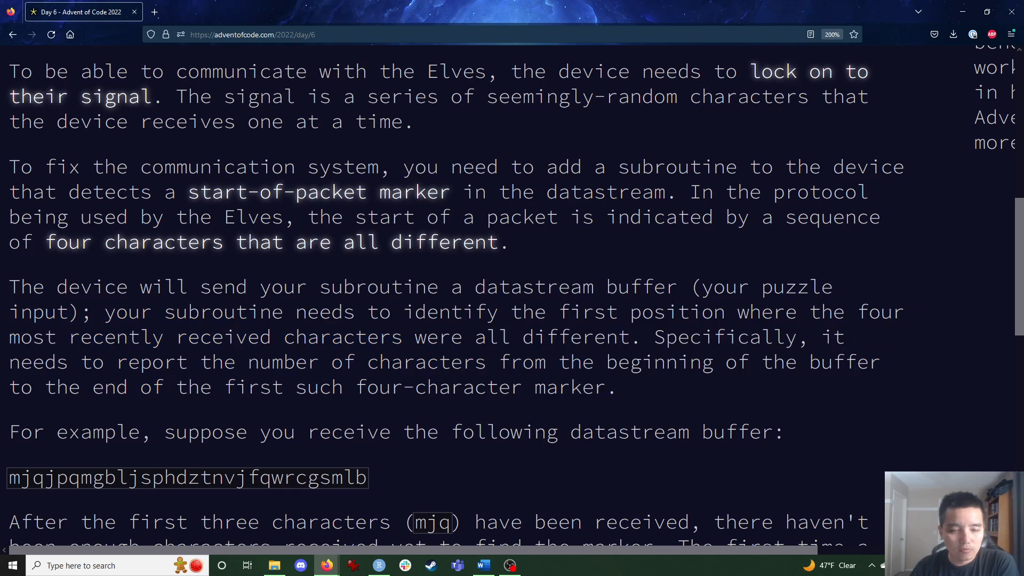
pyautogui.scroll(-3)
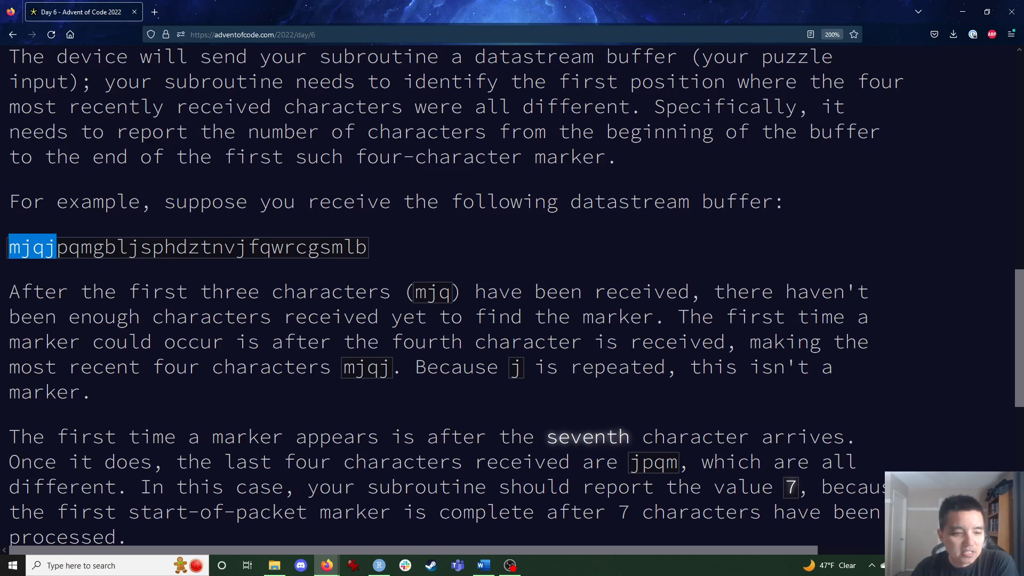
pyautogui.scroll(-3)
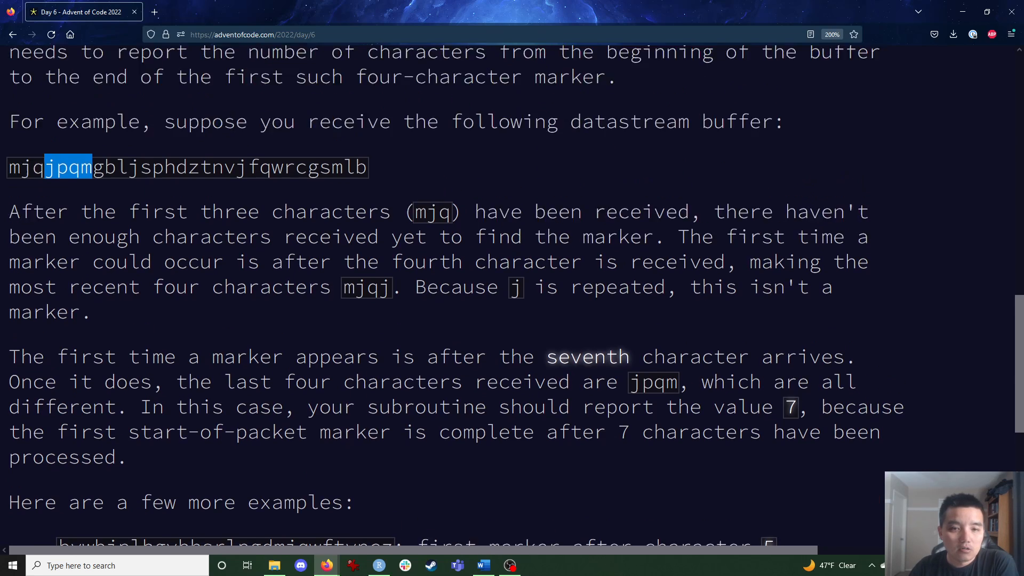
pyautogui.scroll(-3)
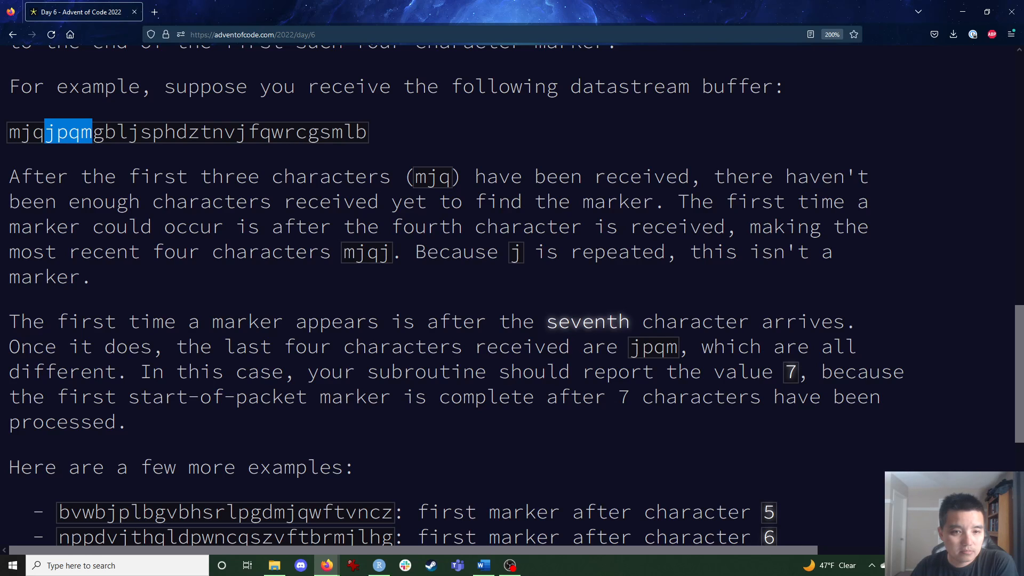
pyautogui.scroll(-3)
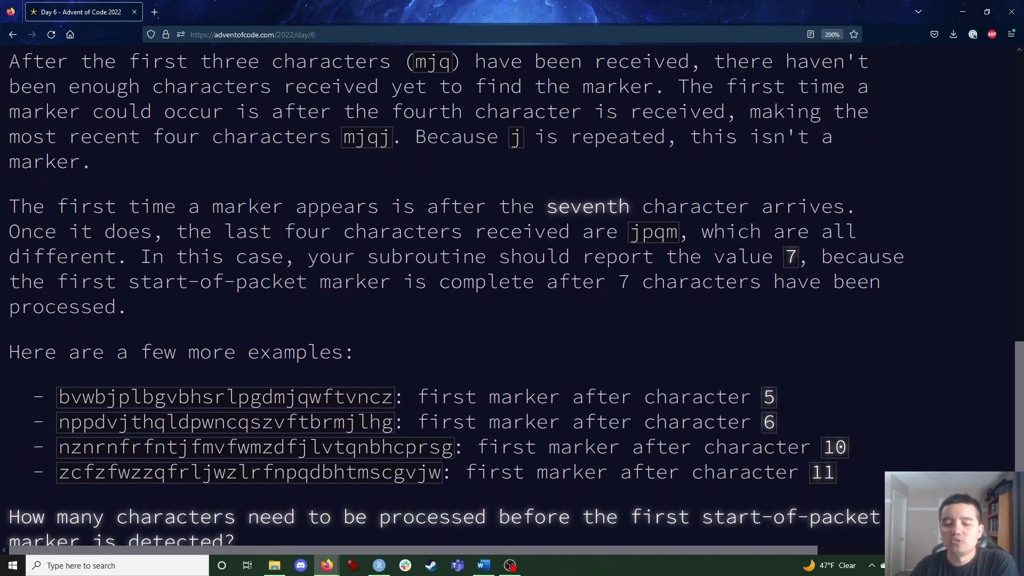
pyautogui.scroll(3)
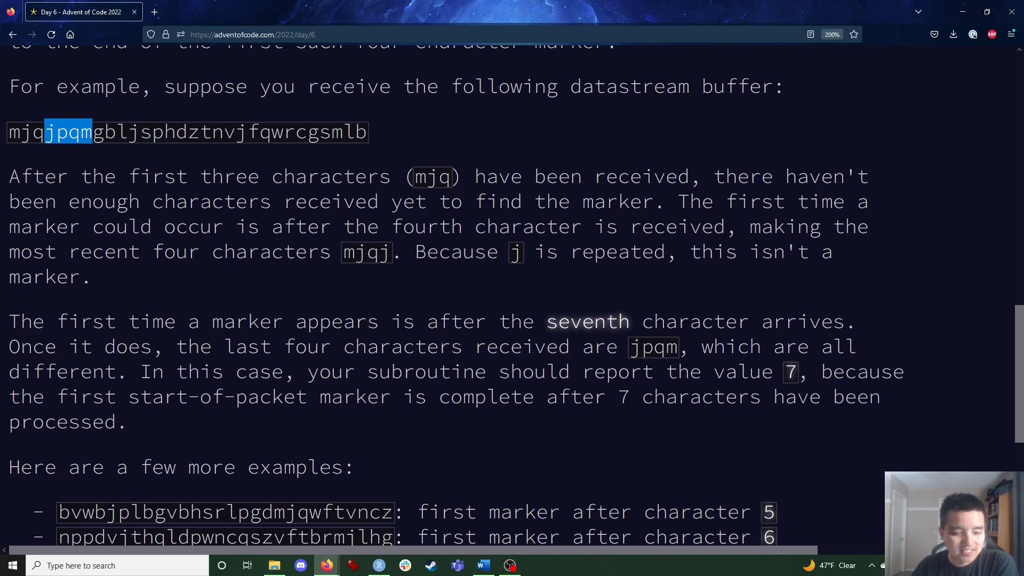
pyautogui.scroll(-3)
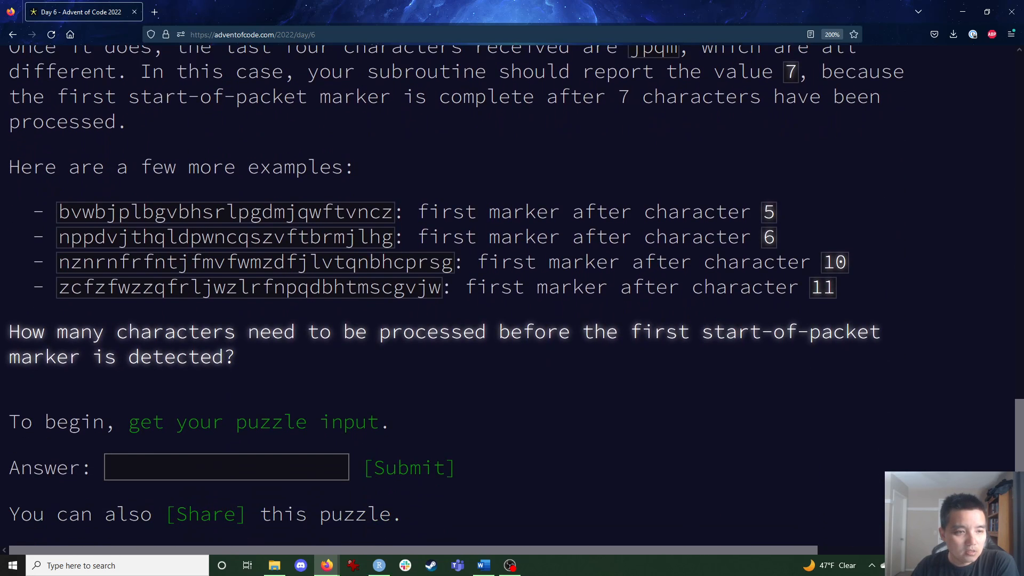
pyautogui.doubleClick(225, 211)
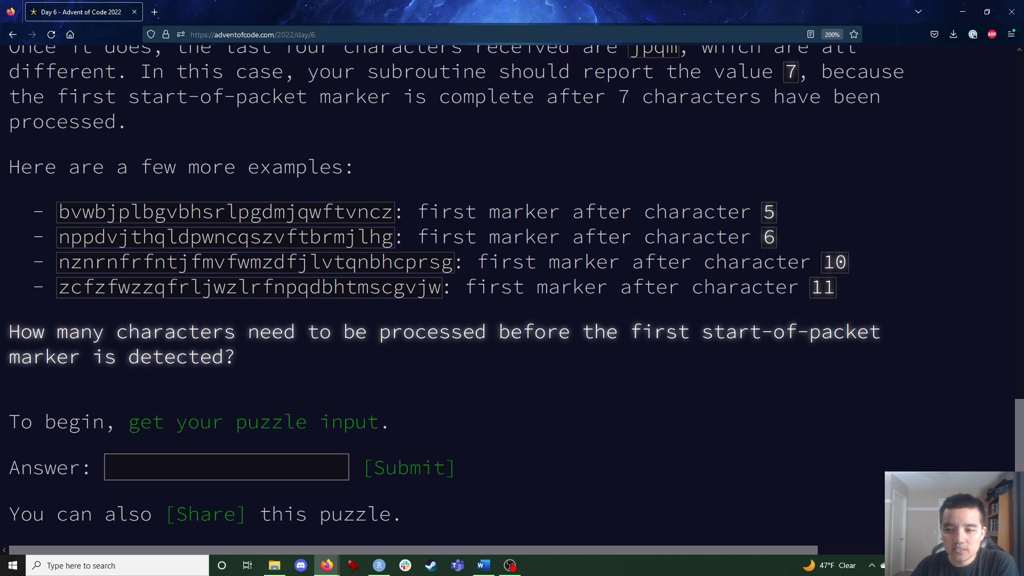
pyautogui.doubleClick(834, 261)
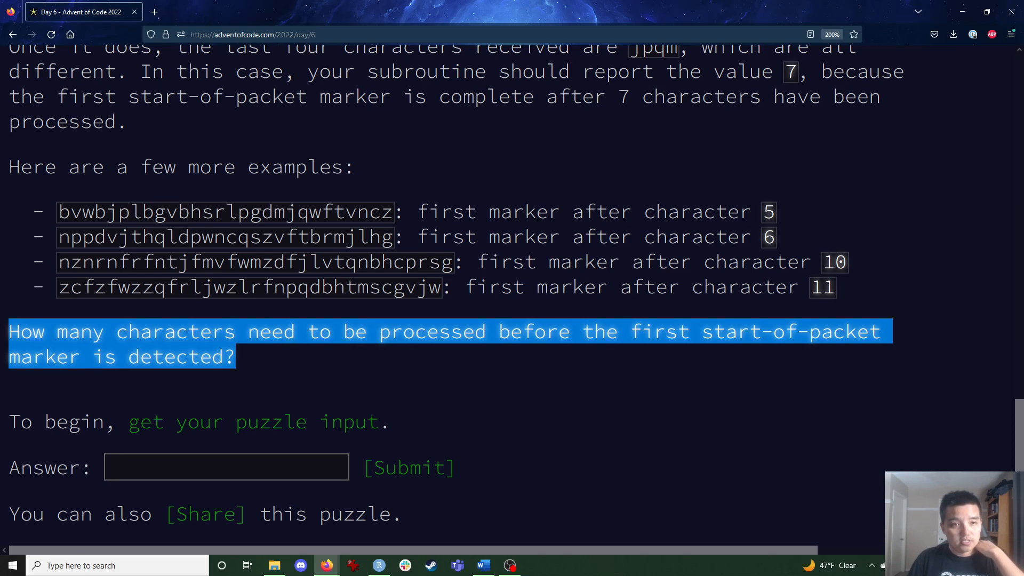
# Switch from the browser to the Day 6 Quarto notebook in RStudio
pyautogui.click(378, 566)
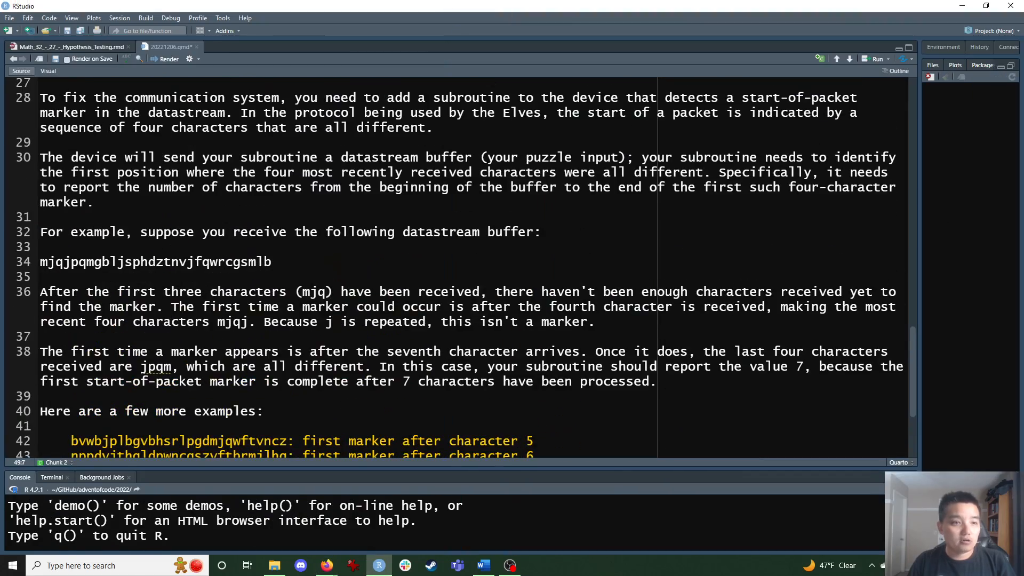
pyautogui.scroll(-3)
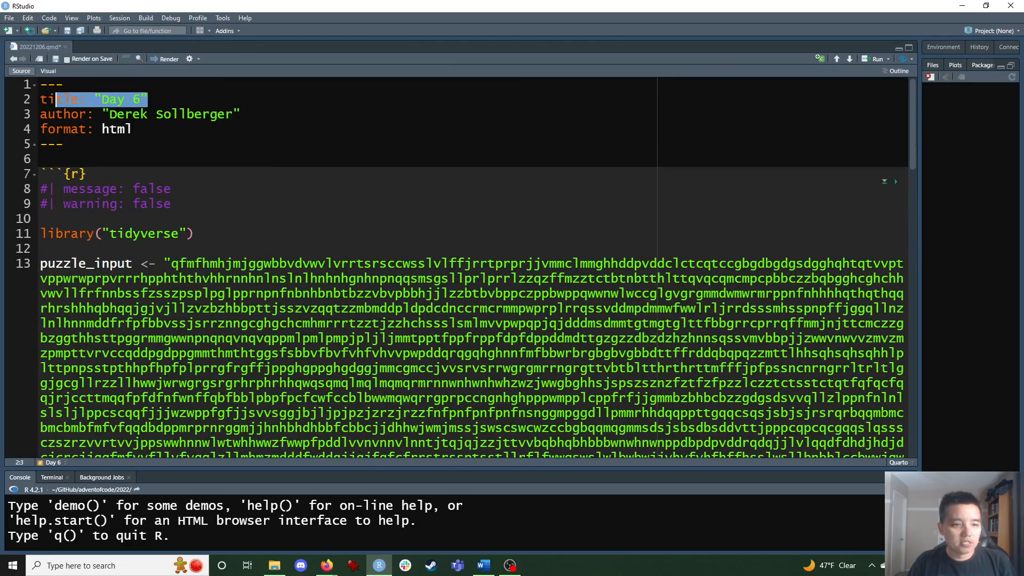
pyautogui.scroll(-3)
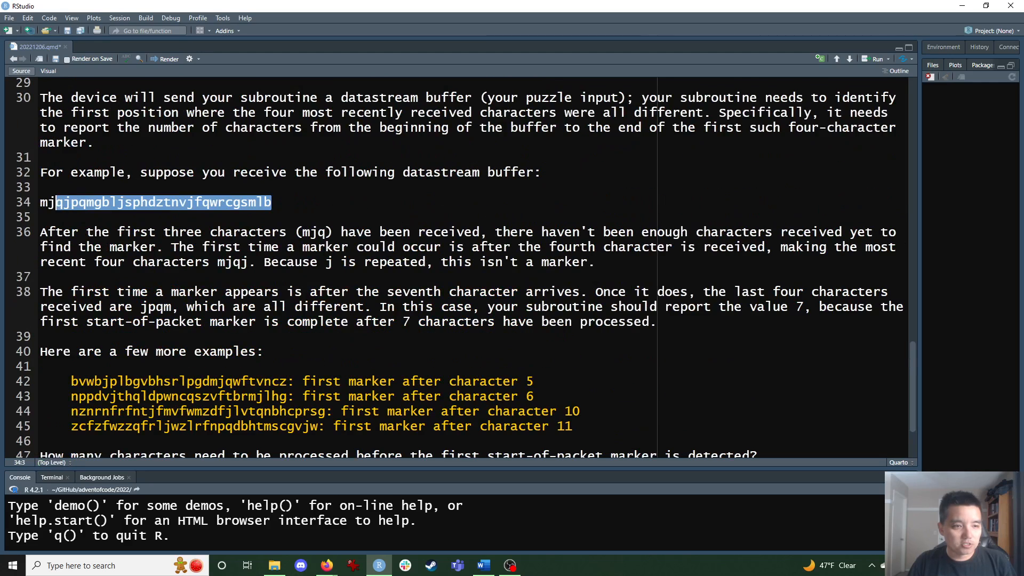
pyautogui.scroll(-3)
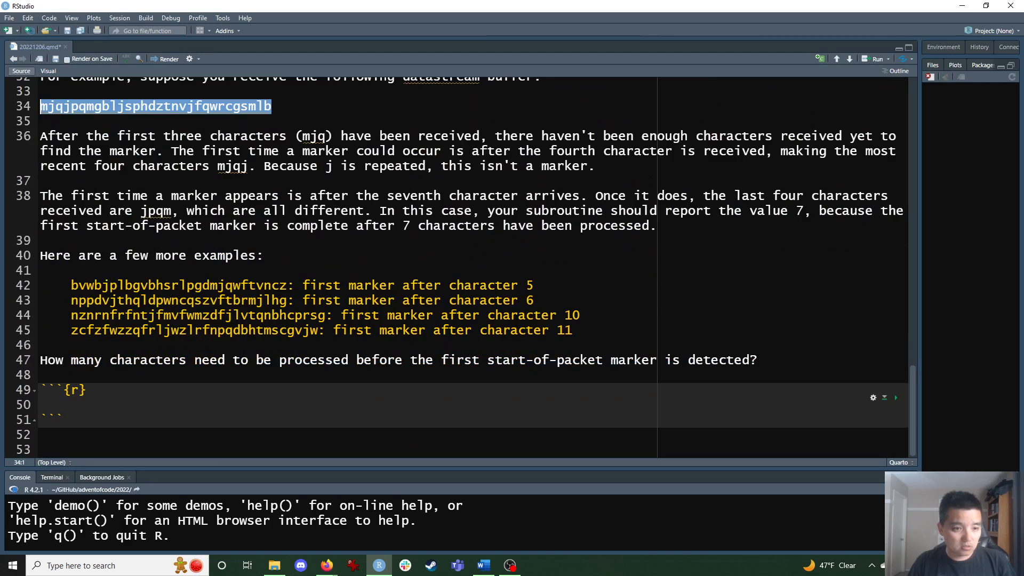
# Define find_SOPM <- function(buffer_stream){ in the empty R chunk
pyautogui.click(52, 405)
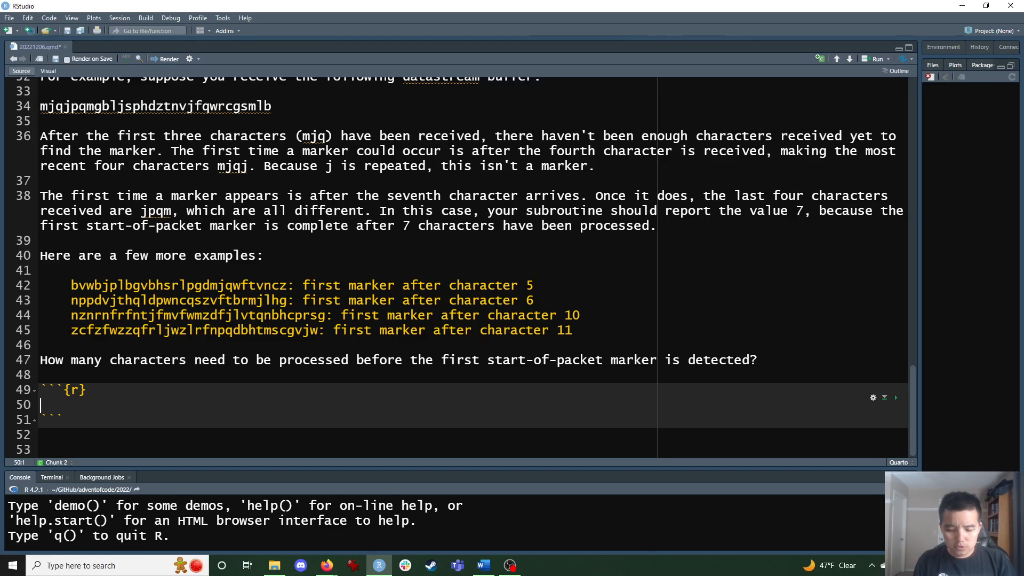
pyautogui.write('find')
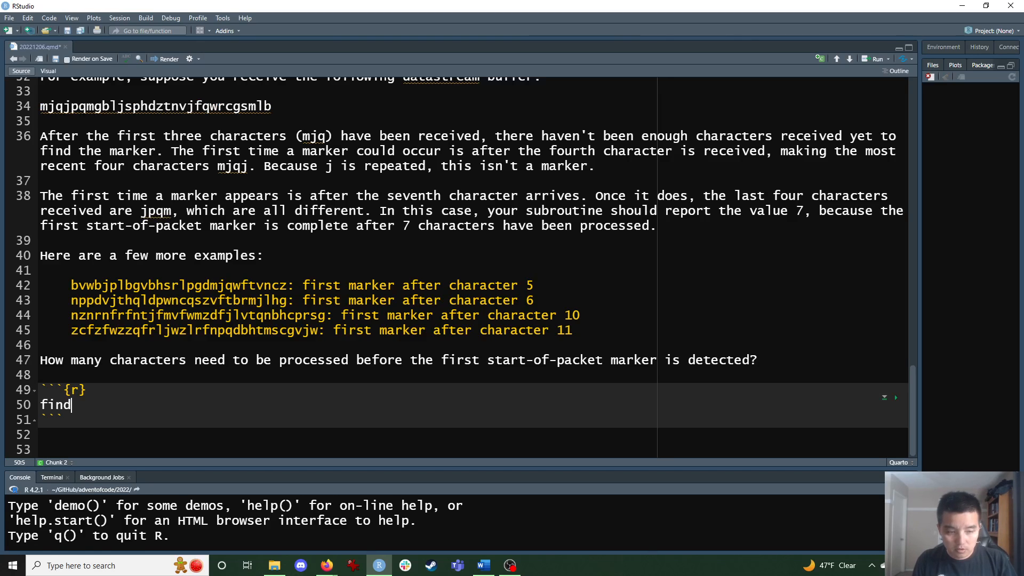
pyautogui.write('_SOPM')
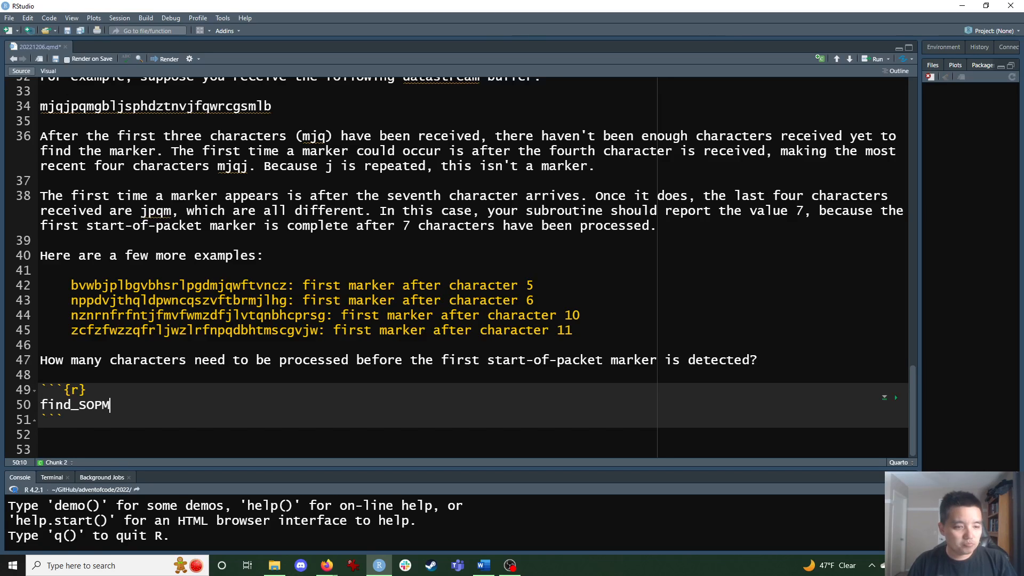
pyautogui.write('<- functi')
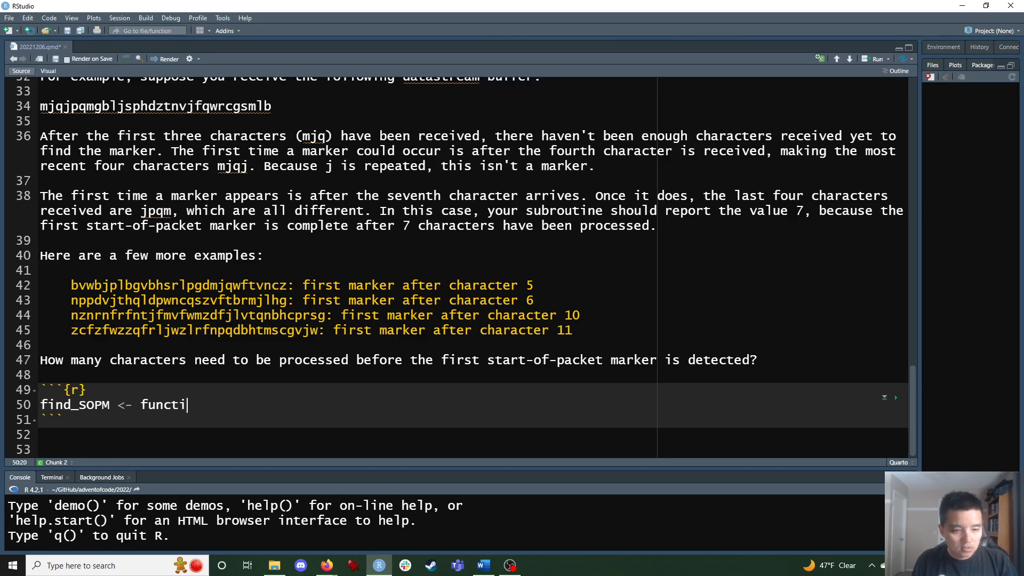
pyautogui.write('on()')
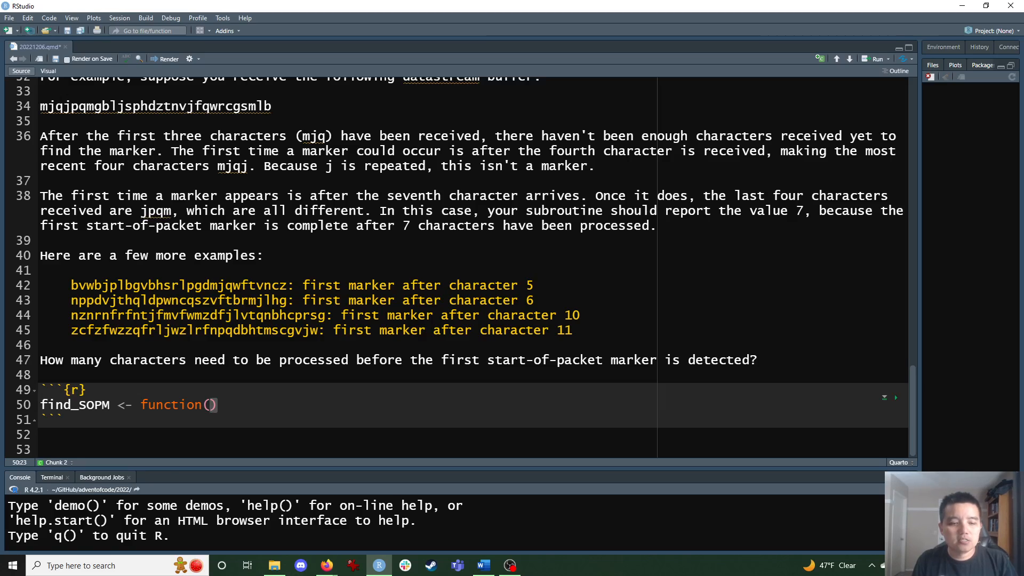
pyautogui.write('bufffer_stream')
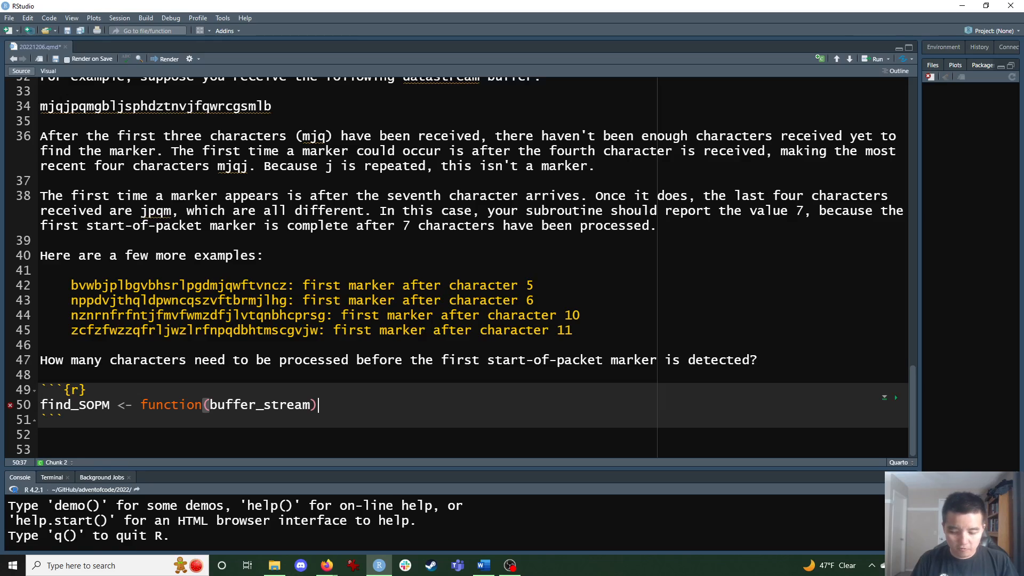
pyautogui.write('{')
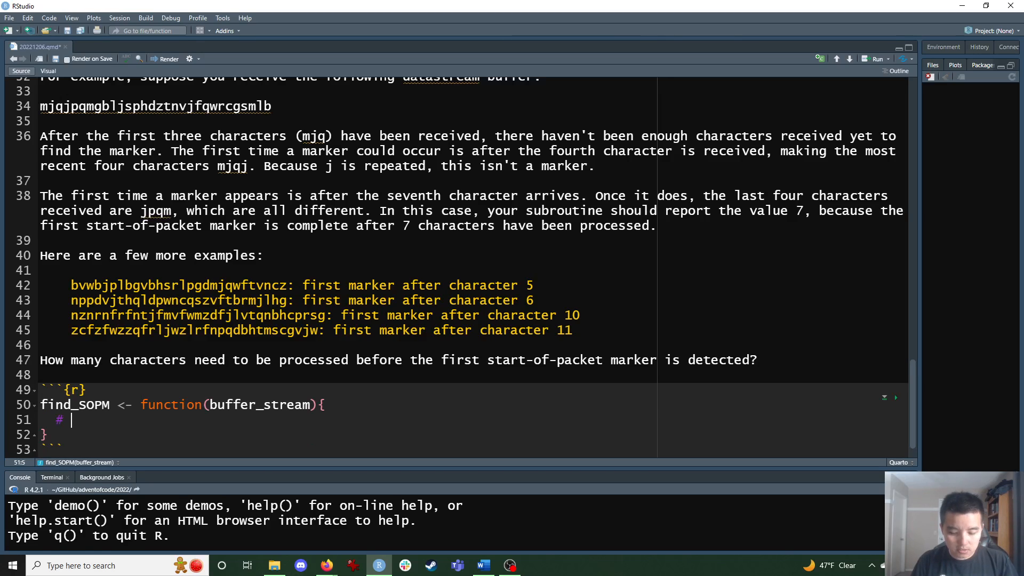
# Add the comment INPUT: buffer stream (string of characters)
pyautogui.write('INP')
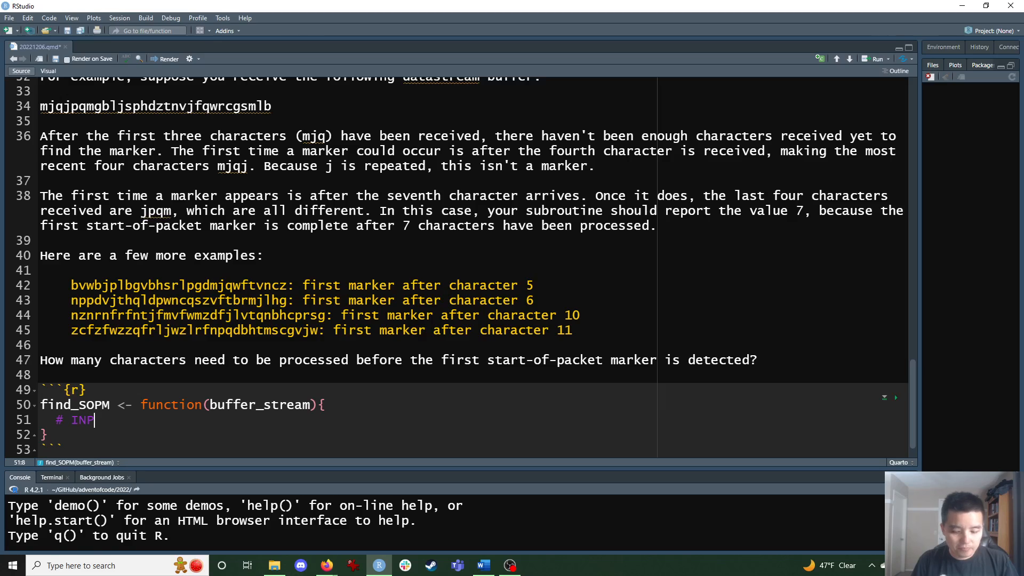
pyautogui.write('UT: buff')
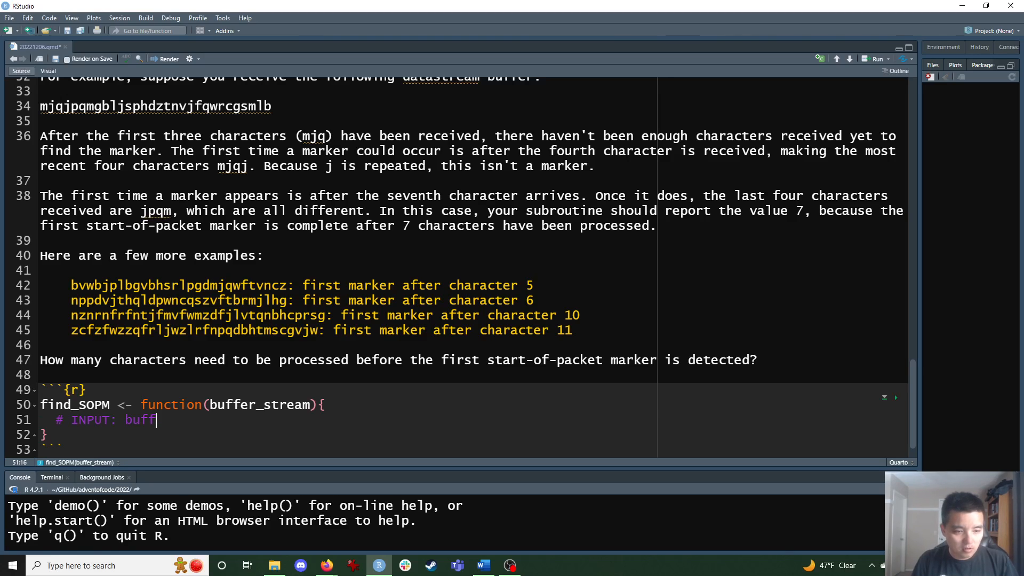
pyautogui.write('er stream')
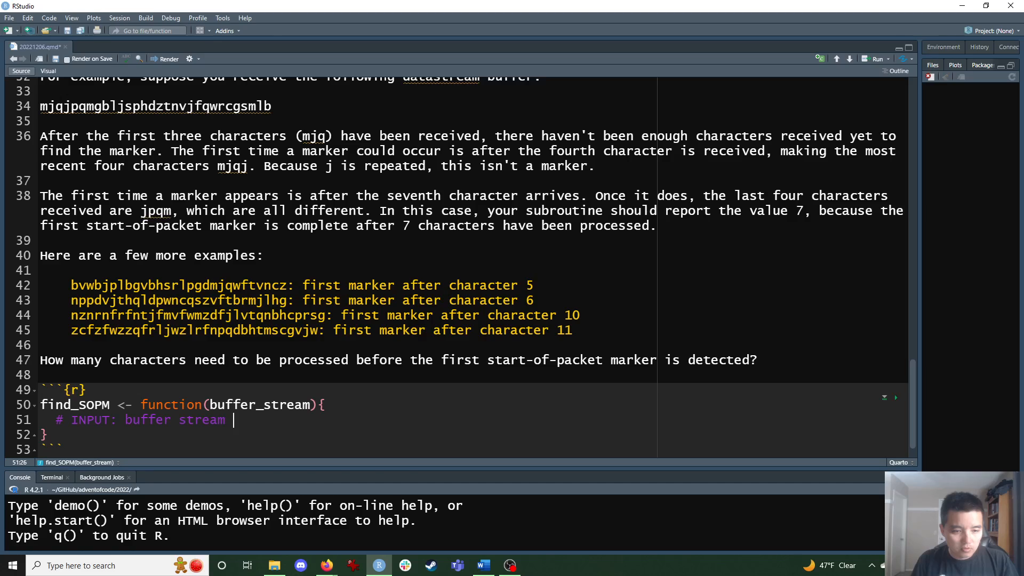
pyautogui.write('(string of cha')
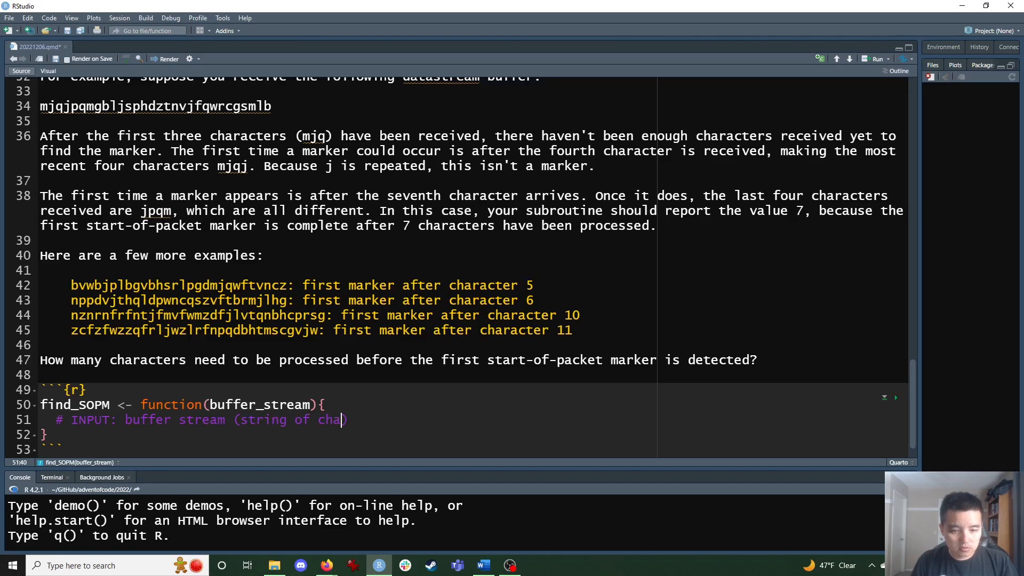
pyautogui.write('racters)')
pyautogui.write('# OUT')
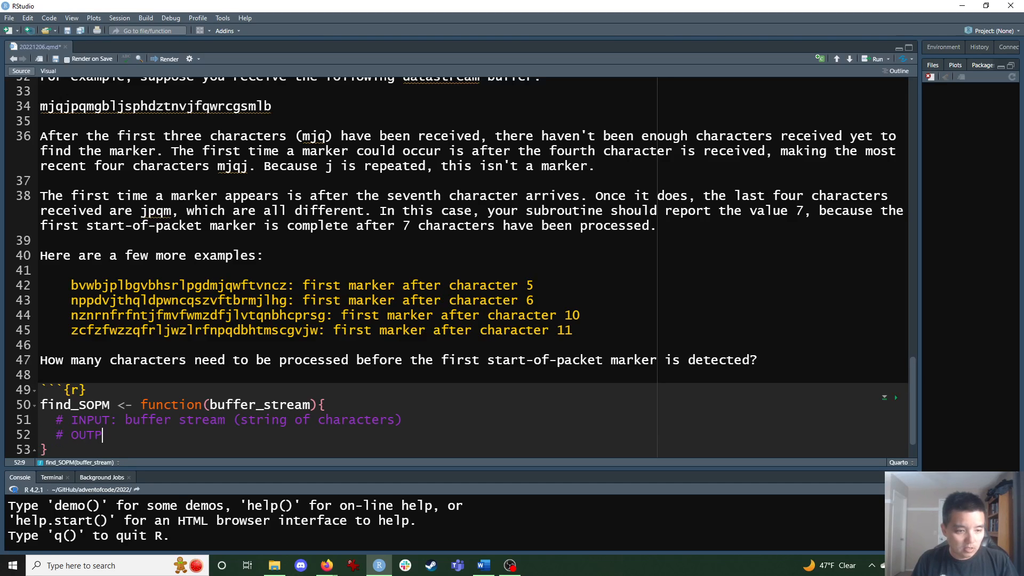
# Add the comment OUTPUT: marker location (integer) where the previous 4 characters are distinct
pyautogui.write('PUT:')
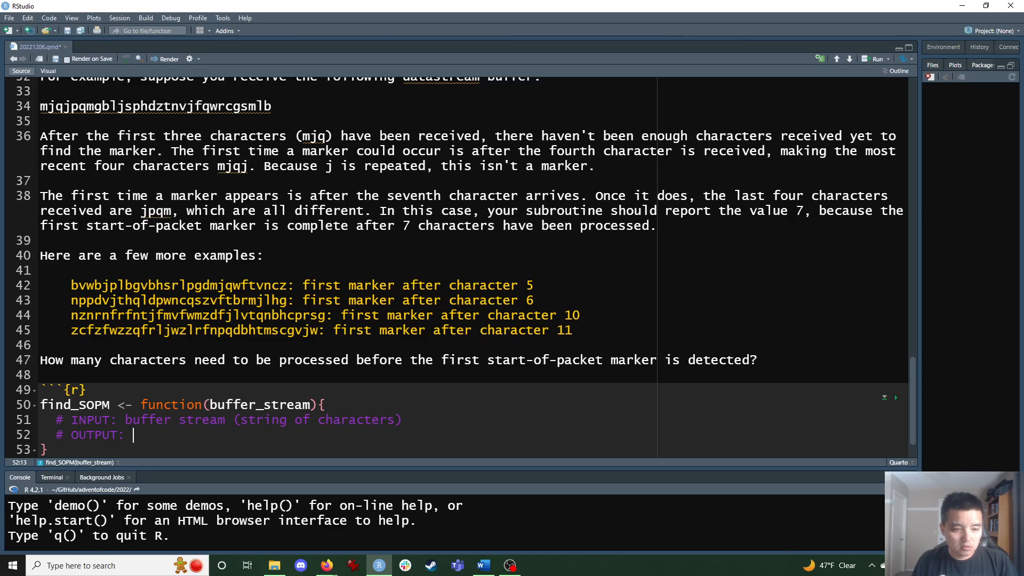
pyautogui.write('marker location (')
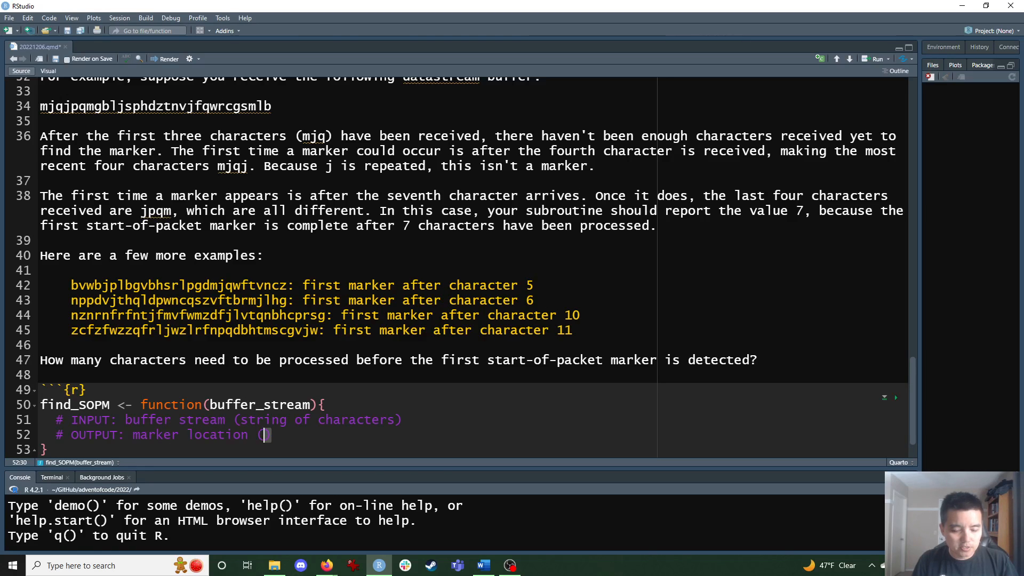
pyautogui.write('integer)')
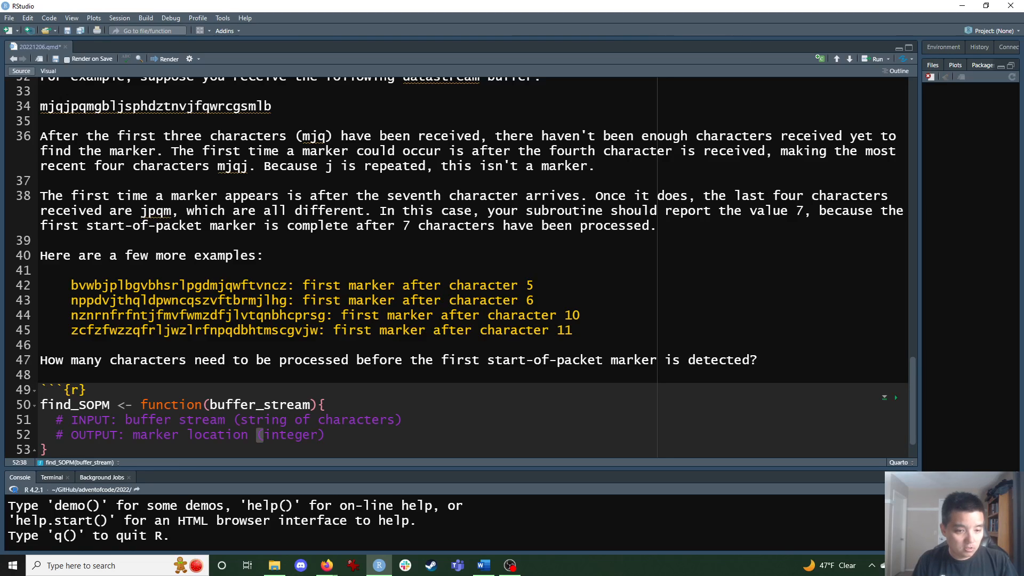
pyautogui.write('where')
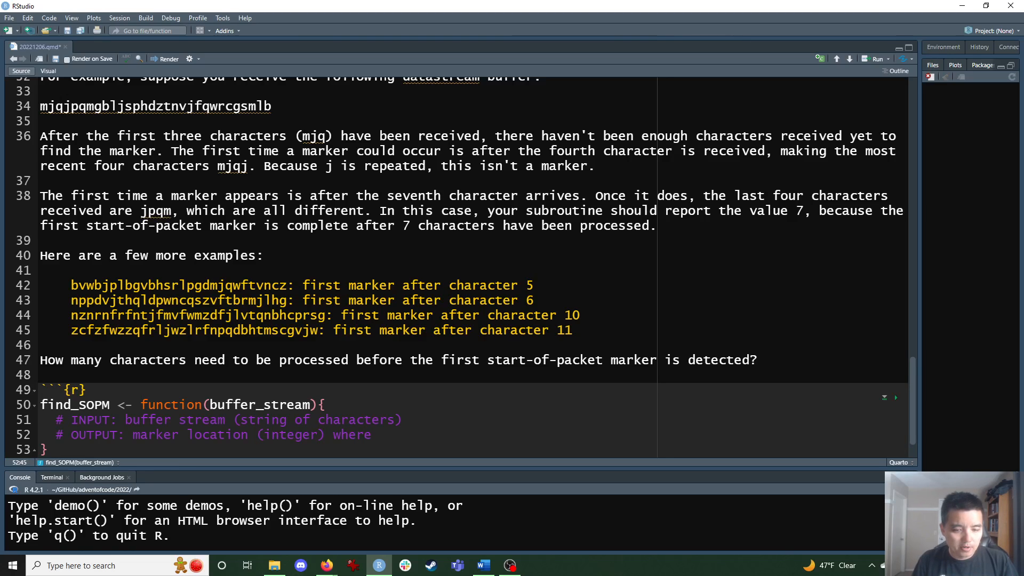
pyautogui.write('the')
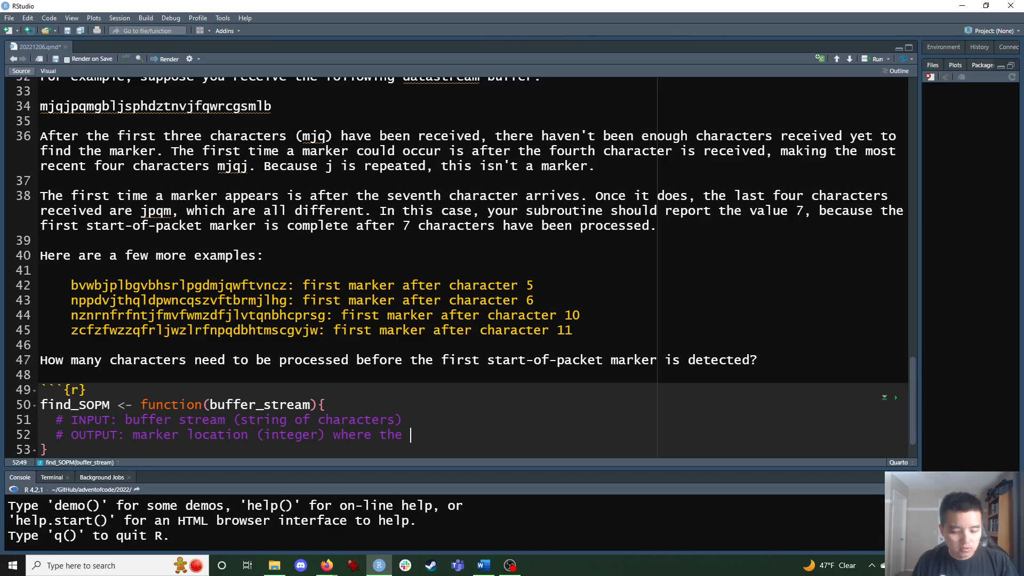
pyautogui.write('previous')
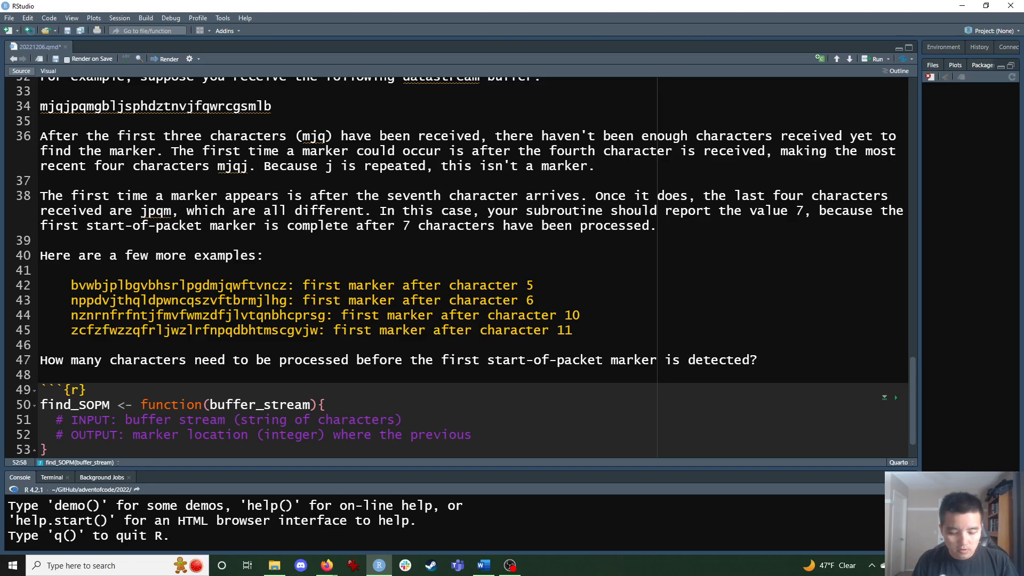
pyautogui.write('4 characters a')
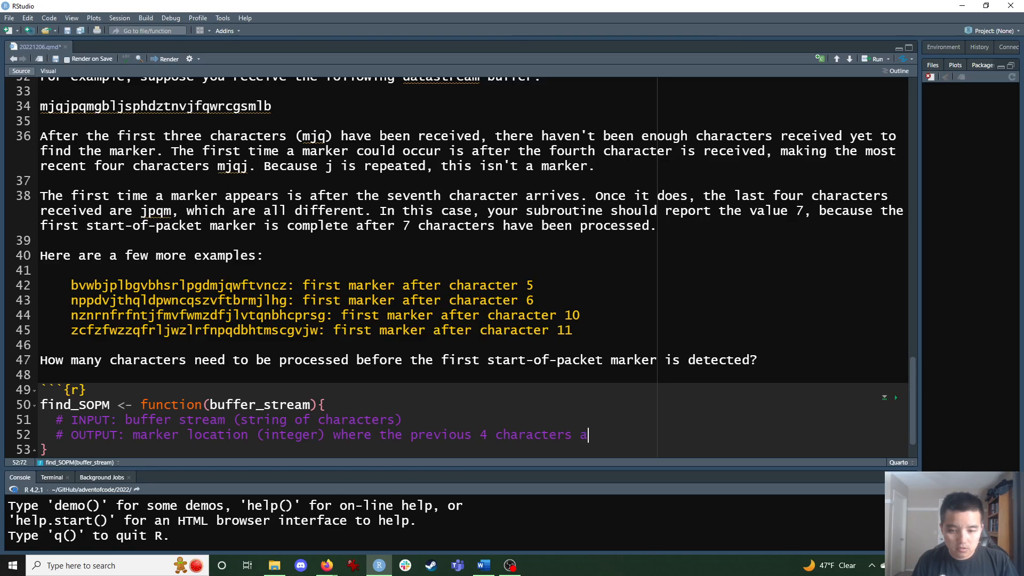
pyautogui.write('re distinct')
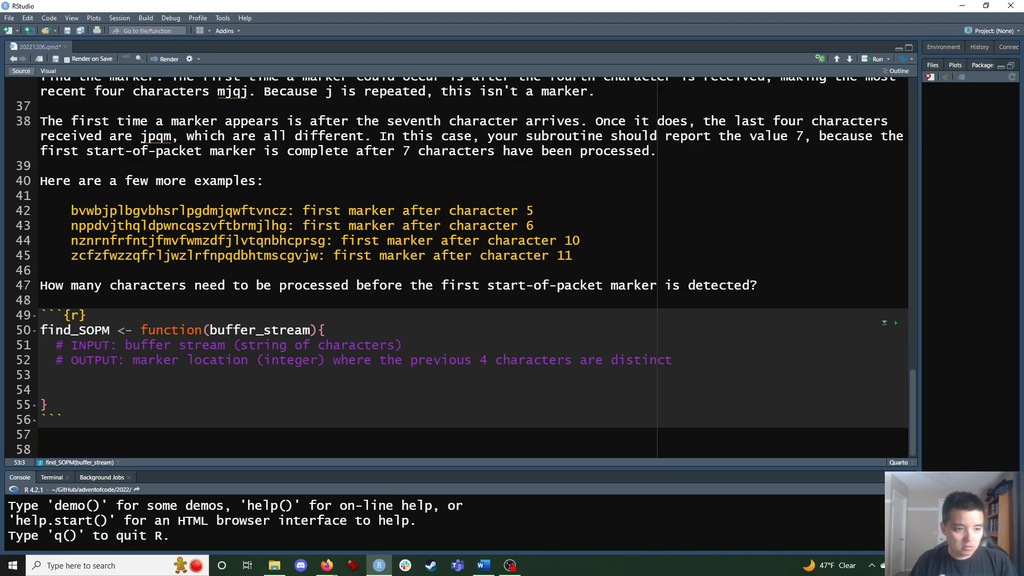
# Compute stream_length <- nchar(buffer_stream) inside find_SOPM
pyautogui.write('str')
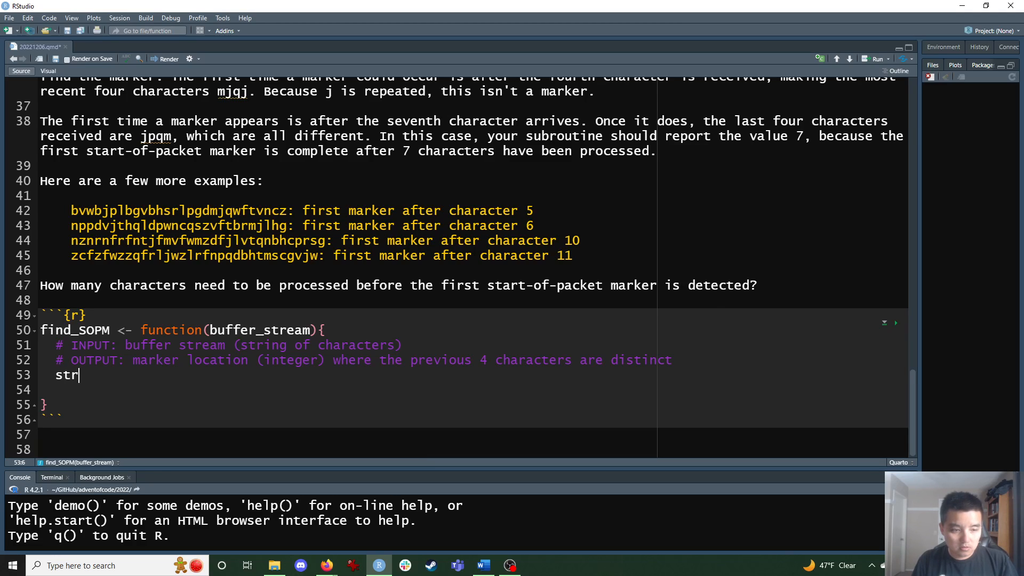
pyautogui.write('eam_length')
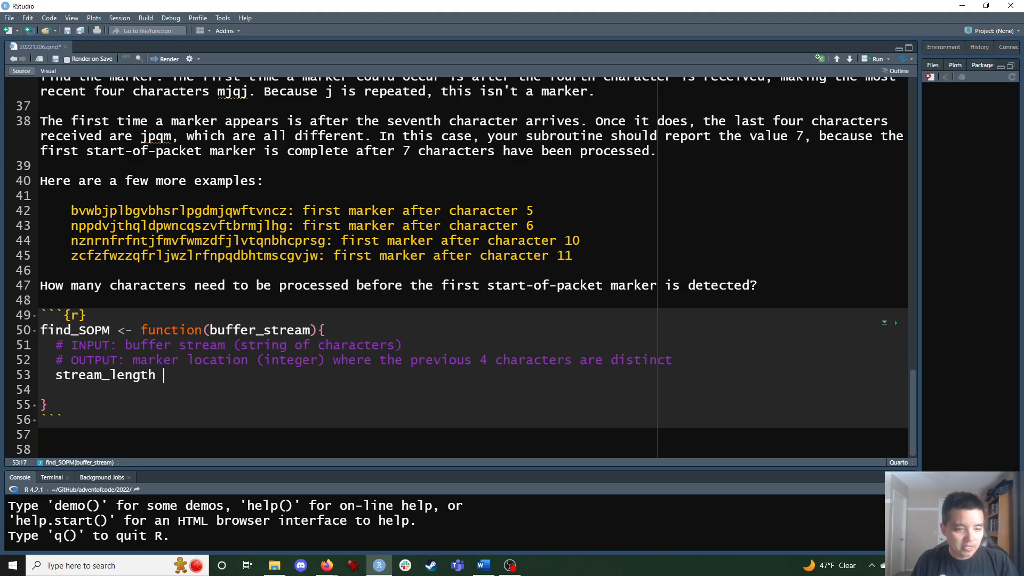
pyautogui.write('<- n')
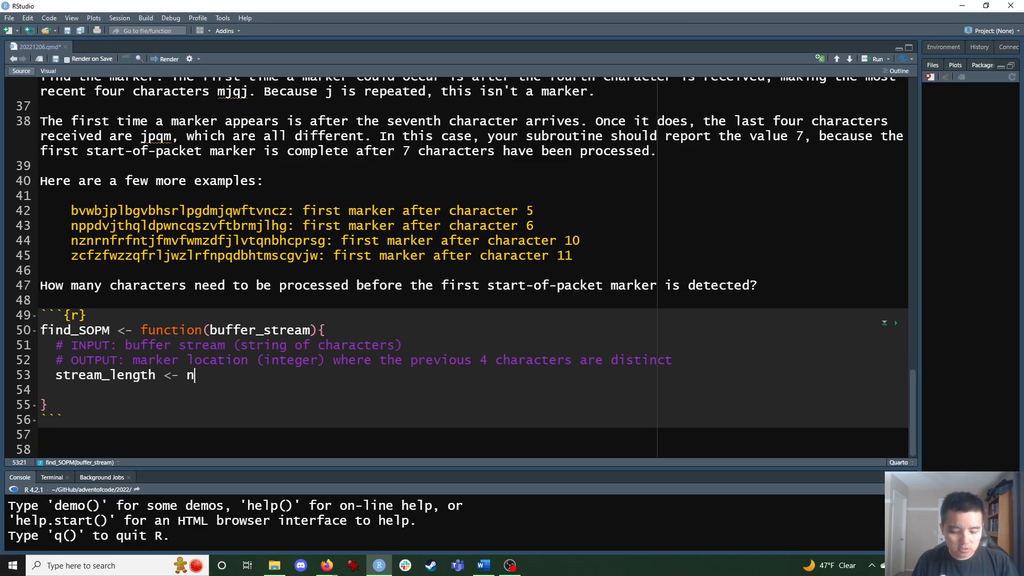
pyautogui.write('char(buffer)')
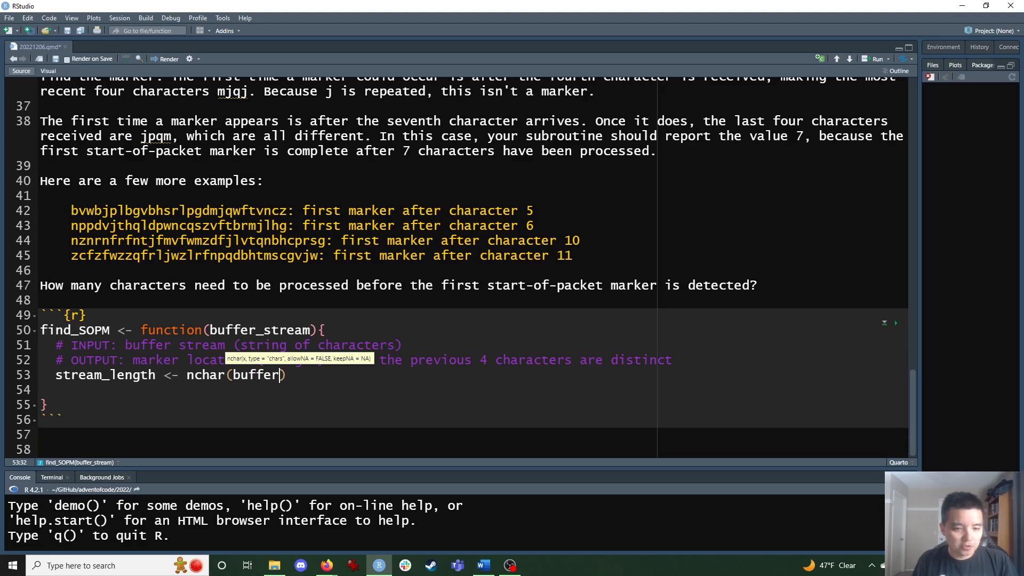
pyautogui.write('_stream')
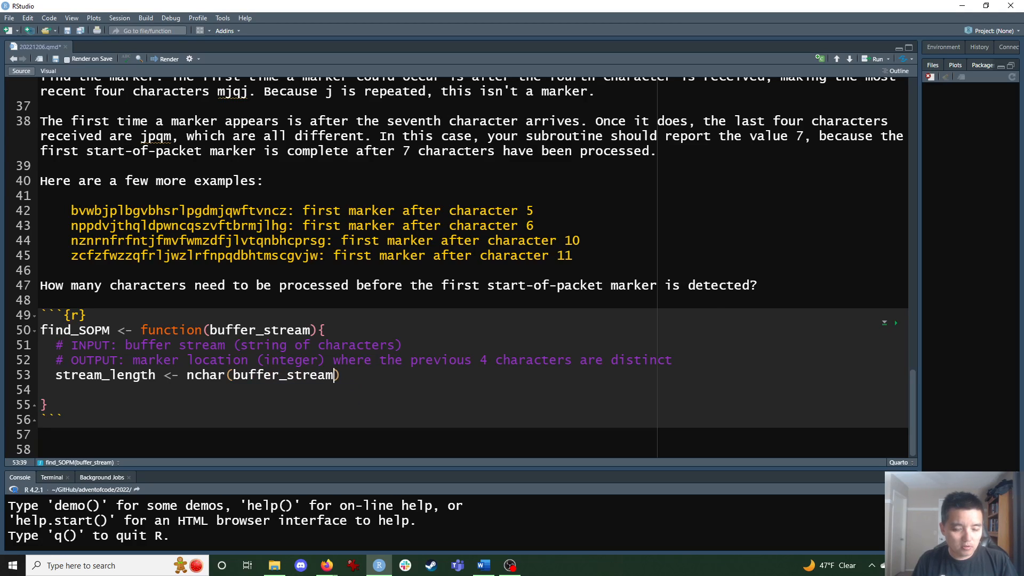
pyautogui.press('Return')
pyautogui.write('for(loc in )')
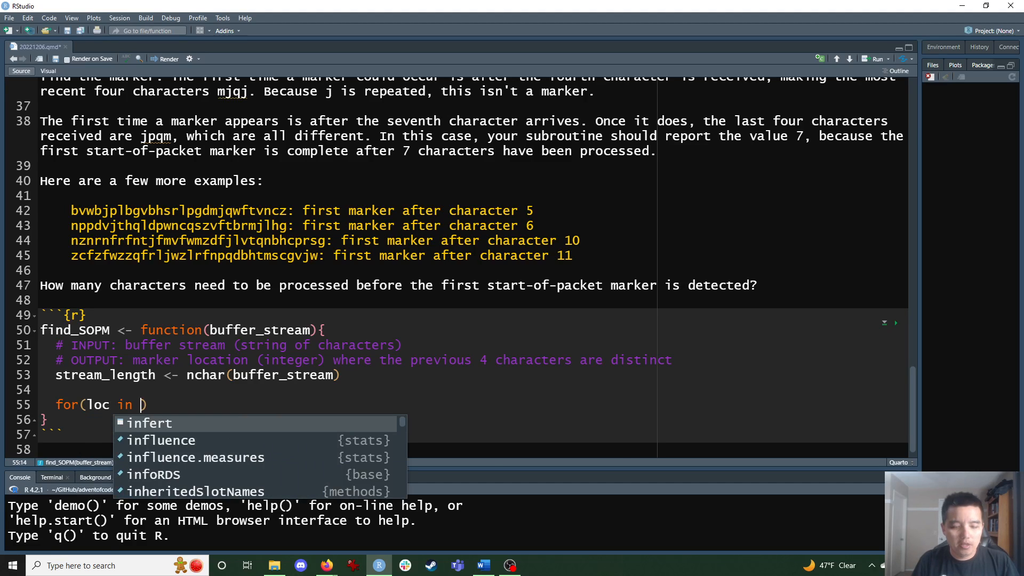
pyautogui.moveTo(150, 423)
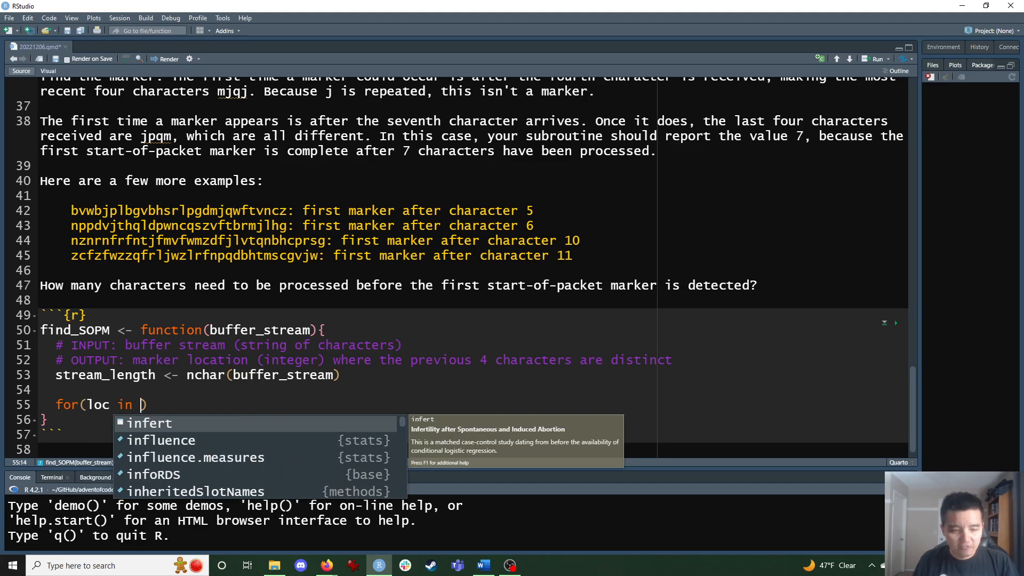
# Loop loc over 4:stream_length with a '# grab previous 4 characters' comment and begin this_window <- str_
pyautogui.write('4:')
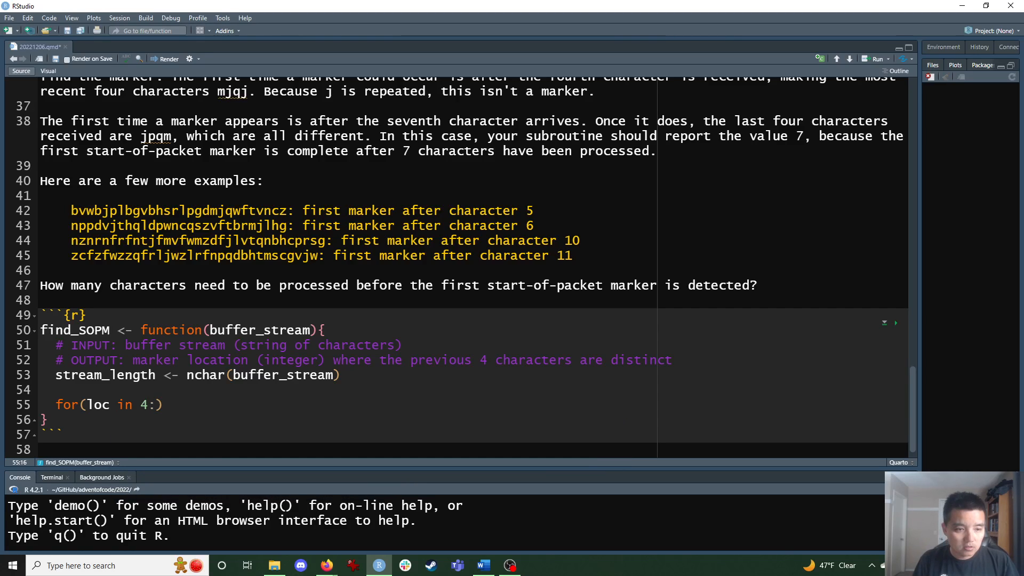
pyautogui.write('stream_length')
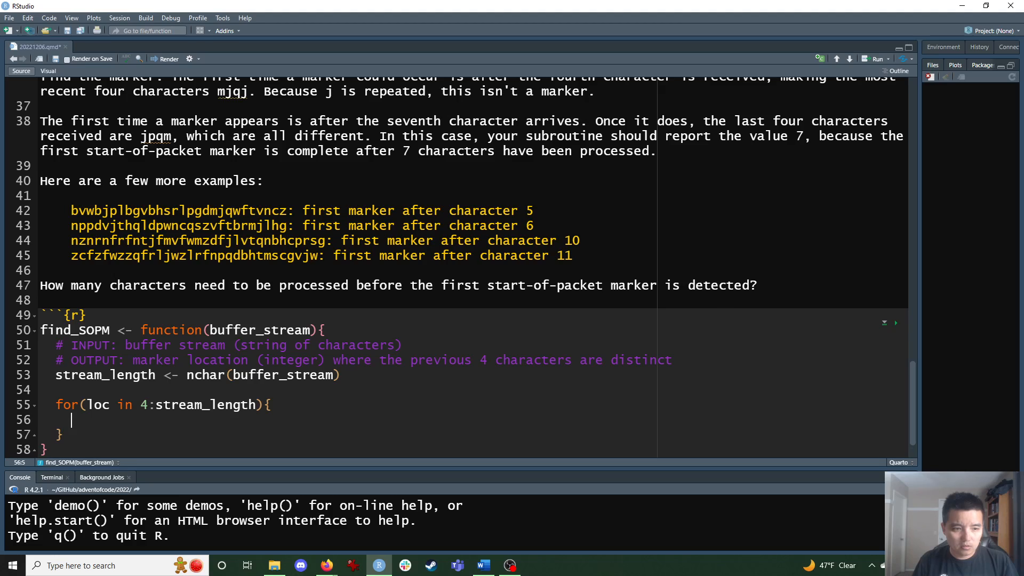
pyautogui.write('this_wind')
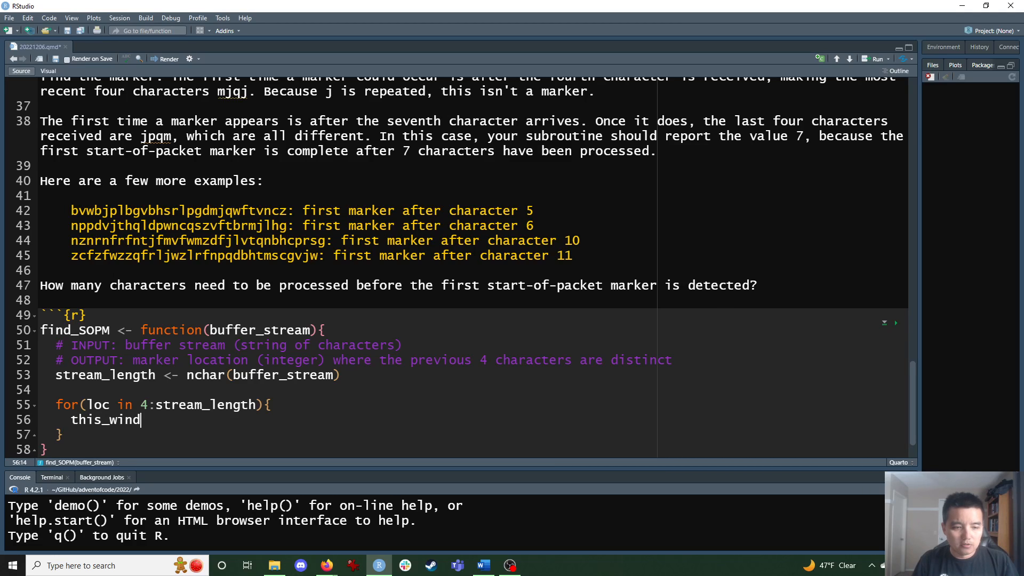
pyautogui.write('ow')
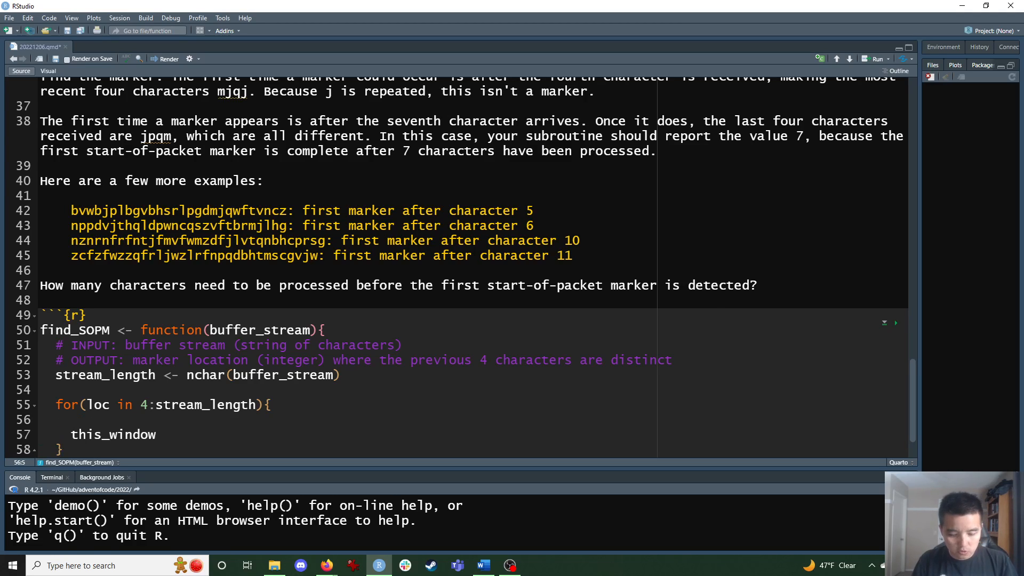
pyautogui.write('# grab')
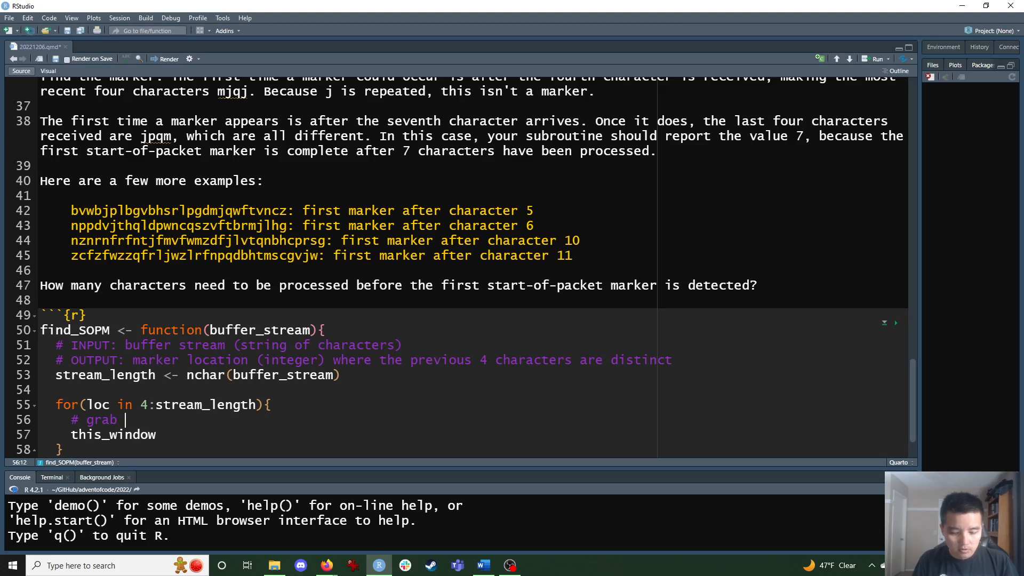
pyautogui.write('previous')
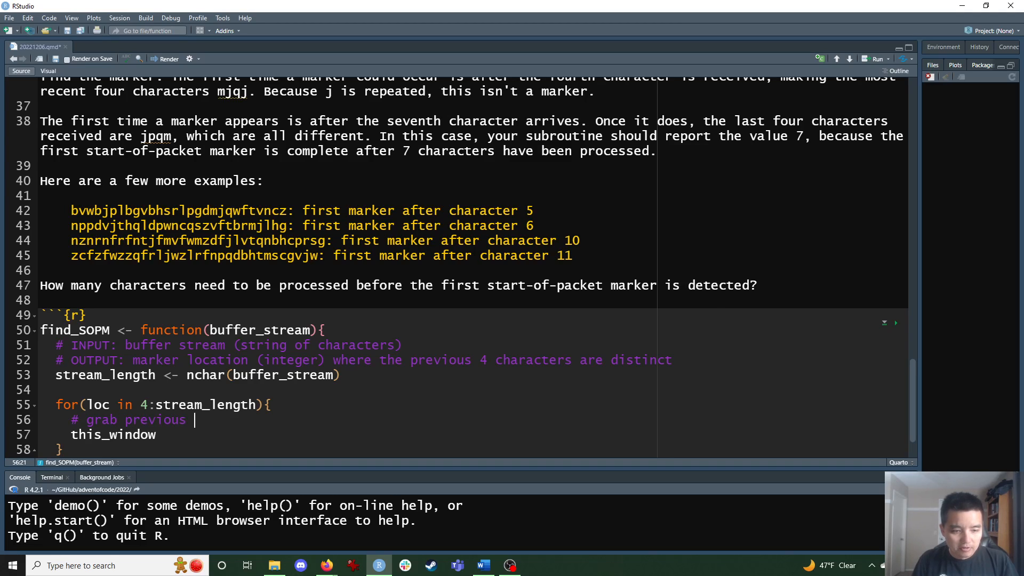
pyautogui.write('4 characters')
pyautogui.click(473, 434)
pyautogui.write(' <-')
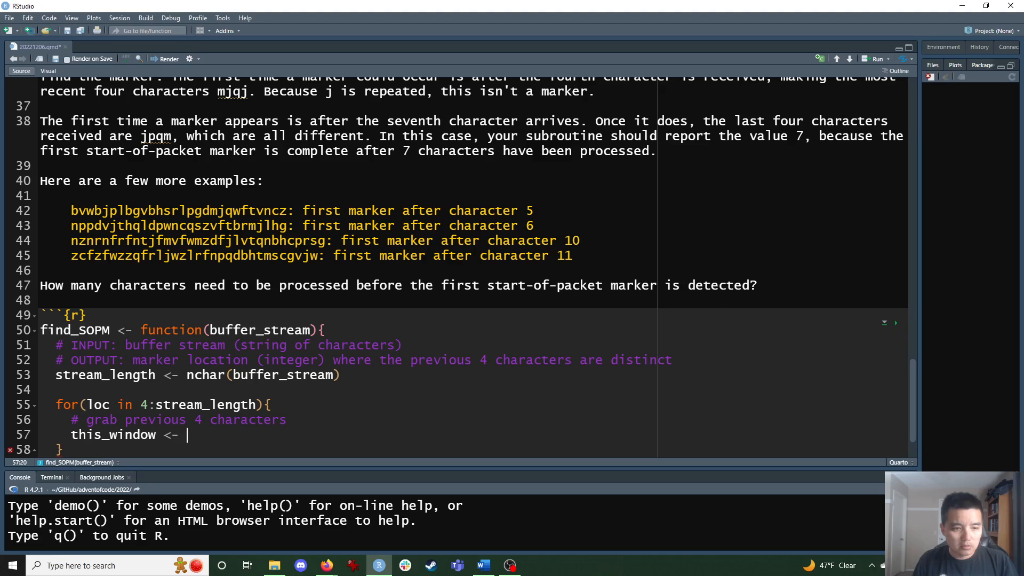
pyautogui.write('str_')
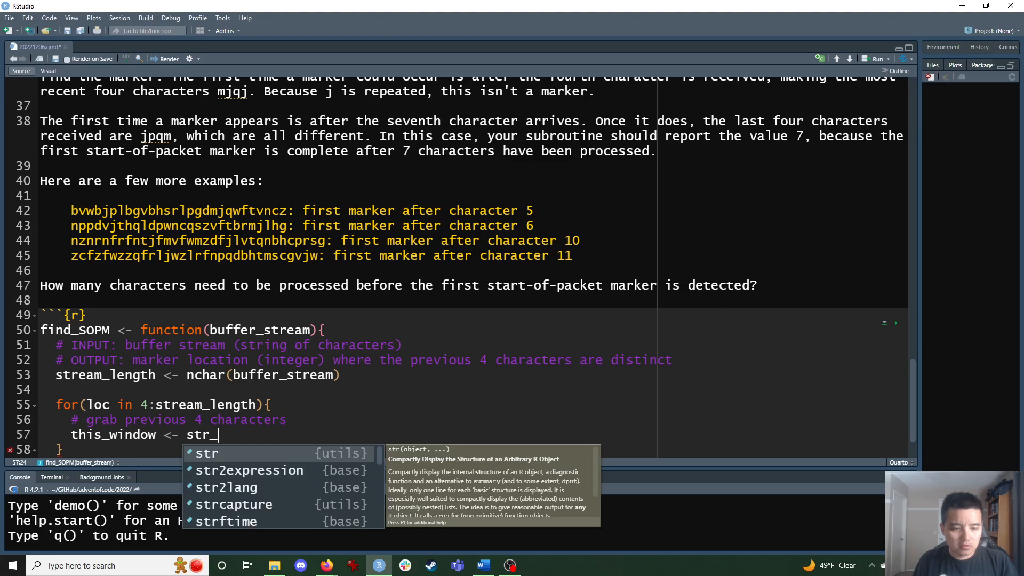
pyautogui.write('s')
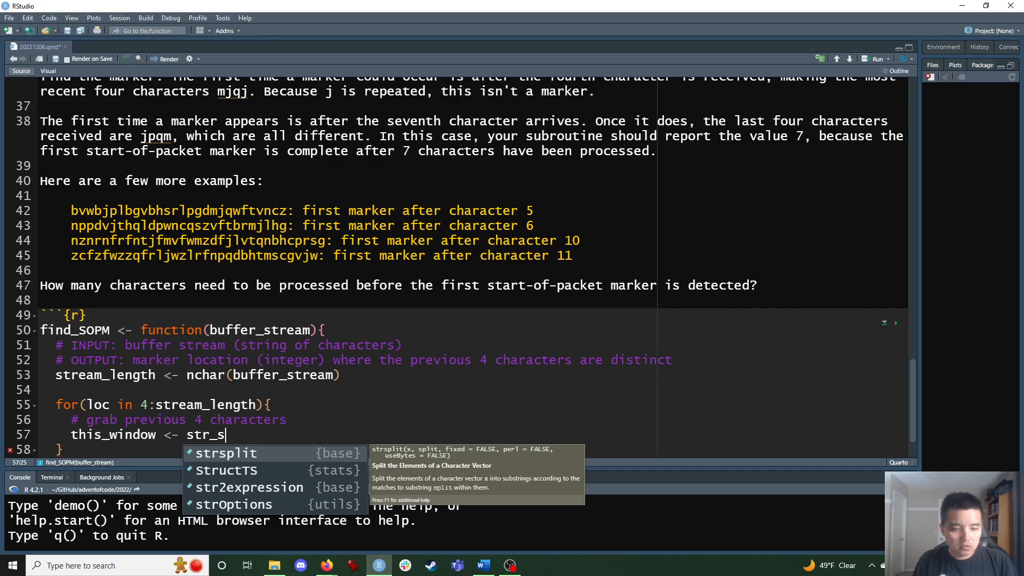
pyautogui.press('BackSpace')
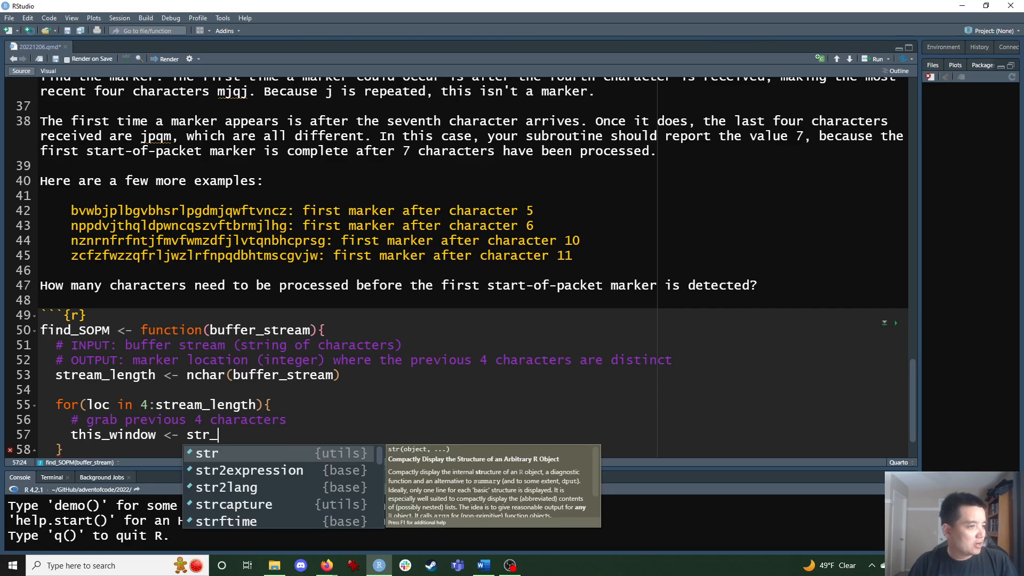
pyautogui.press('Escape')
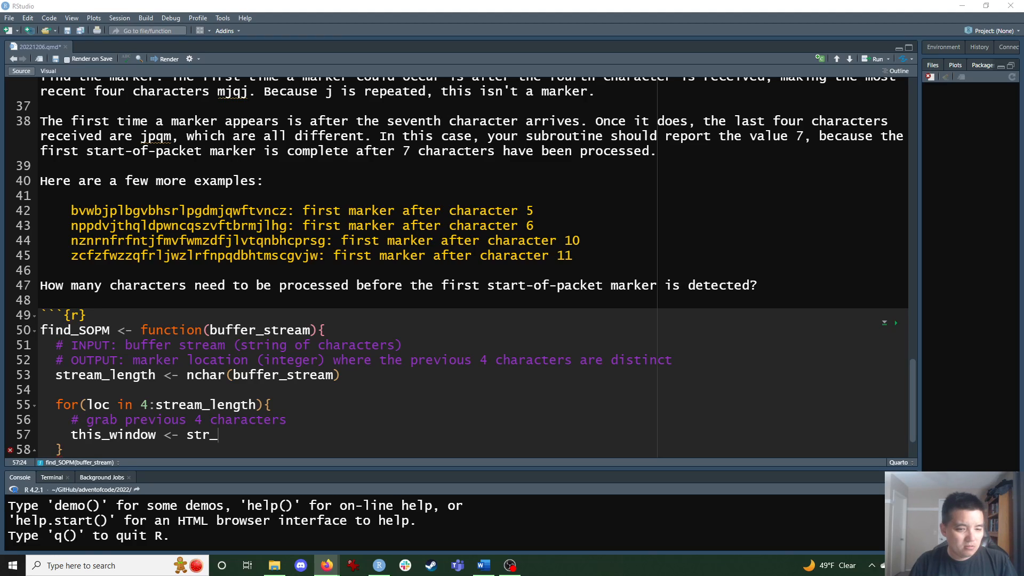
# Scroll through the notebook between the puzzle input, the question text and the find_SOPM chunk
pyautogui.scroll(3)
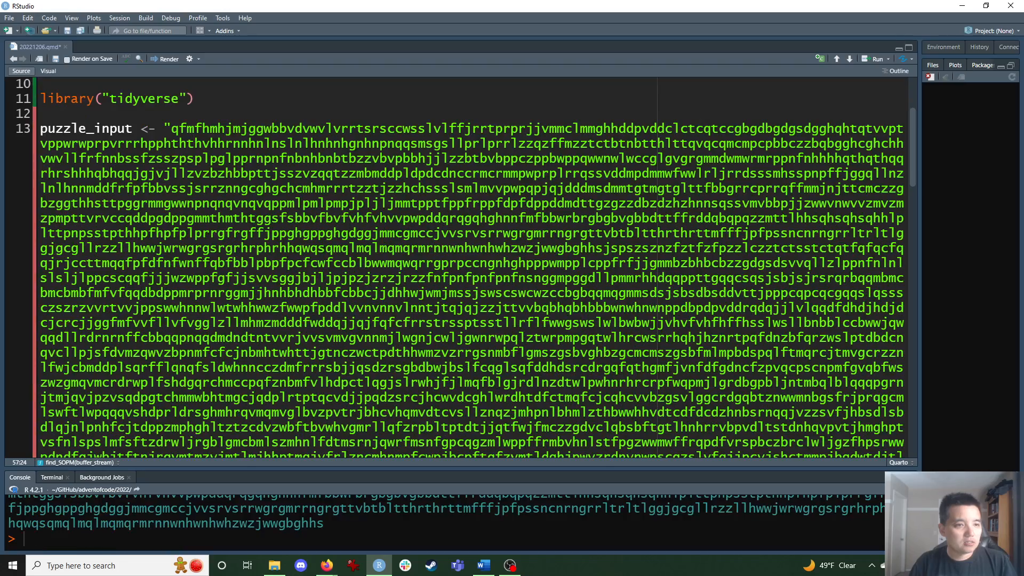
pyautogui.scroll(-3)
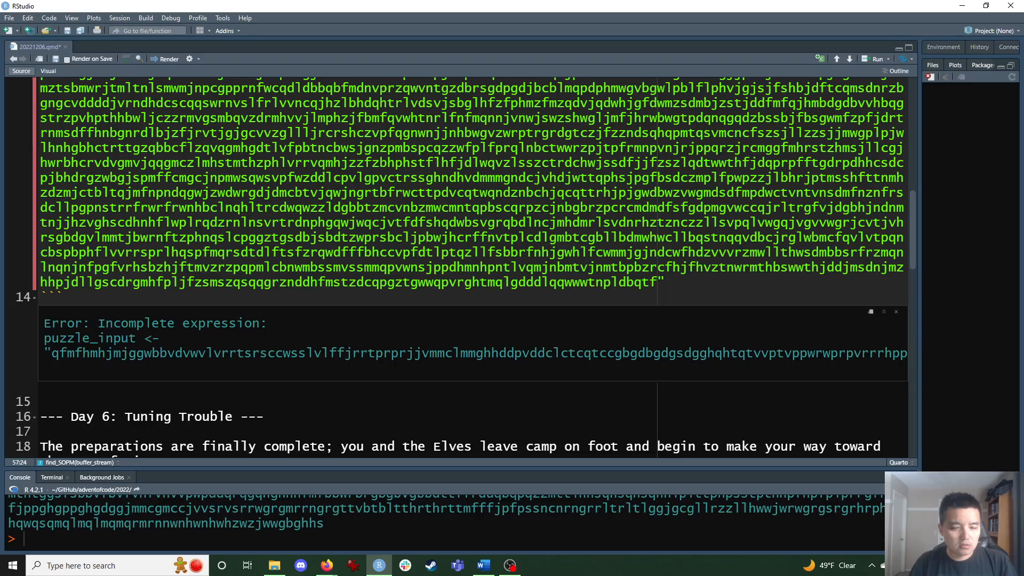
pyautogui.scroll(3)
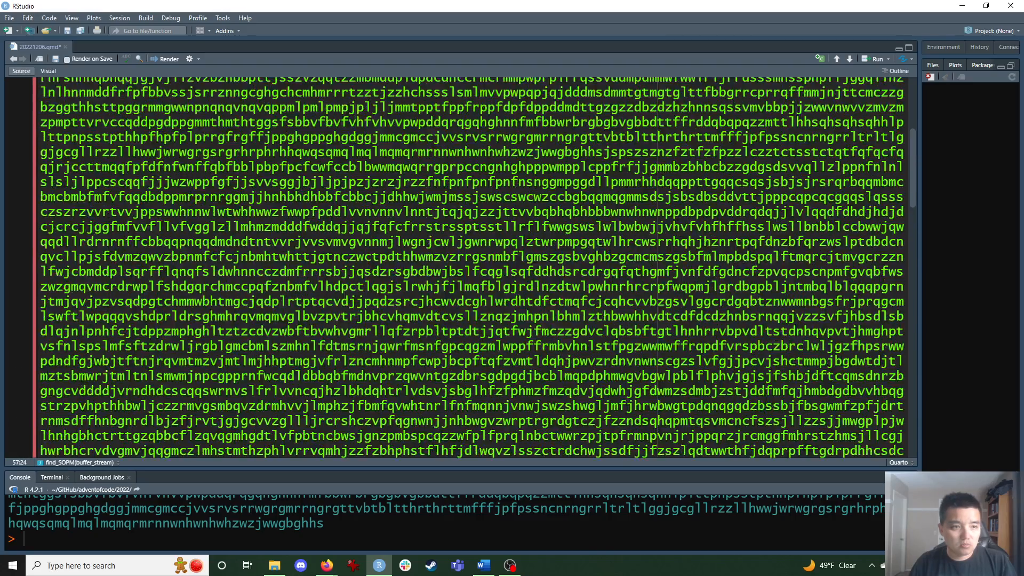
pyautogui.scroll(3)
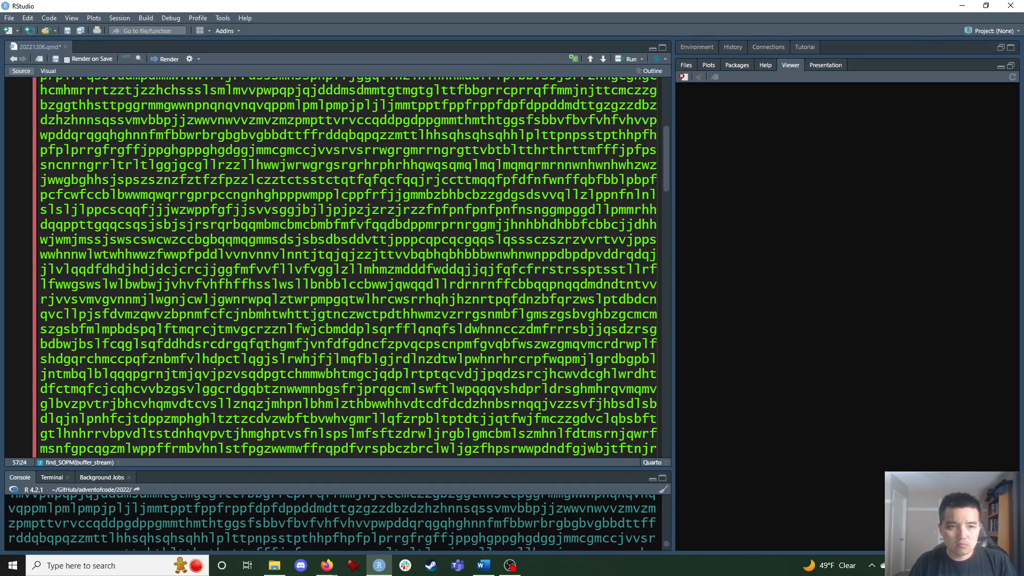
pyautogui.scroll(-3)
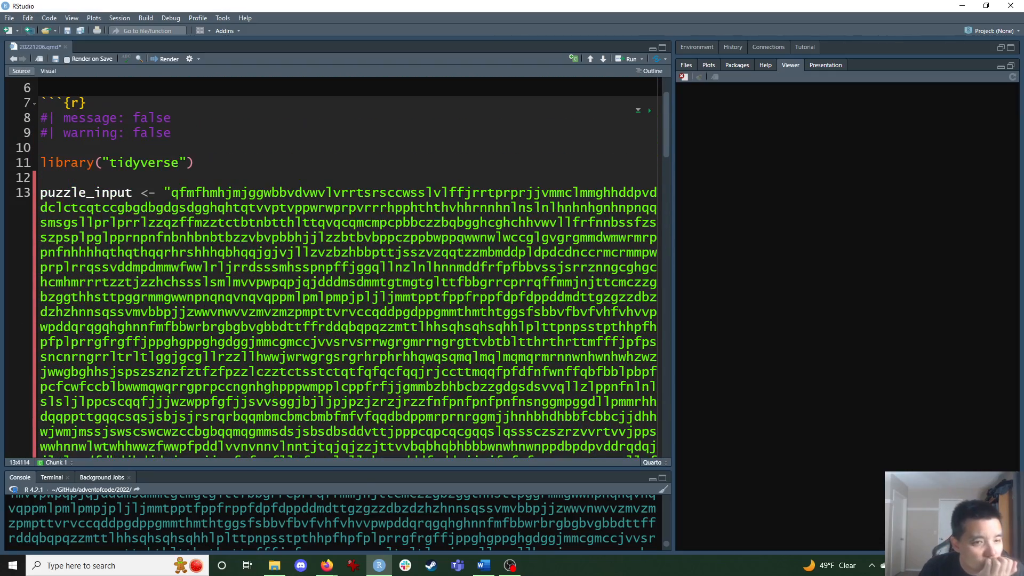
pyautogui.scroll(-3)
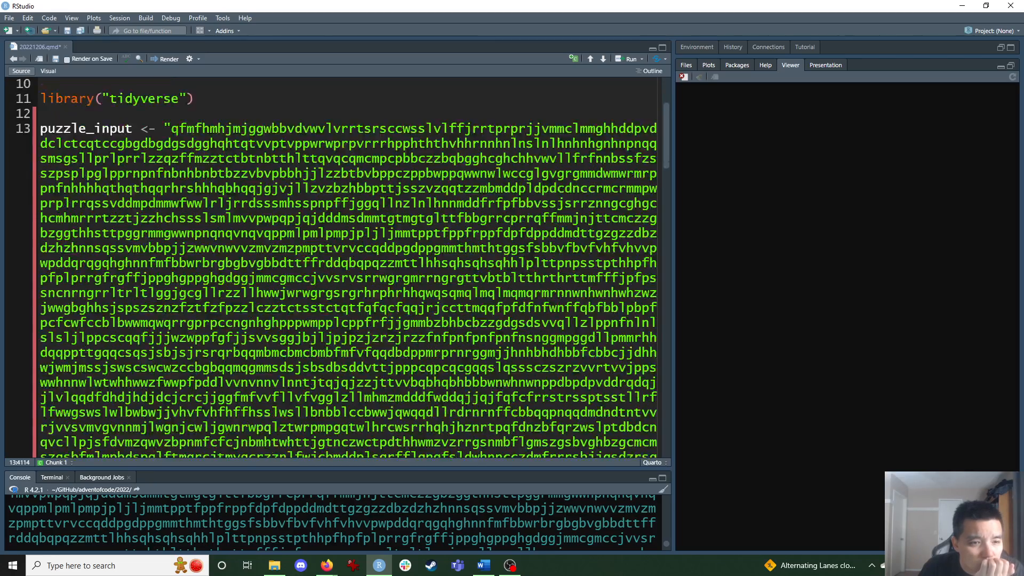
pyautogui.scroll(3)
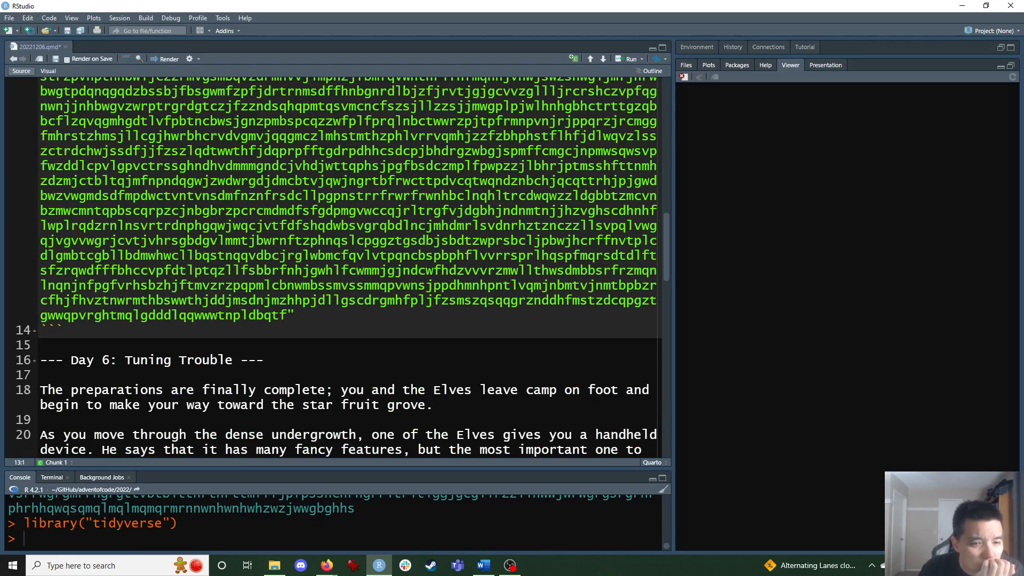
pyautogui.scroll(3)
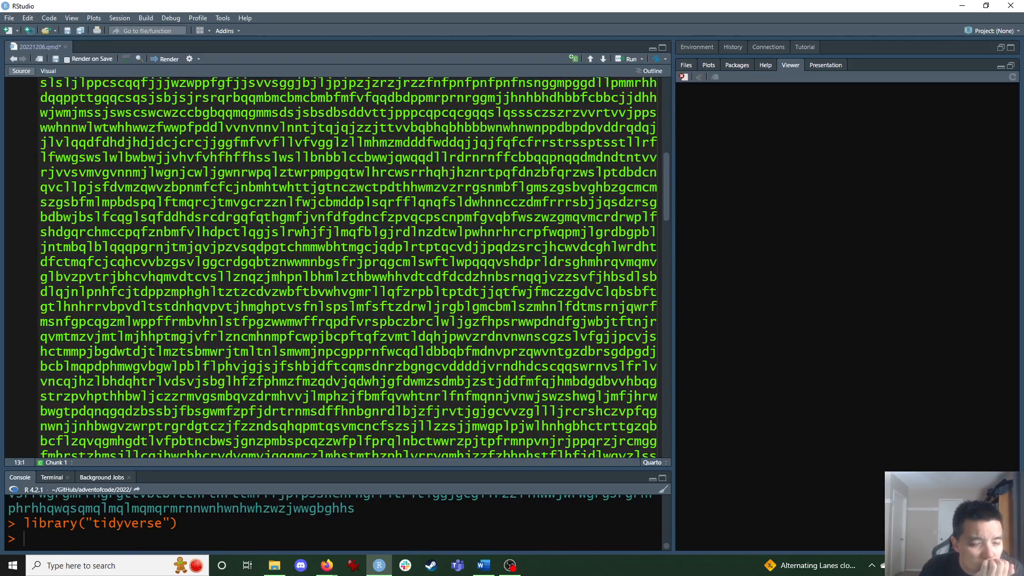
pyautogui.scroll(3)
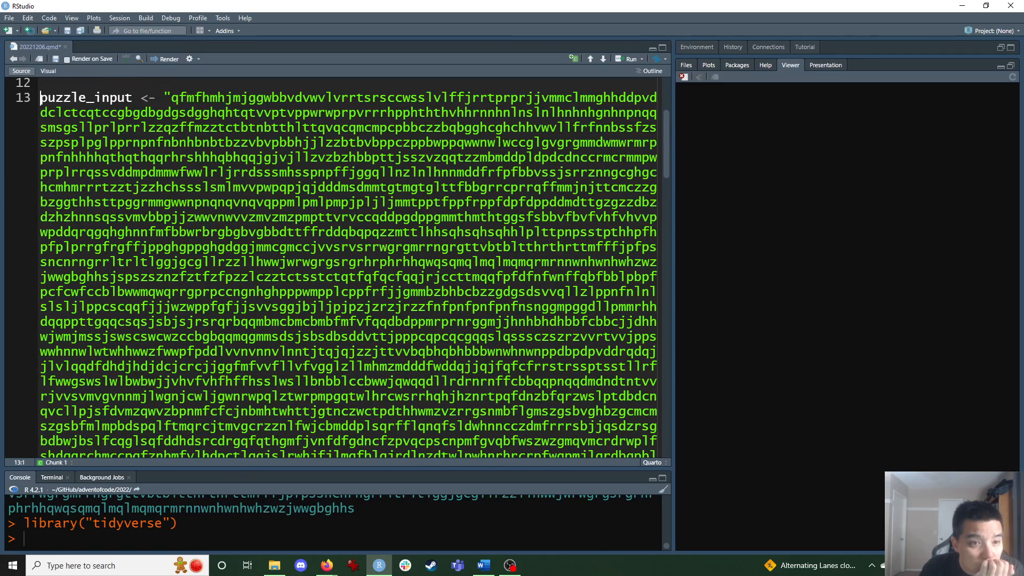
pyautogui.scroll(-3)
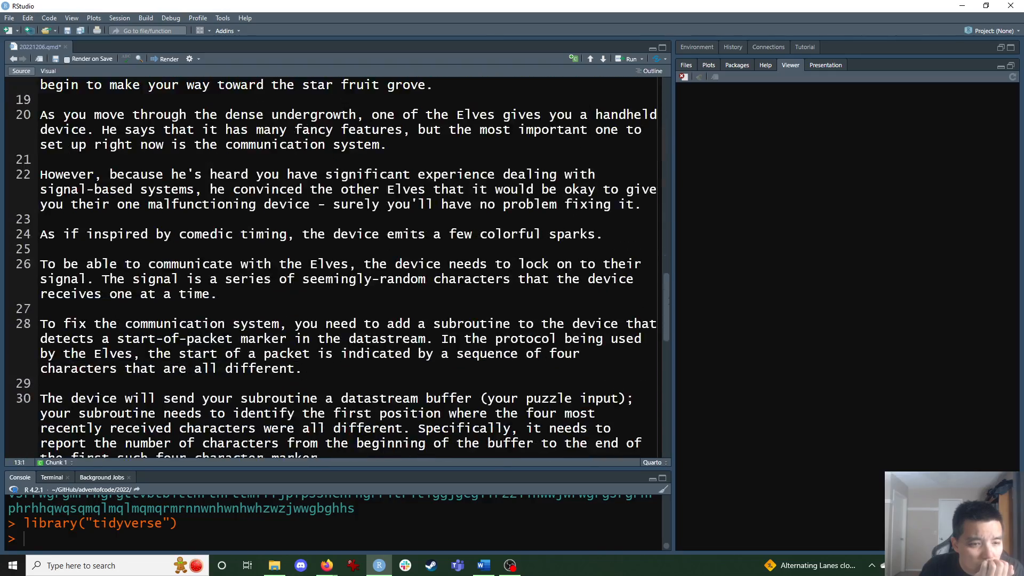
pyautogui.scroll(-3)
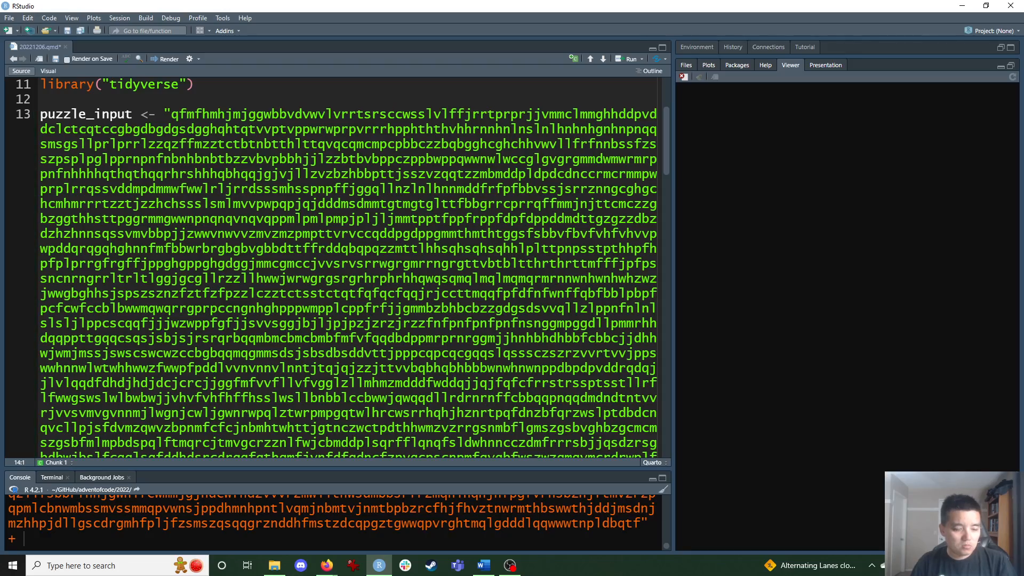
pyautogui.scroll(-3)
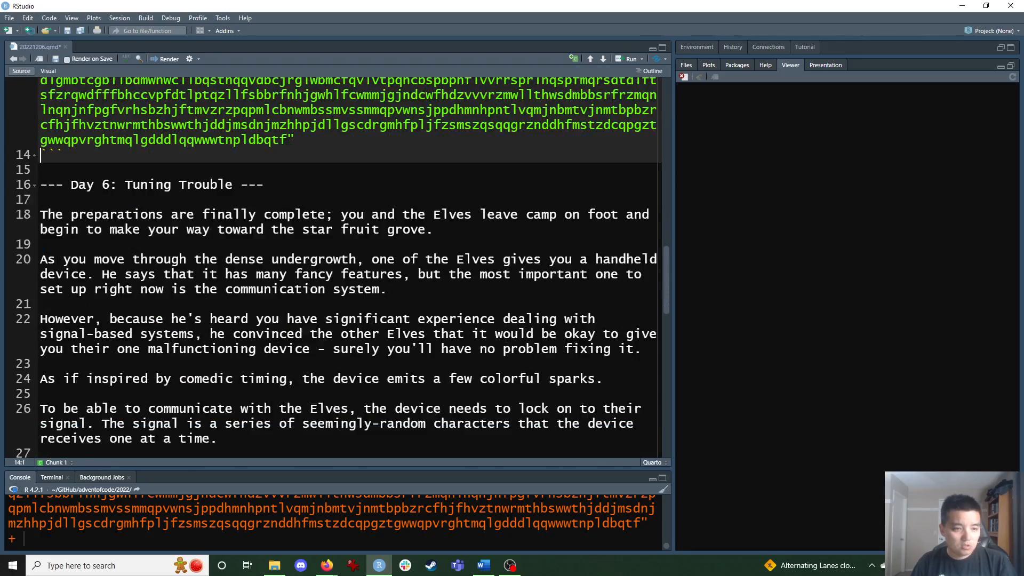
pyautogui.scroll(3)
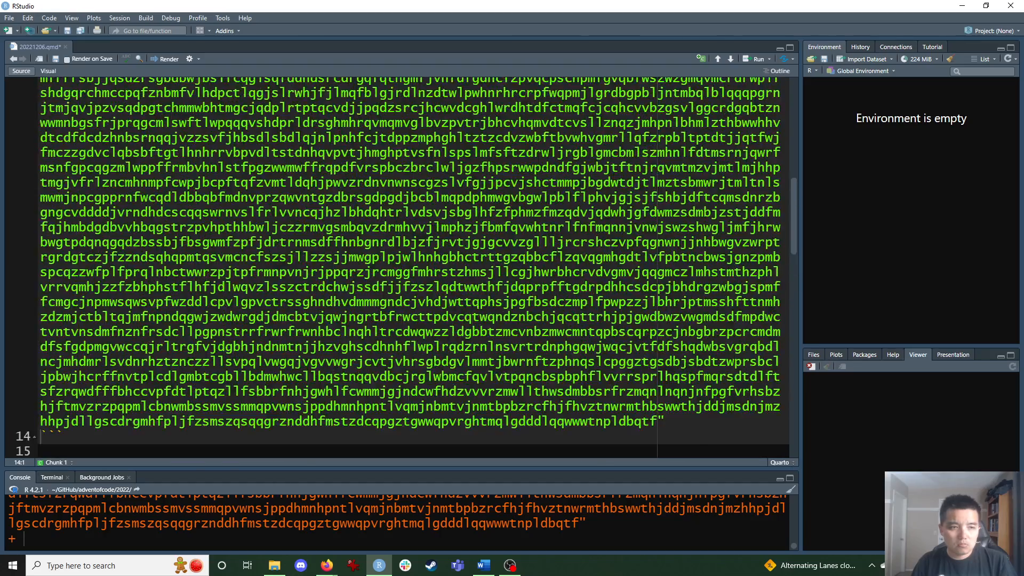
pyautogui.scroll(3)
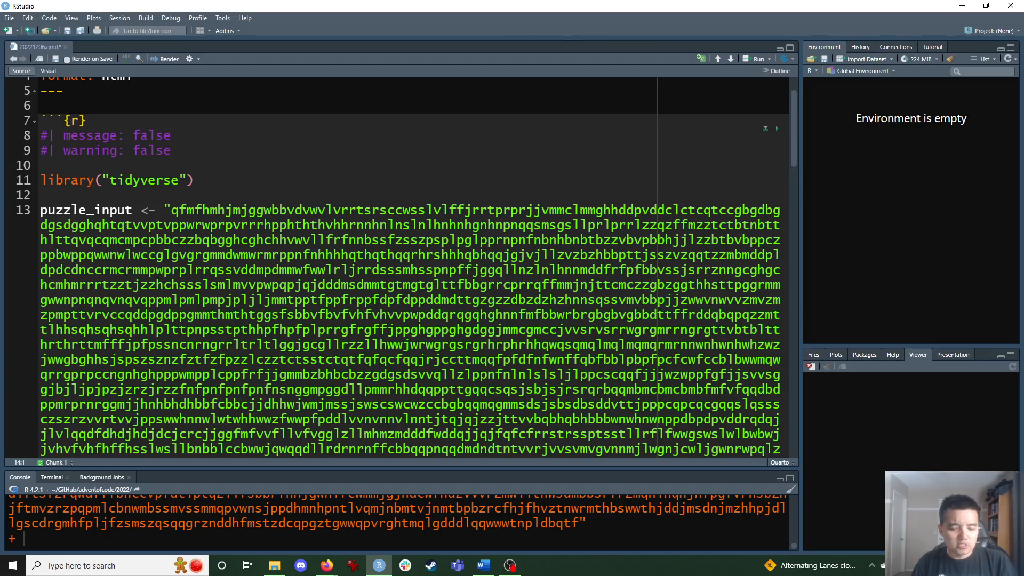
pyautogui.scroll(-3)
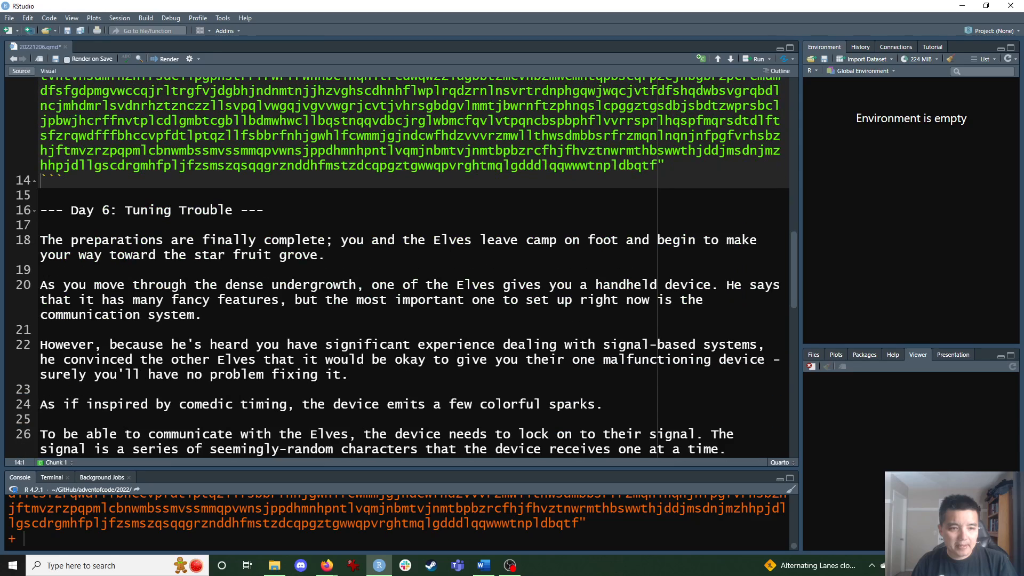
pyautogui.scroll(-3)
pyautogui.write('this_window <- str_')
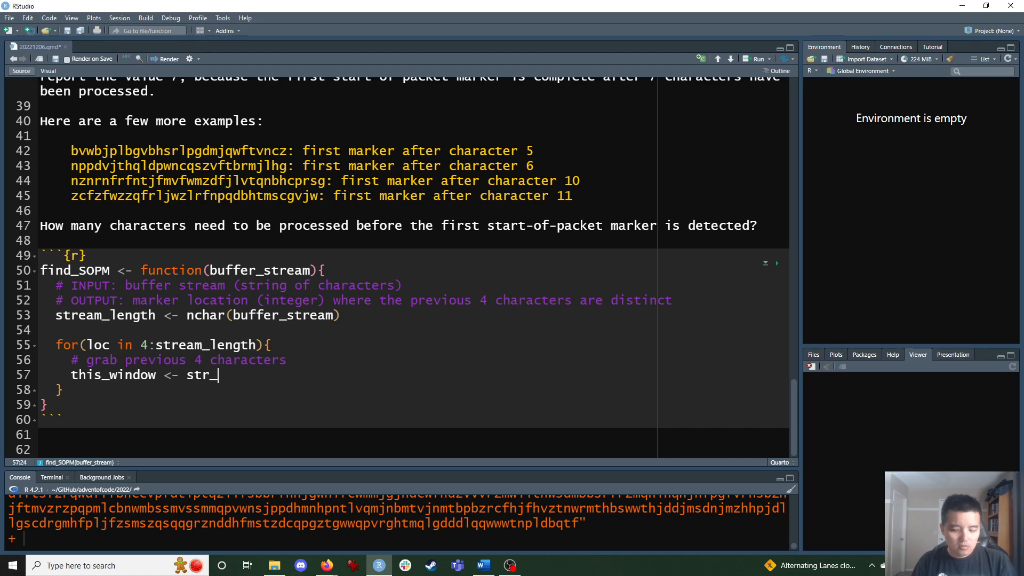
# Complete this_window <- str_sub(buffer_stream, loc-4, loc)
pyautogui.write('sub(')
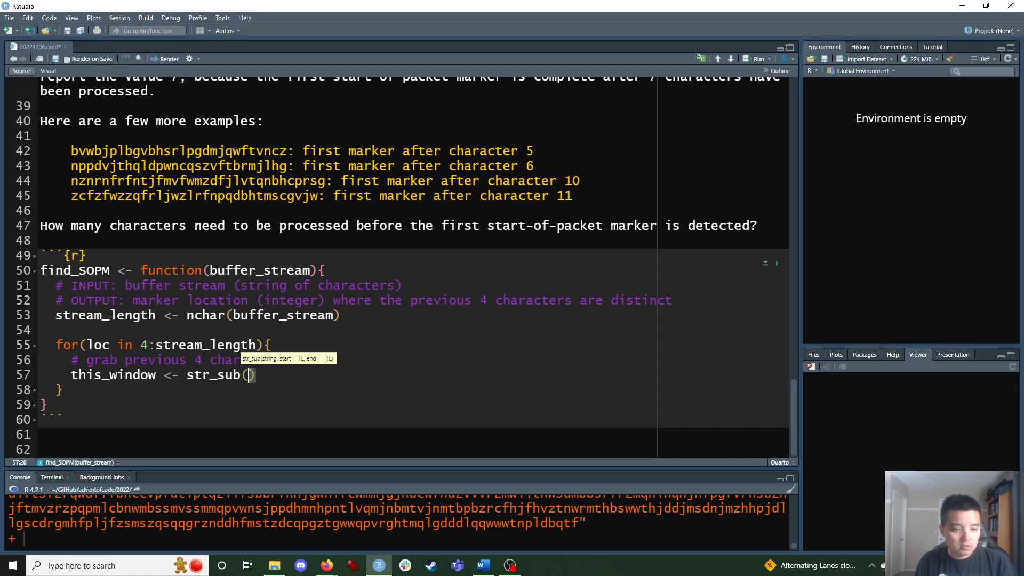
pyautogui.write('b')
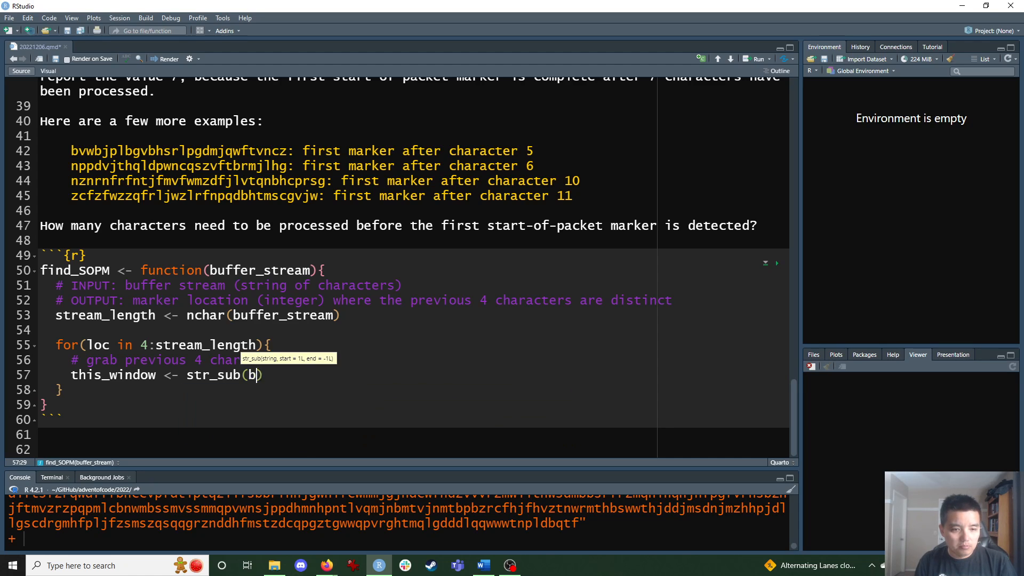
pyautogui.write('uffer_stream,')
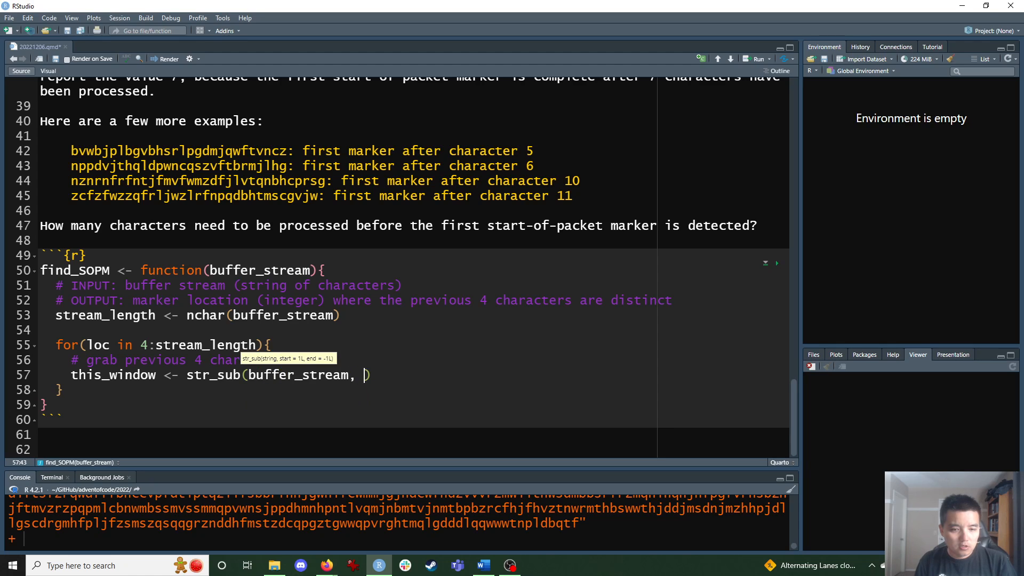
pyautogui.write('loc')
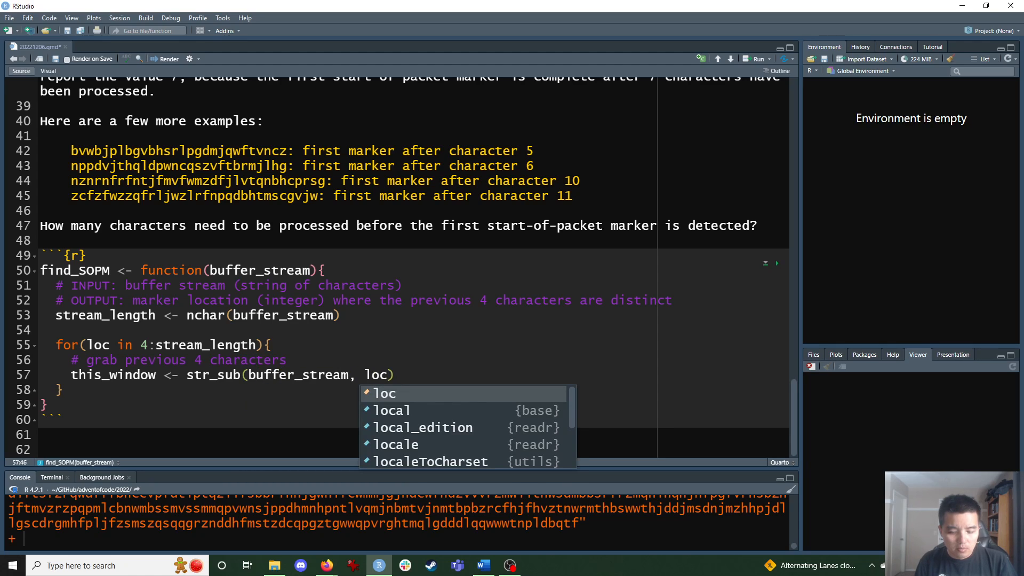
pyautogui.write('-4, loc')
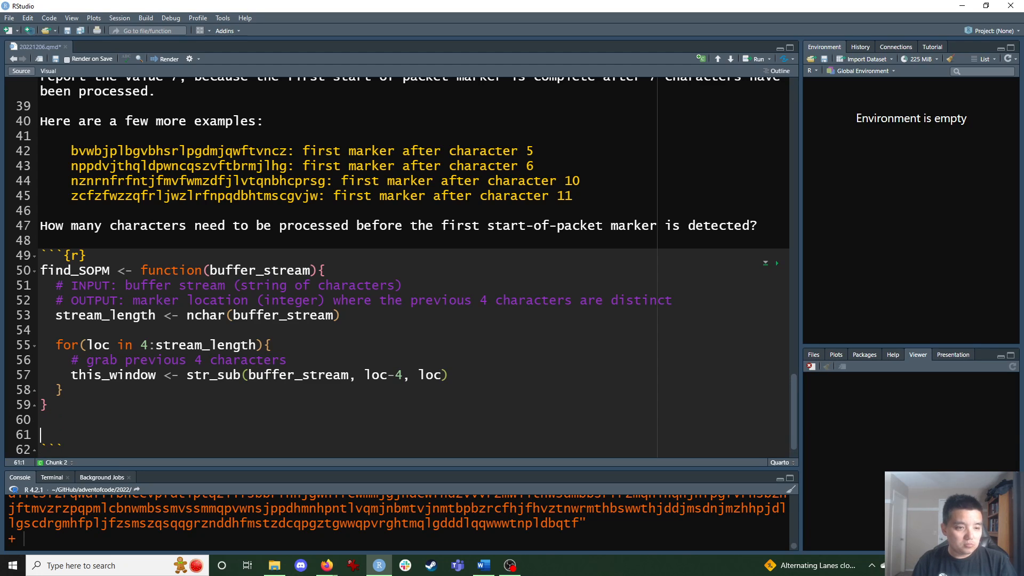
# Add a find_SOPM call on the example buffer mjqjpqmgbljsphdztnvjfqwrcgsmlb and run the chunk
pyautogui.write('find_')
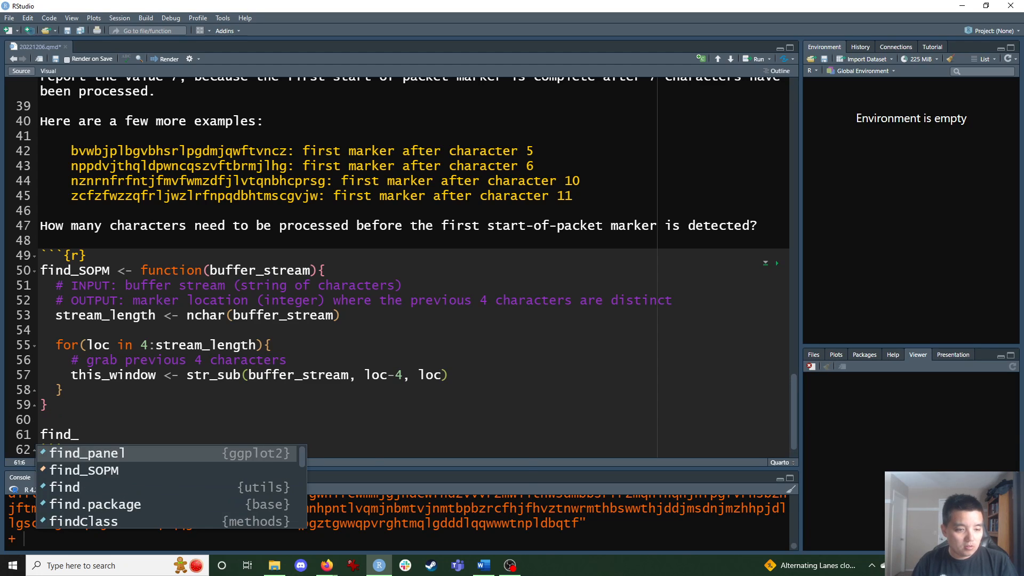
pyautogui.click(84, 469)
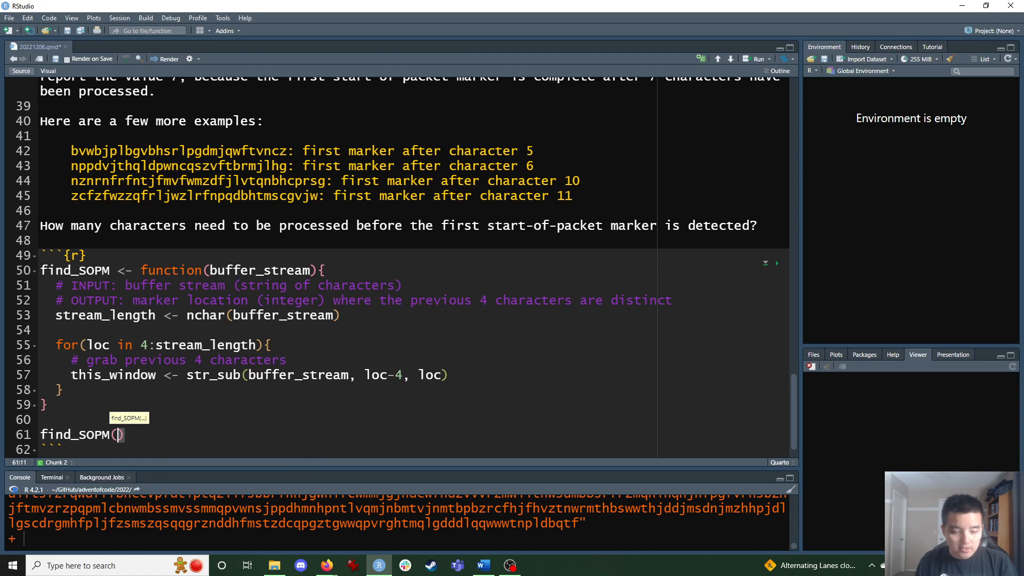
pyautogui.scroll(3)
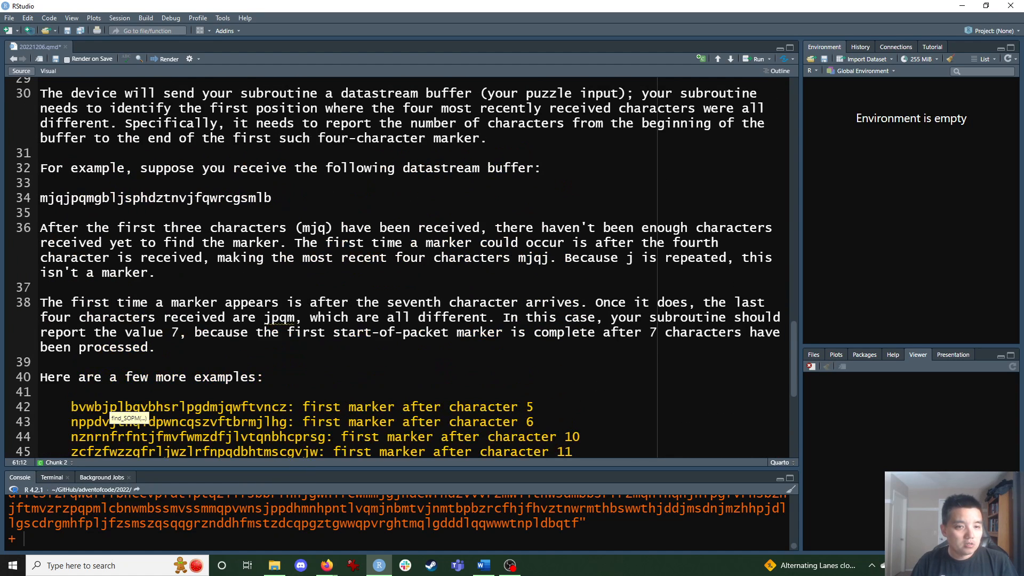
pyautogui.scroll(-3)
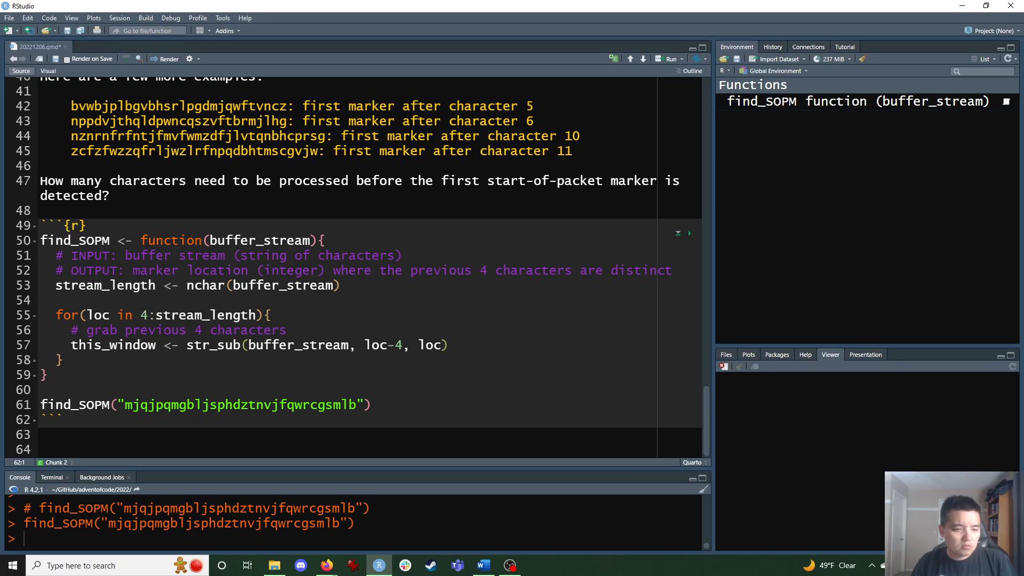
# Assign buffer_stream to the example string in the console and run the loop
pyautogui.click(41, 419)
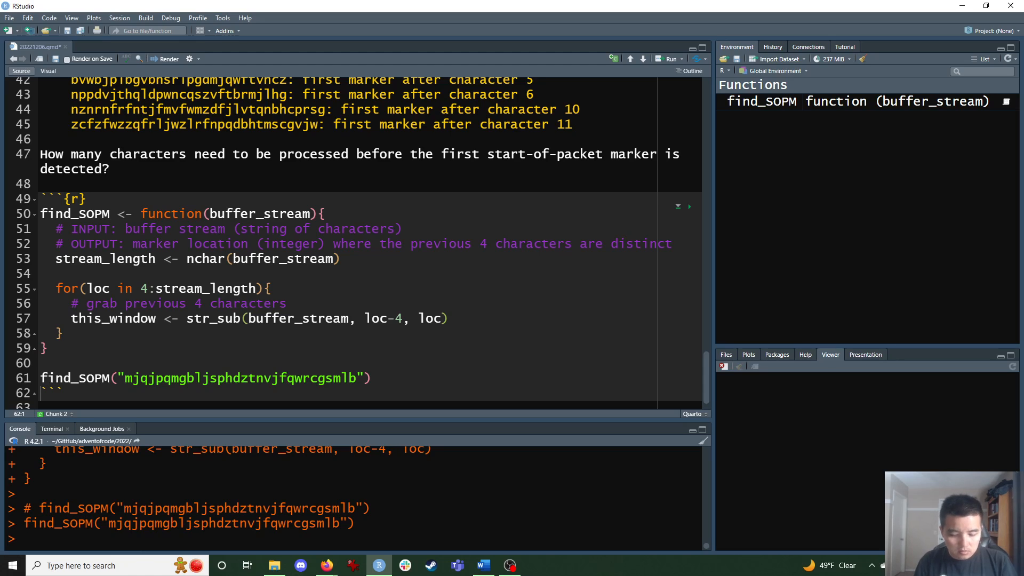
pyautogui.write('buffer_stre')
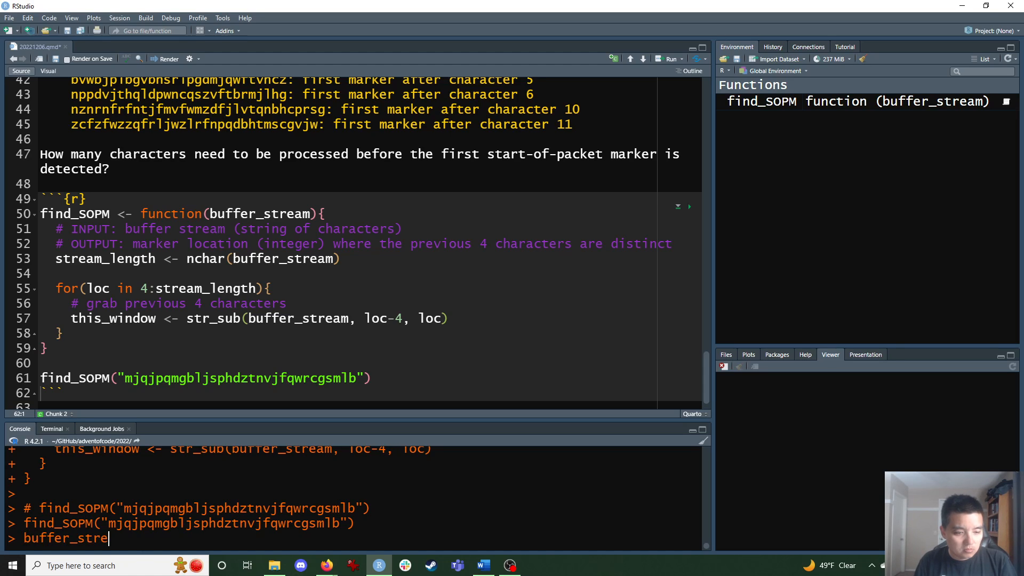
pyautogui.write('am <-')
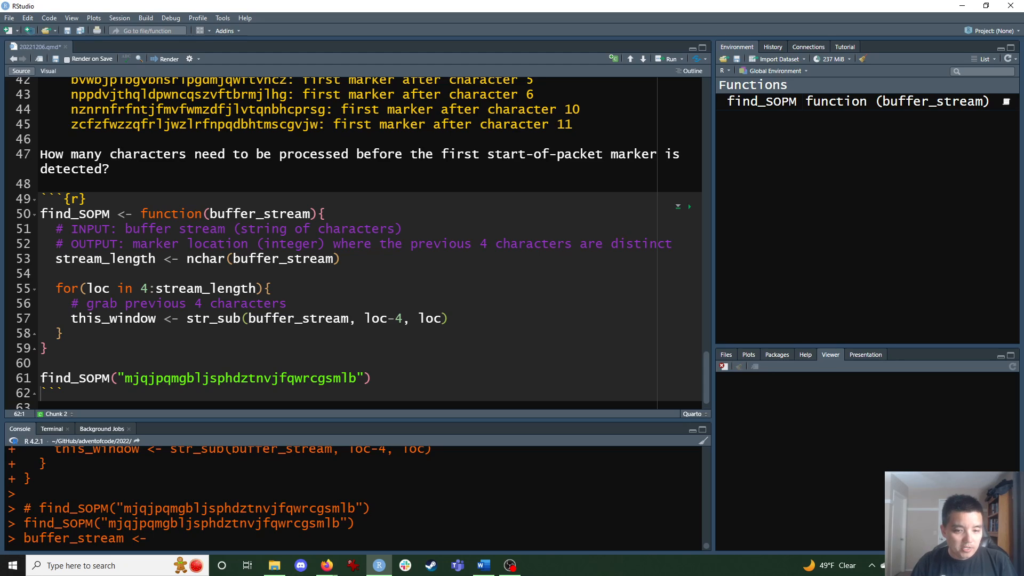
pyautogui.doubleClick(242, 378)
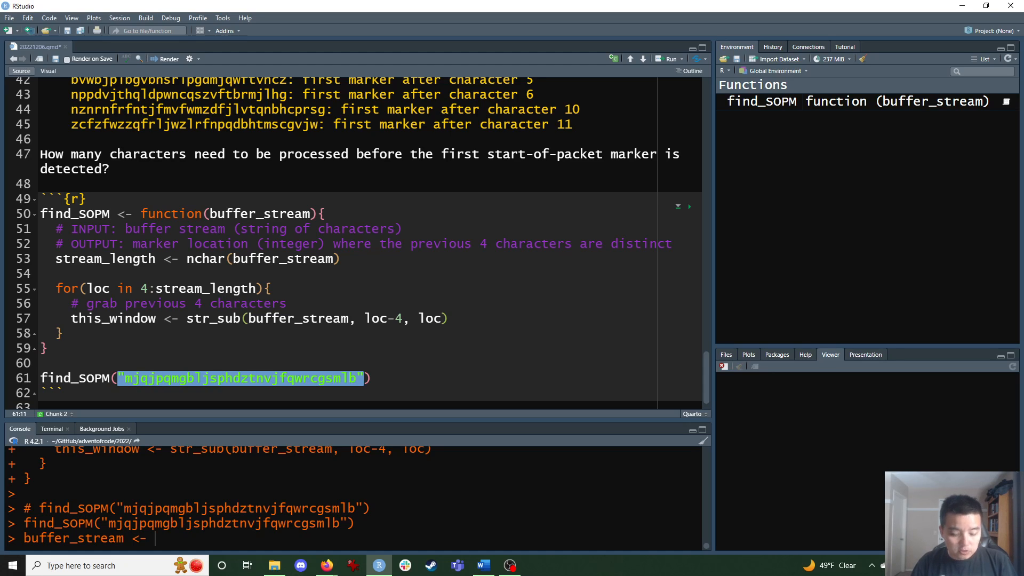
pyautogui.press('Return')
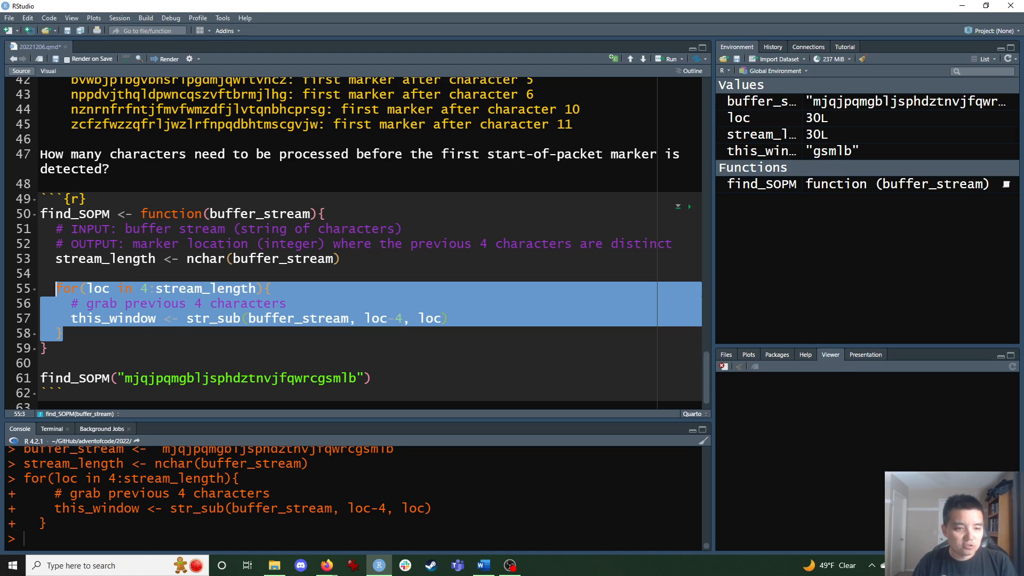
# Change the window to str_sub(buffer_stream, loc - 3, loc) and add a blank line in the loop body
pyautogui.click(409, 317)
pyautogui.write(' 3')
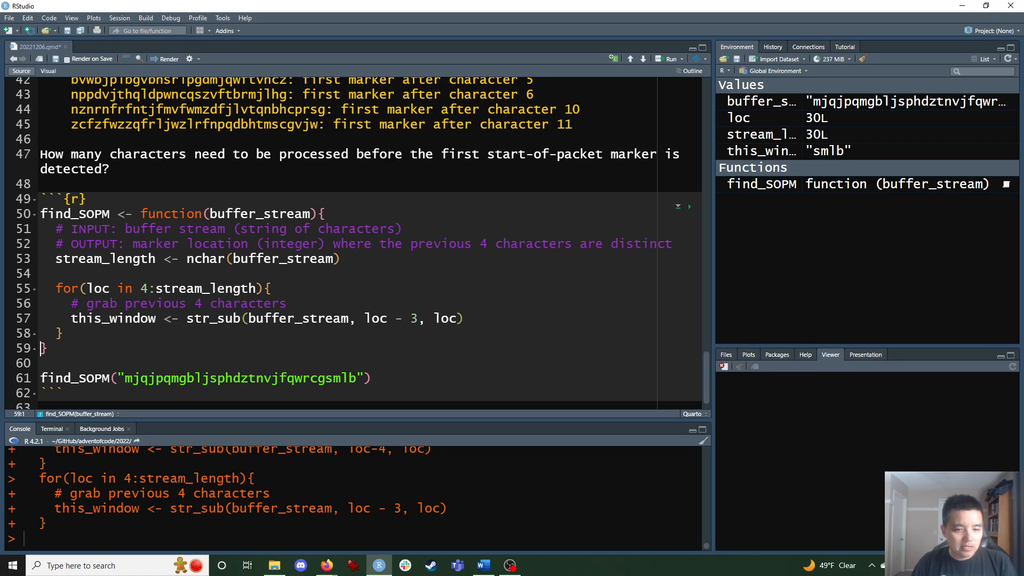
pyautogui.doubleClick(340, 377)
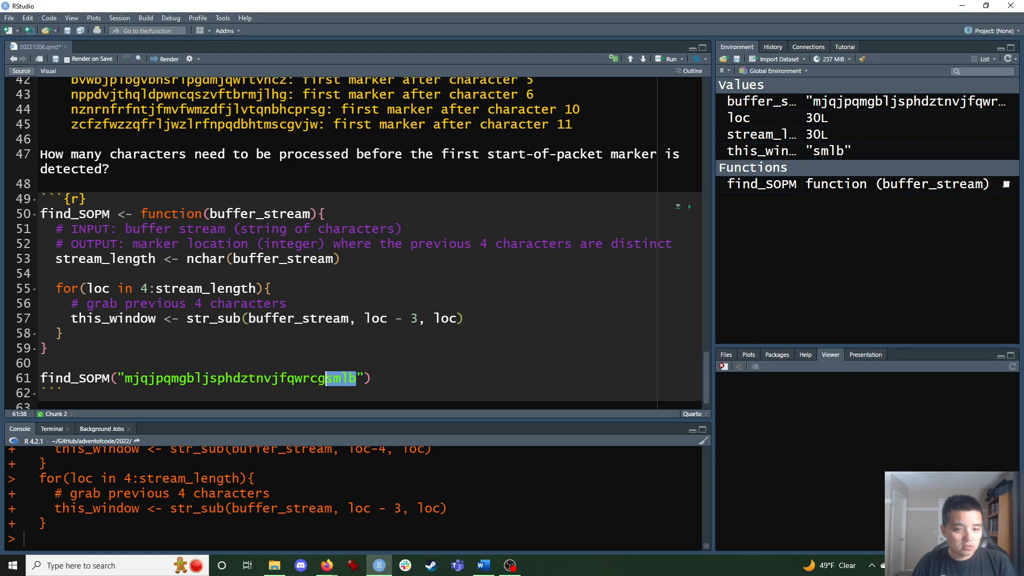
pyautogui.click(246, 318)
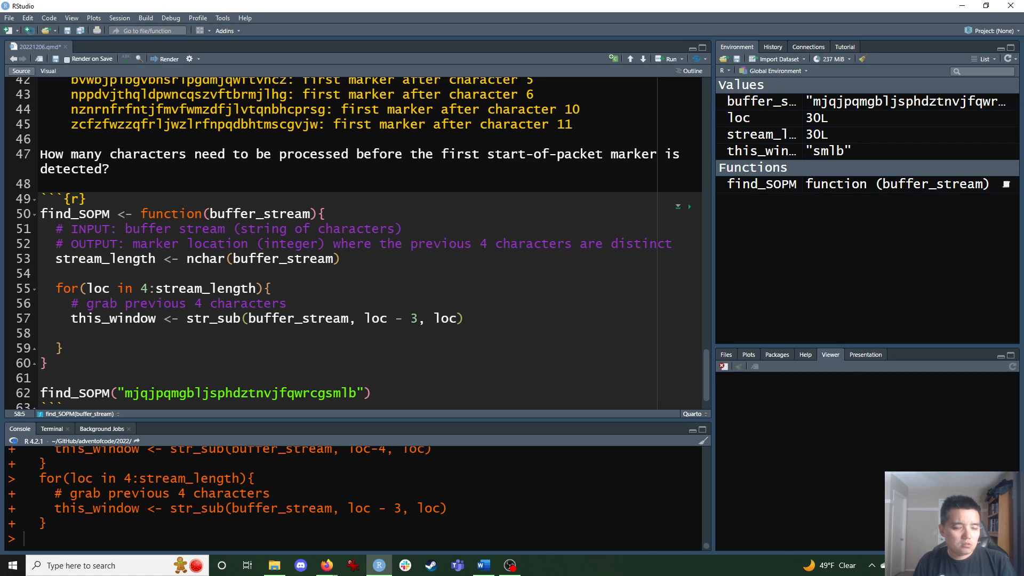
# Add A <- str_split(this_window, "")[[1]] and check A prints as s m l b in the console
pyautogui.write('A <-')
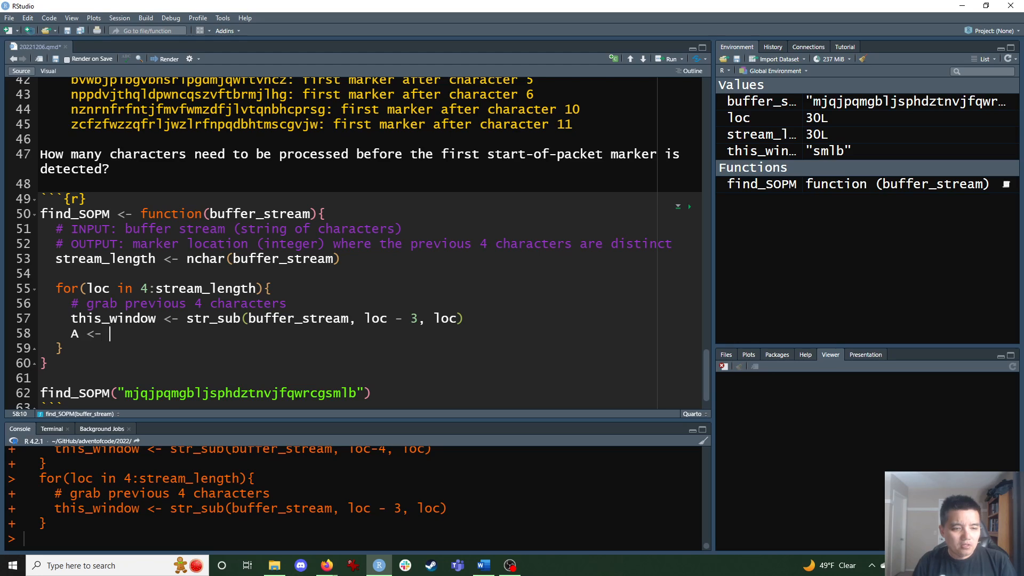
pyautogui.write('this')
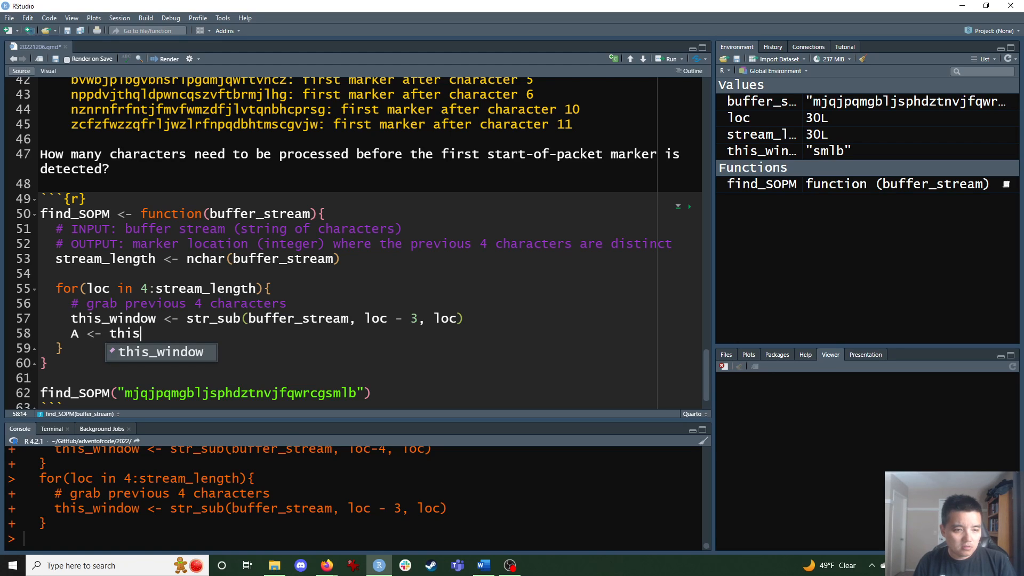
pyautogui.write('str_split(')
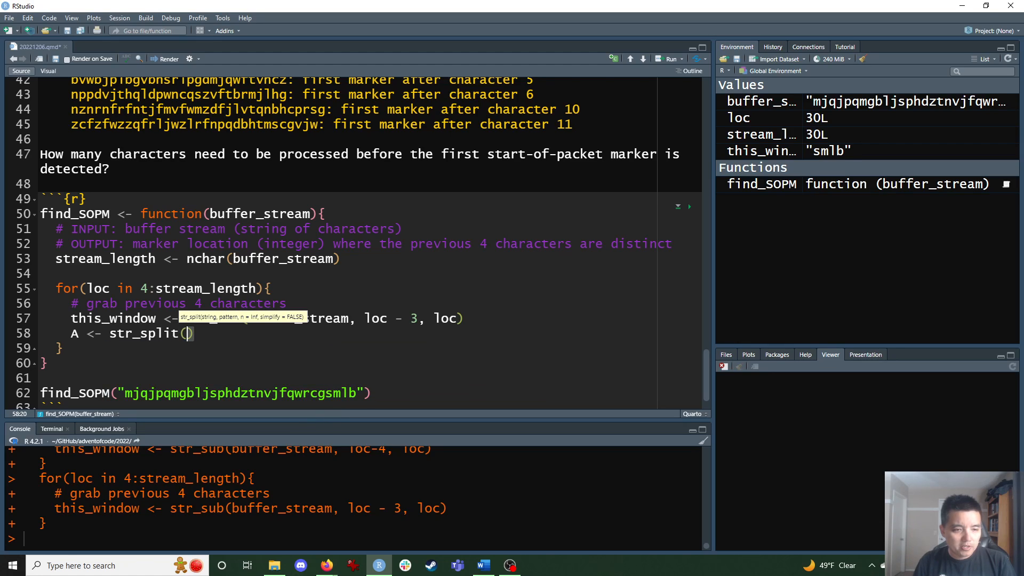
pyautogui.write('this_window')
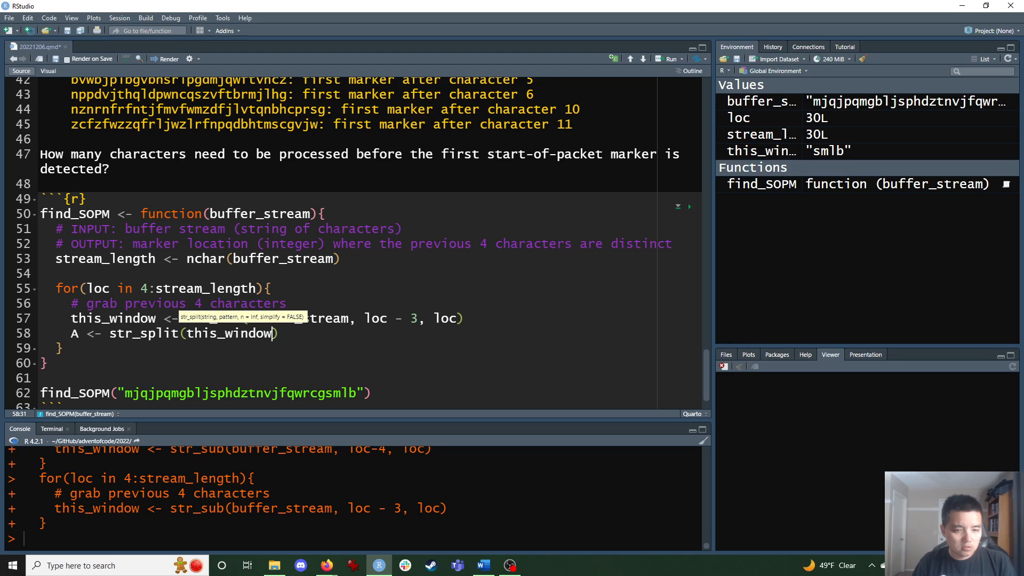
pyautogui.write(', ""')
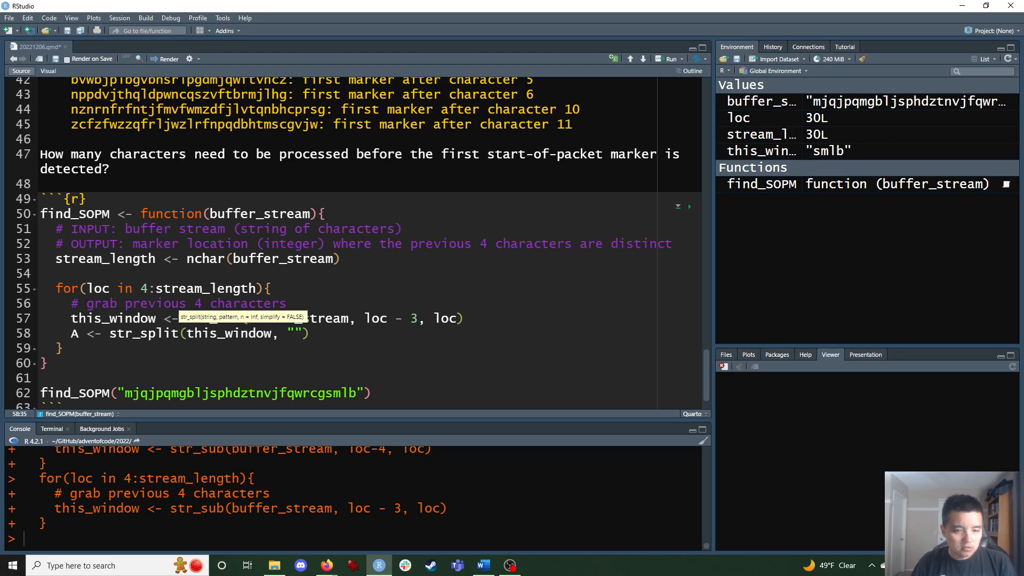
pyautogui.write('[[1]]')
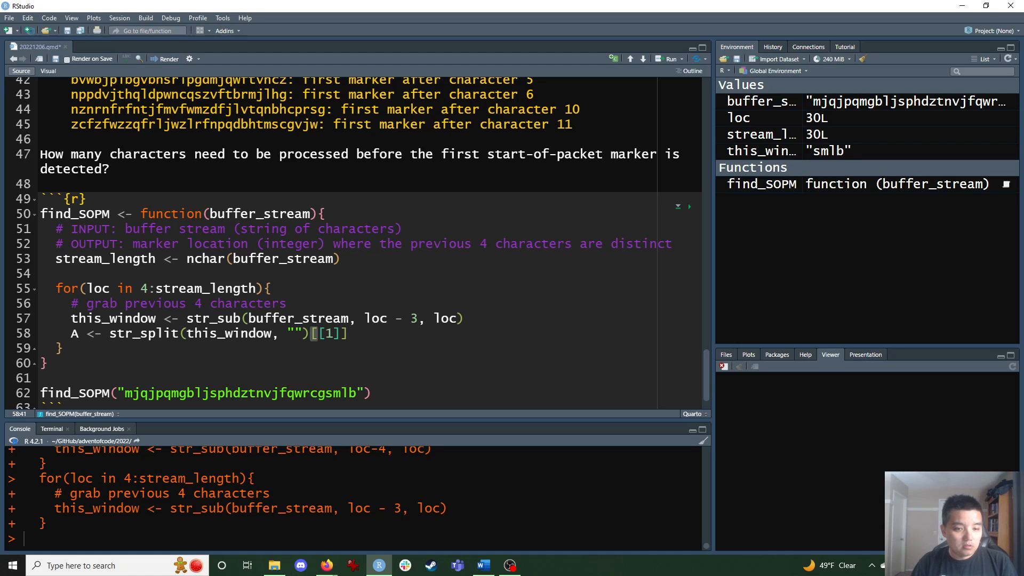
pyautogui.click(344, 333)
pyautogui.write('A')
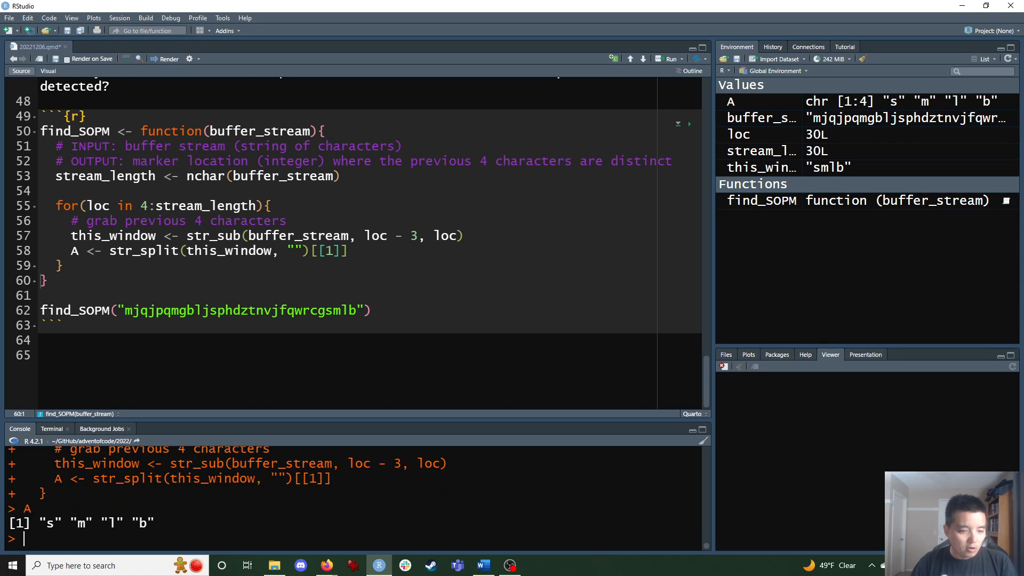
pyautogui.doubleClick(97, 522)
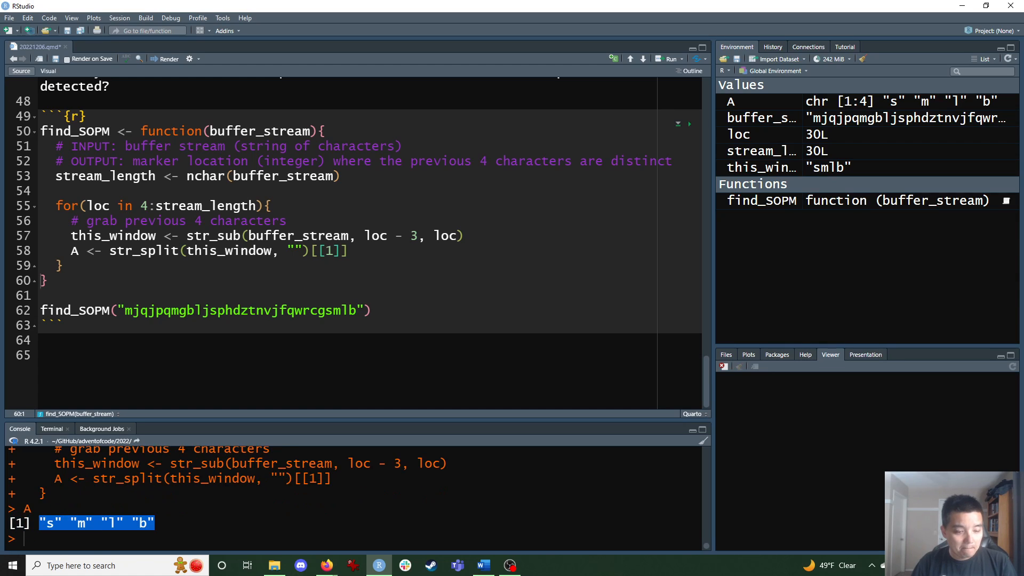
# Duplicate the line as B piped into unique() and run the loop
pyautogui.click(348, 250)
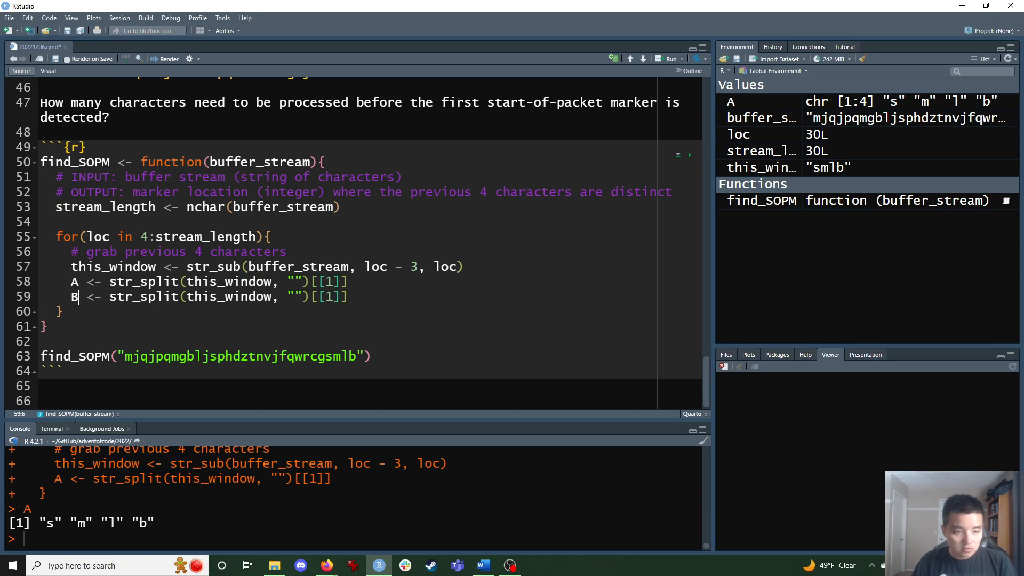
pyautogui.write('uni')
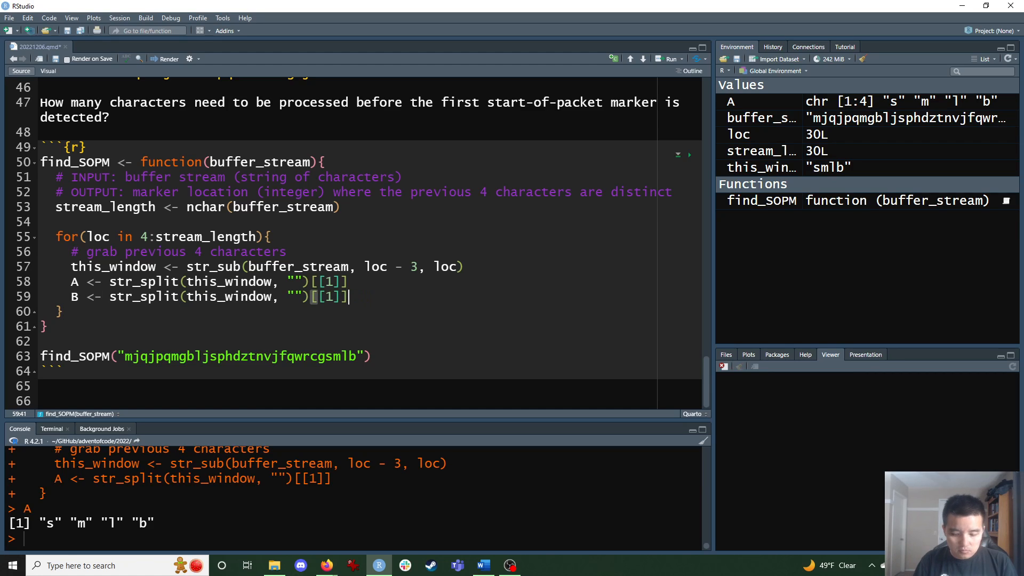
pyautogui.click(97, 297)
pyautogui.write(' |> u')
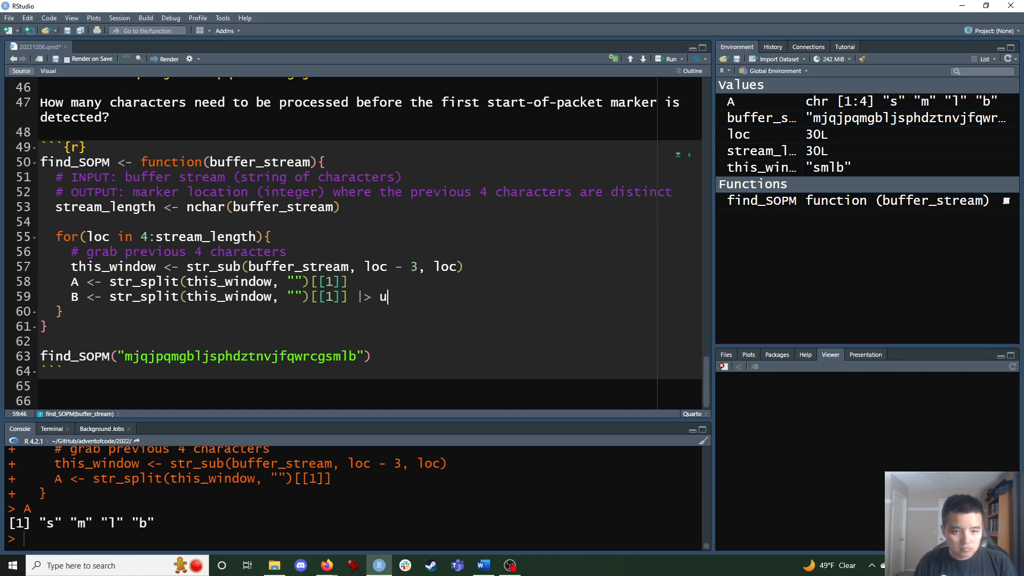
pyautogui.write('niqu')
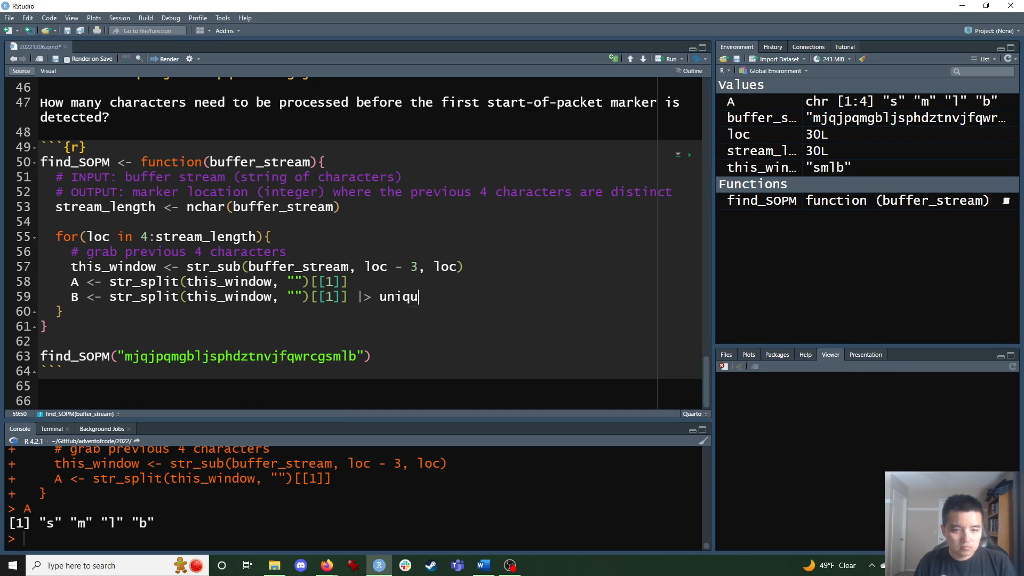
pyautogui.write('e()')
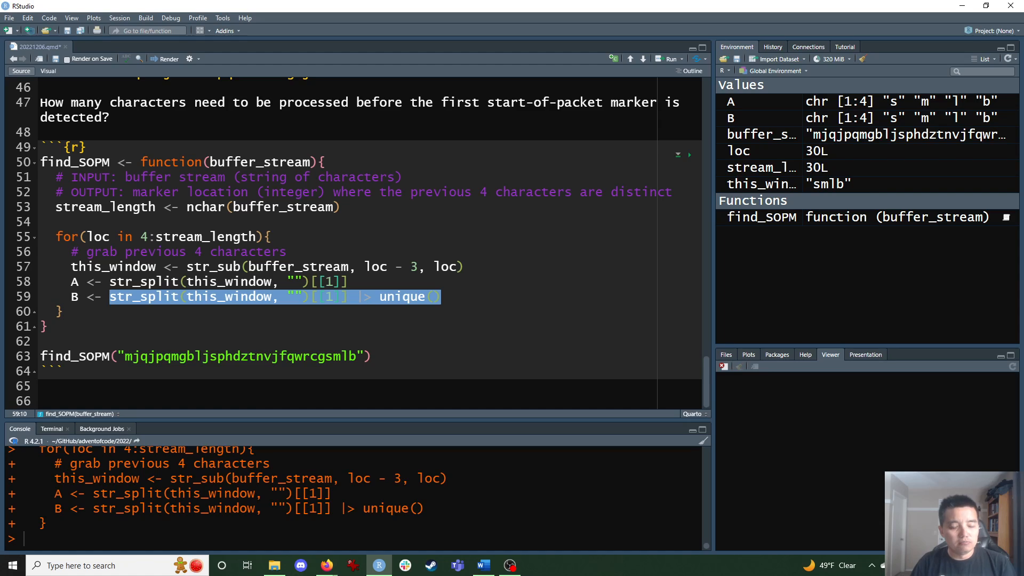
pyautogui.moveTo(209, 281)
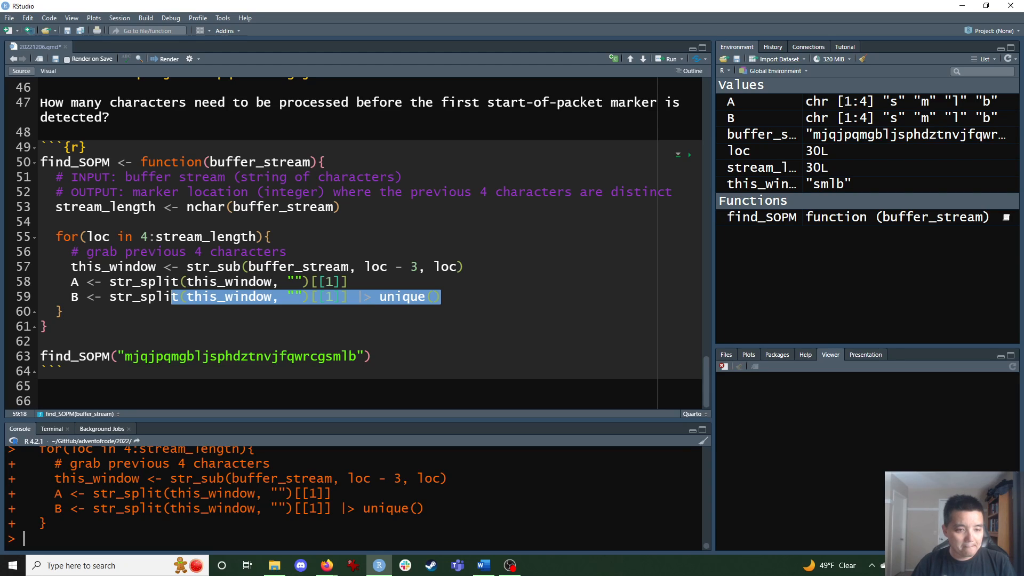
# Set this_window <- "mjqj" in the console
pyautogui.write('thi')
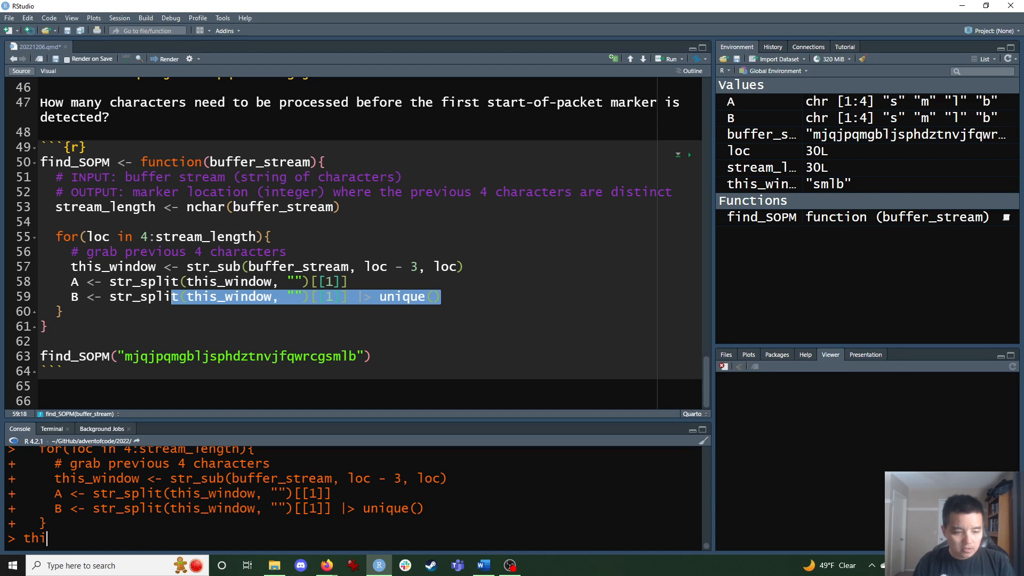
pyautogui.write('s_winwo')
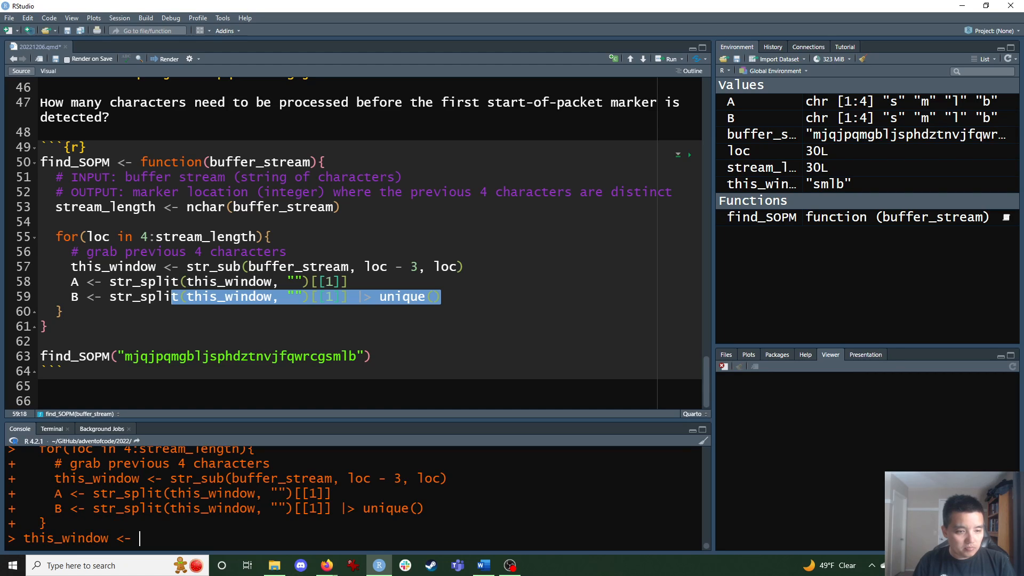
pyautogui.write('"m"')
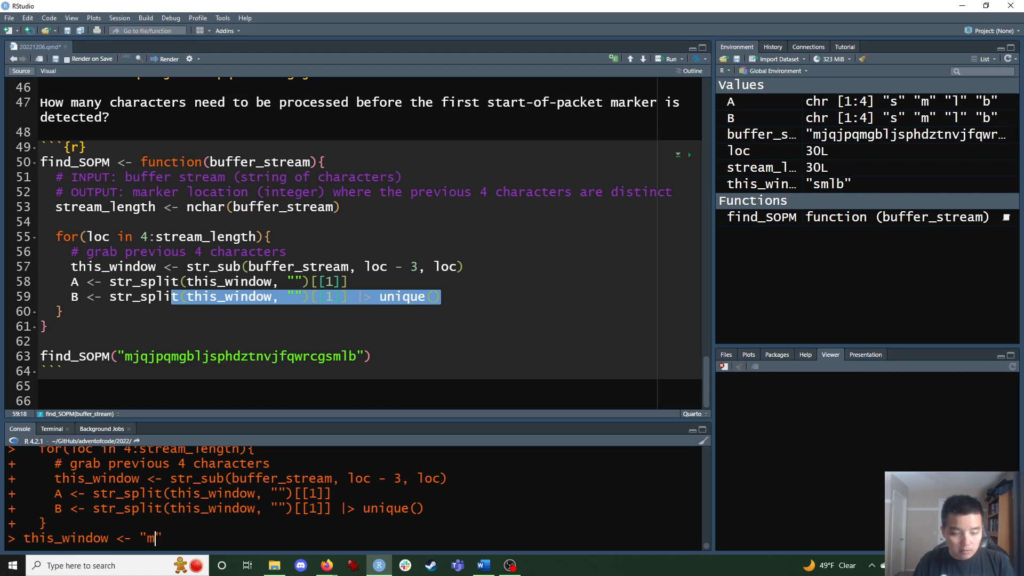
pyautogui.write('jqj')
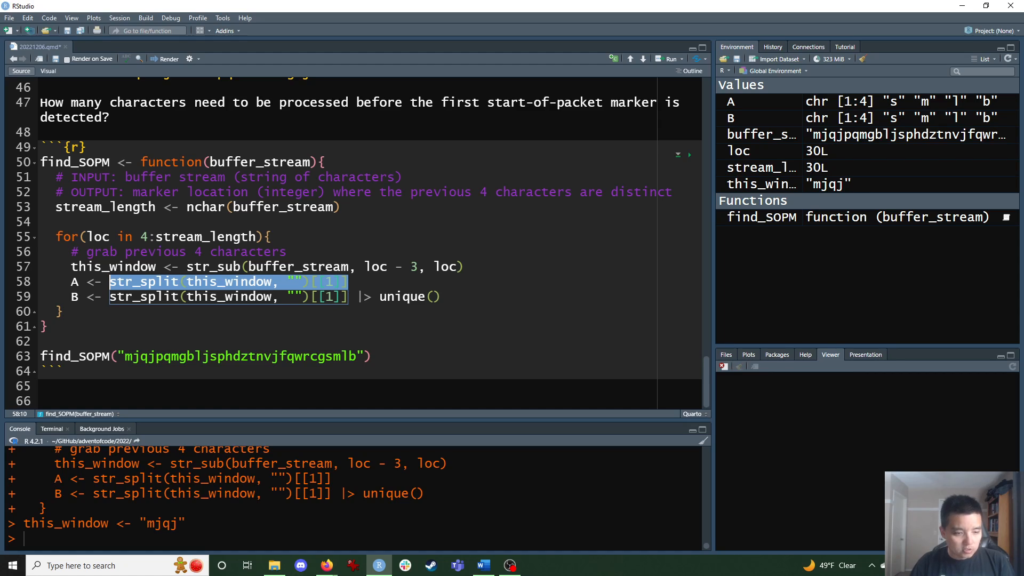
pyautogui.press('Return')
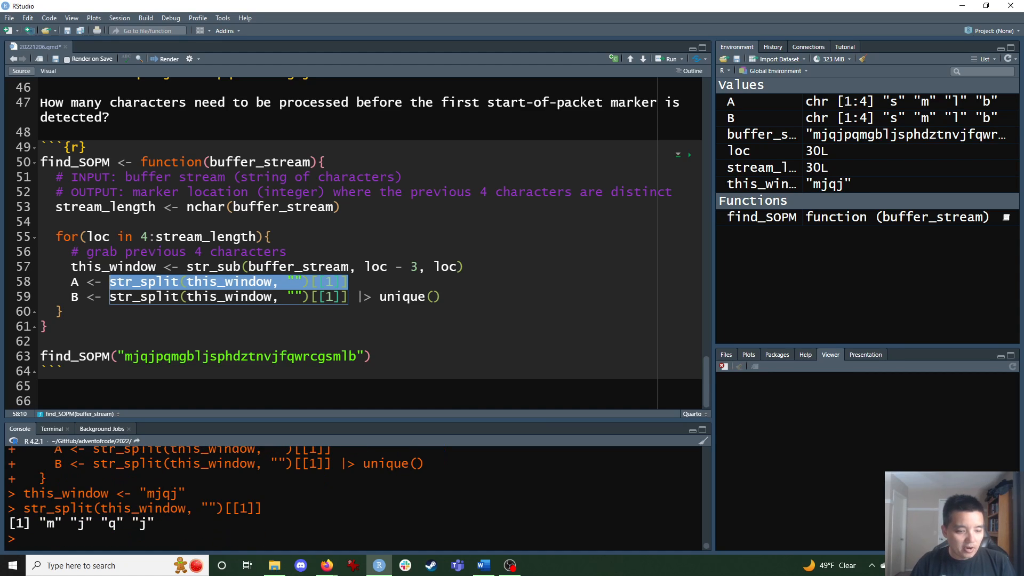
# Run the split and unique expressions on mjqj, giving m j q j and m j q
pyautogui.doubleClick(95, 523)
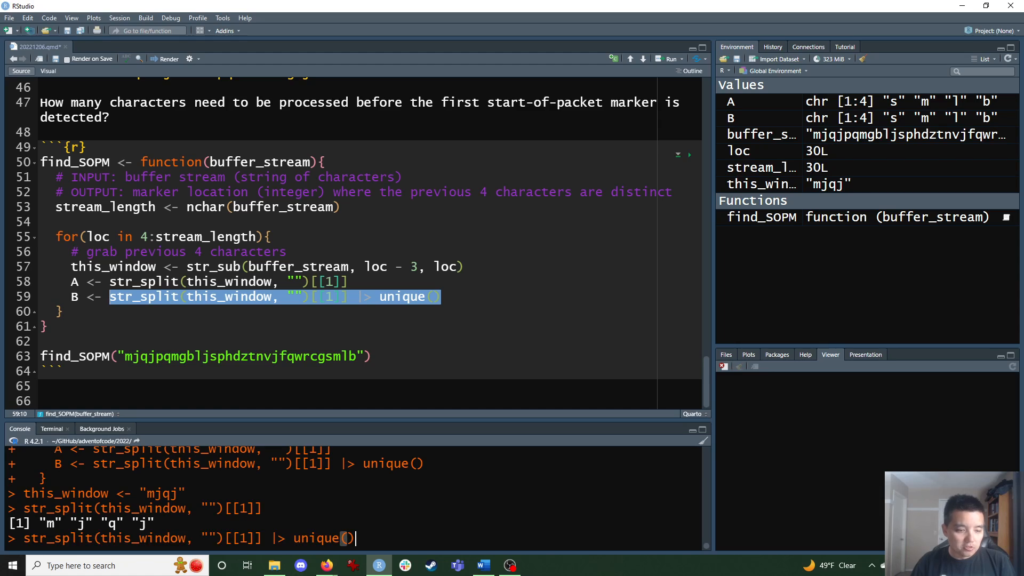
pyautogui.press('Return')
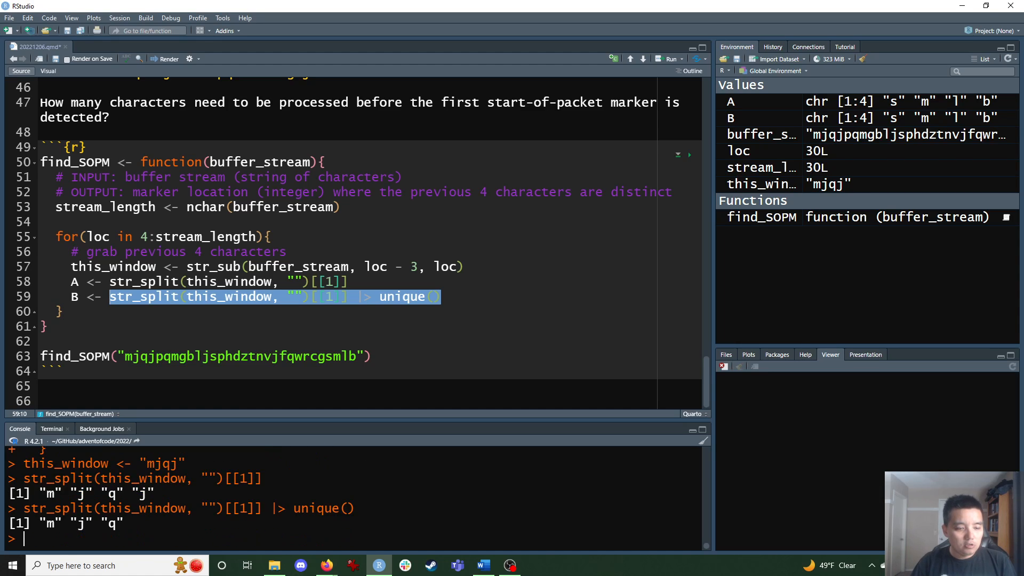
pyautogui.doubleClick(81, 523)
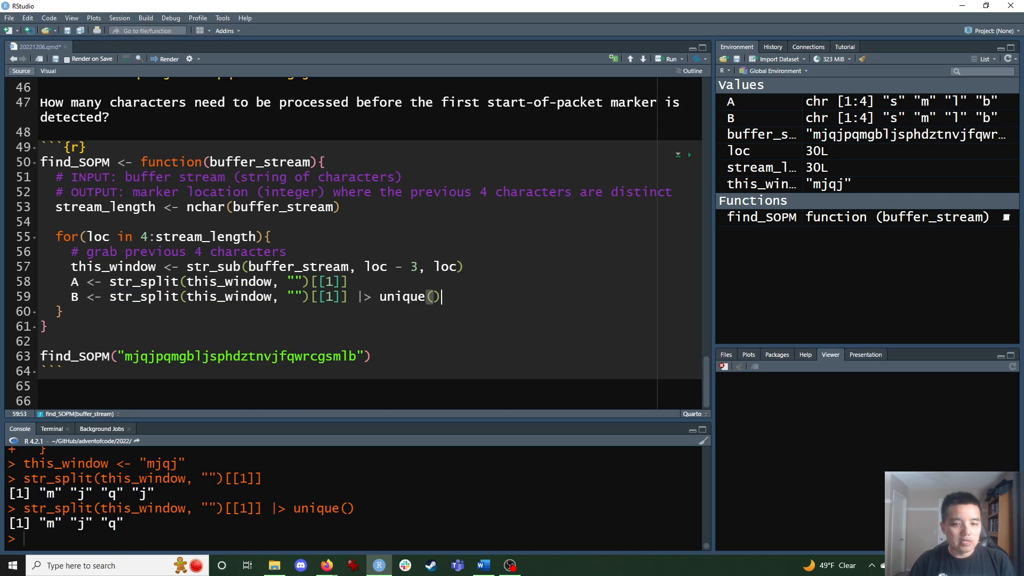
# Add if(length(A) == length(B)){ break } and return loc after the loop
pyautogui.press('Return')
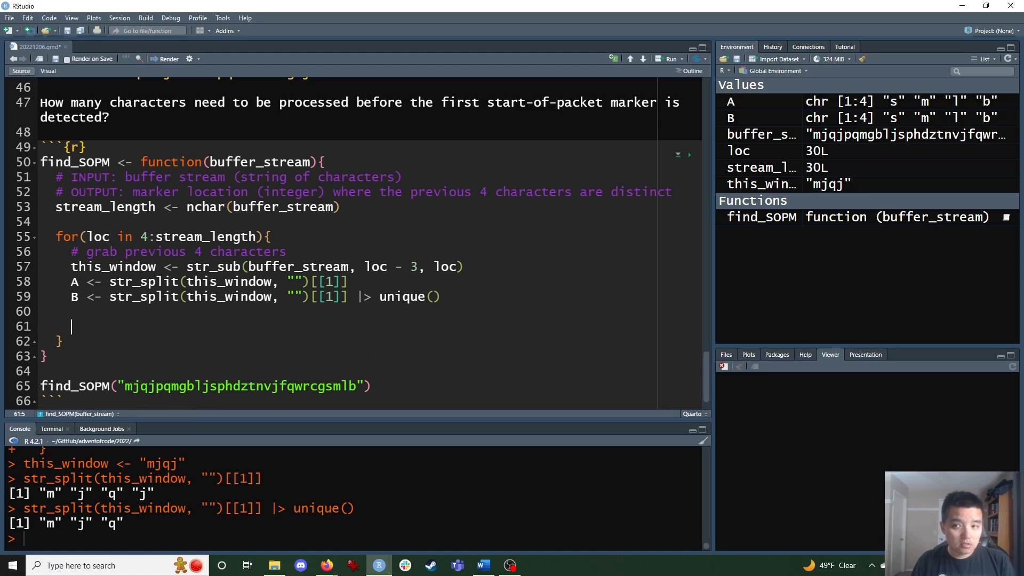
pyautogui.write('if(')
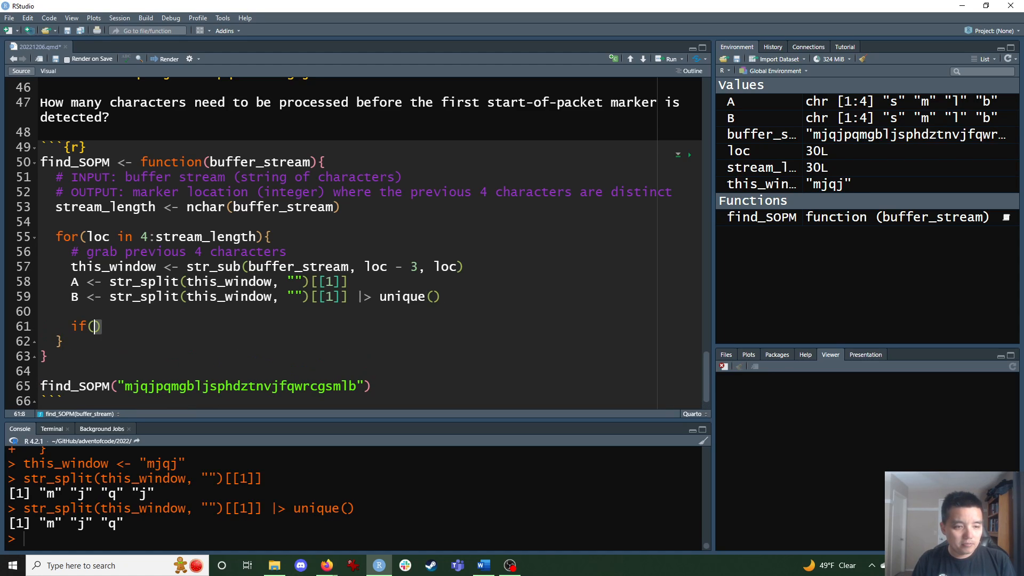
pyautogui.write('length(')
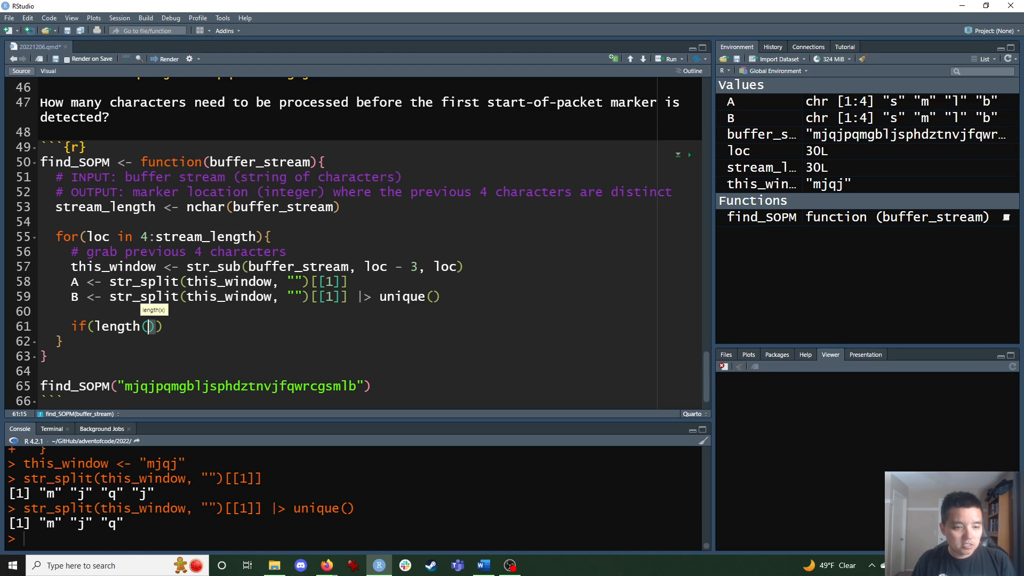
pyautogui.write('A) == len')
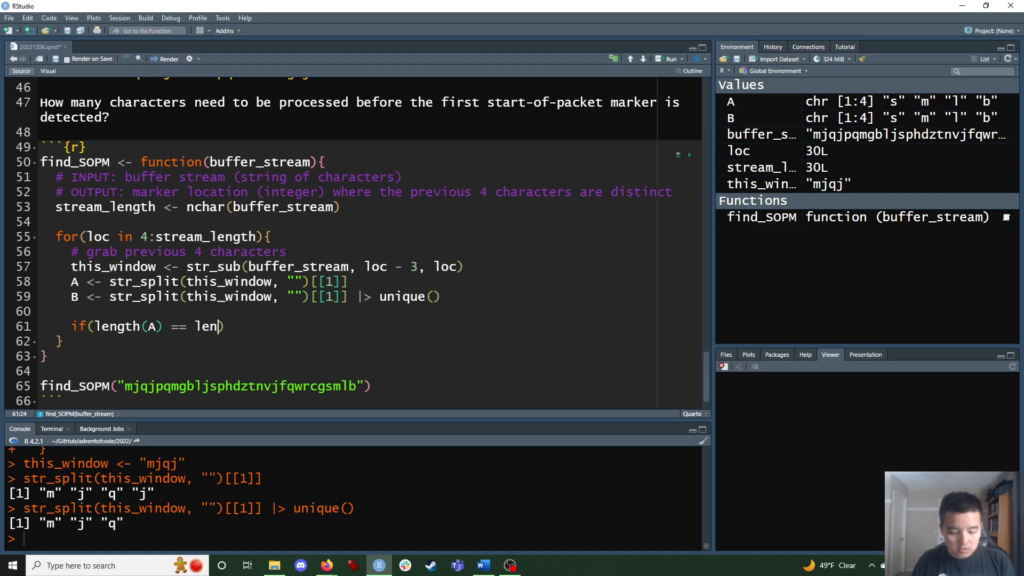
pyautogui.write('gth(B)){')
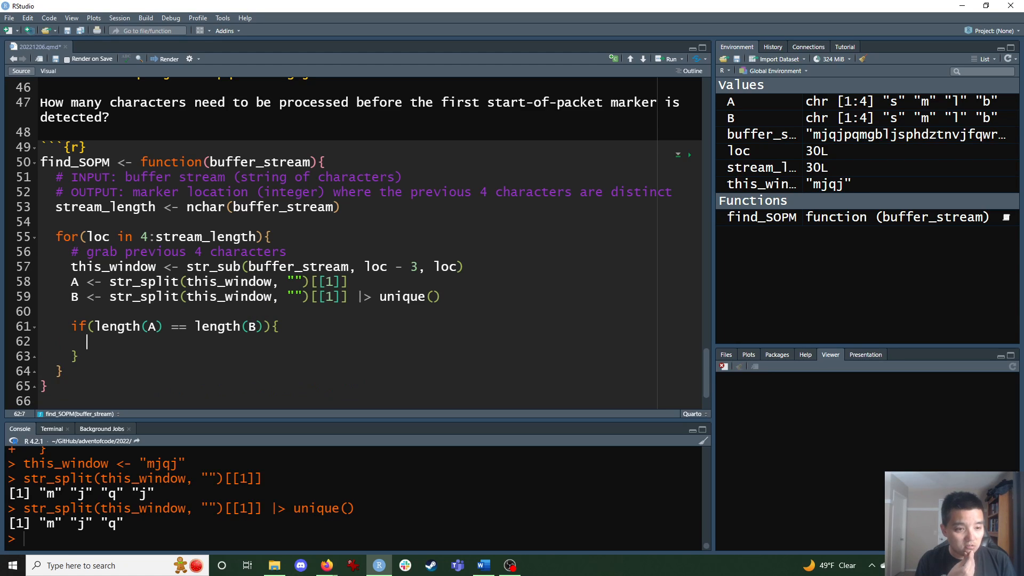
pyautogui.write('break')
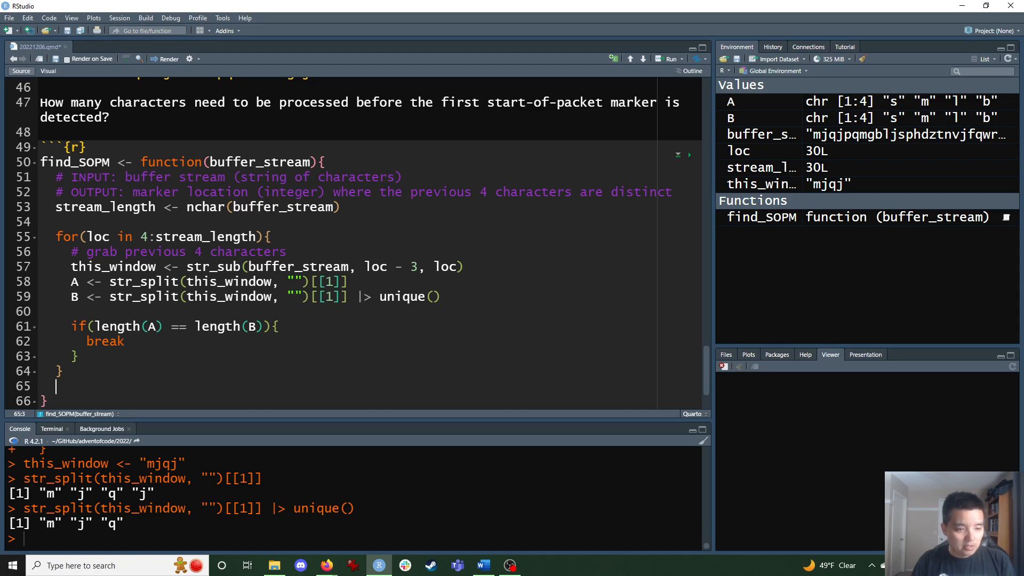
pyautogui.write('# retr')
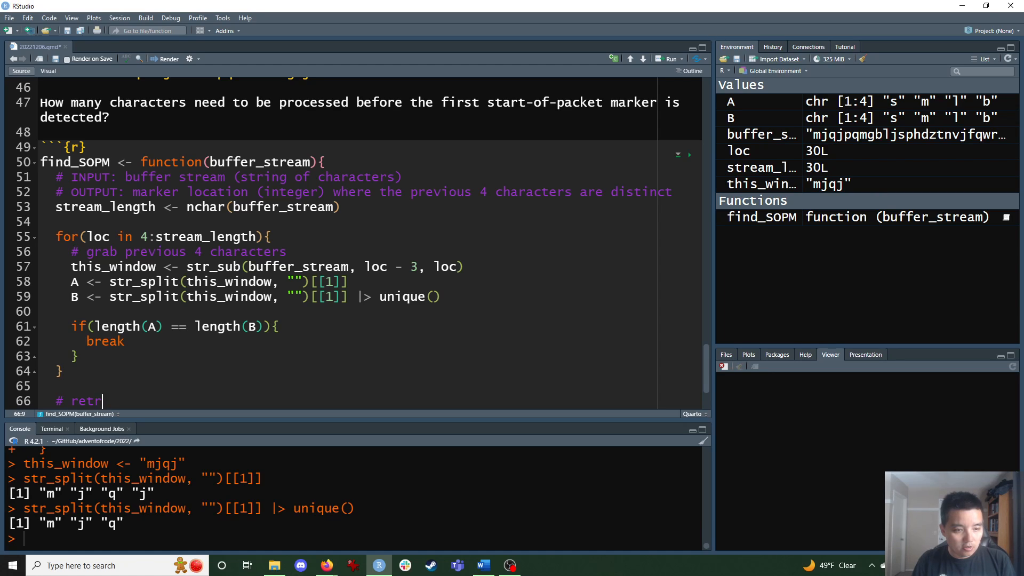
pyautogui.write('urn')
pyautogui.write('loc')
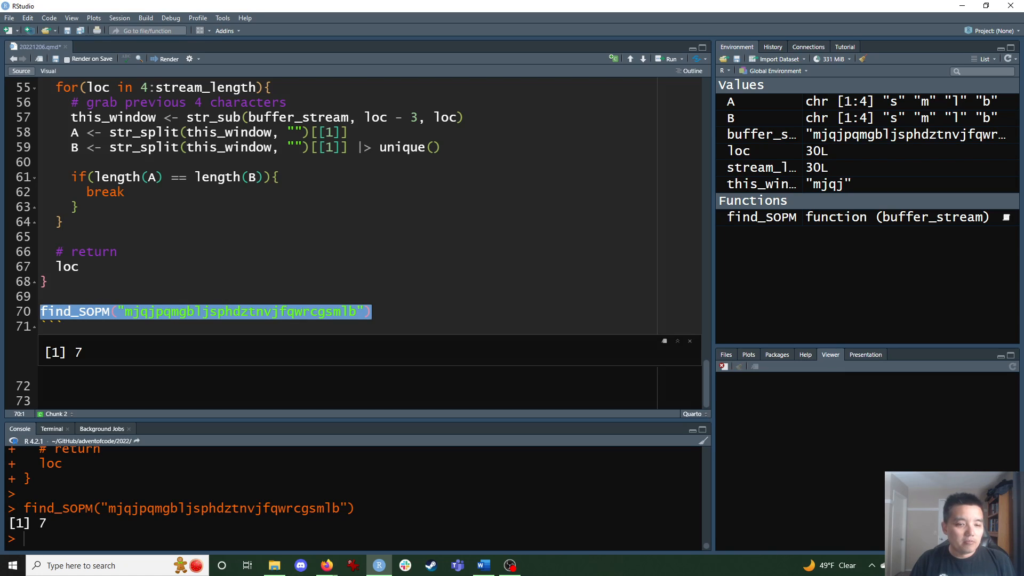
# Run the sample find_SOPM call and note '#should return 7' beside it
pyautogui.click(371, 312)
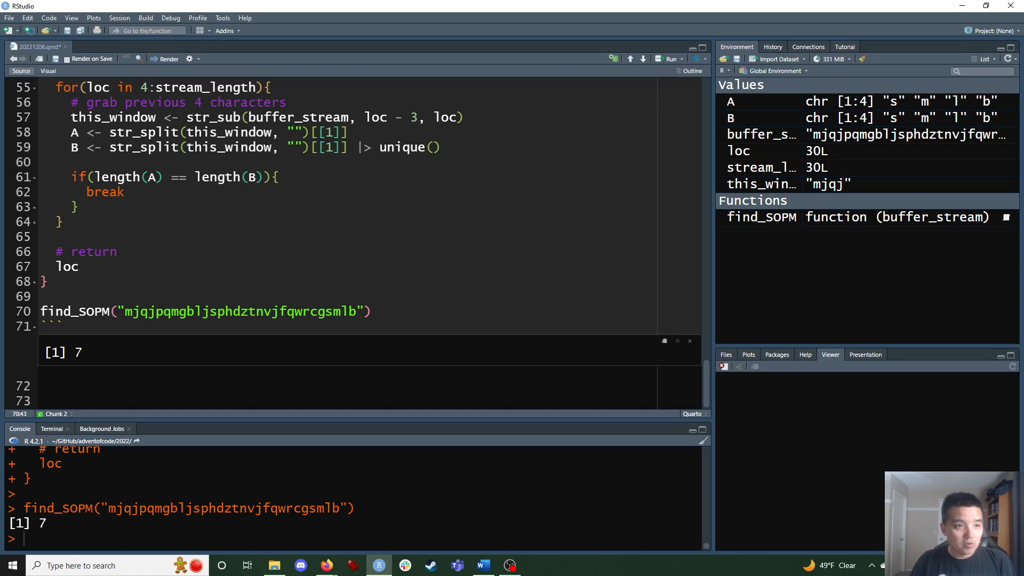
pyautogui.click(371, 311)
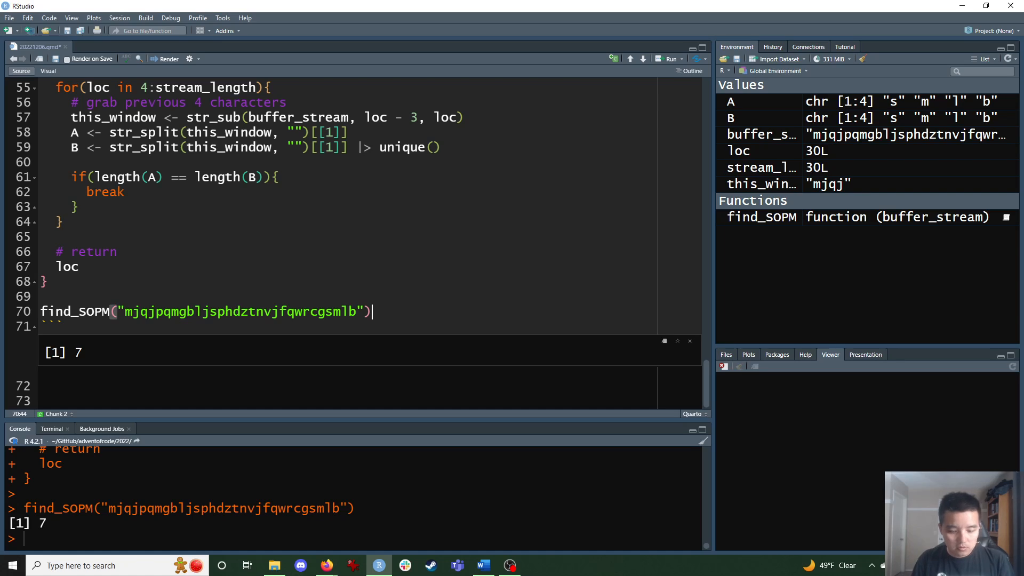
pyautogui.write('#should ret')
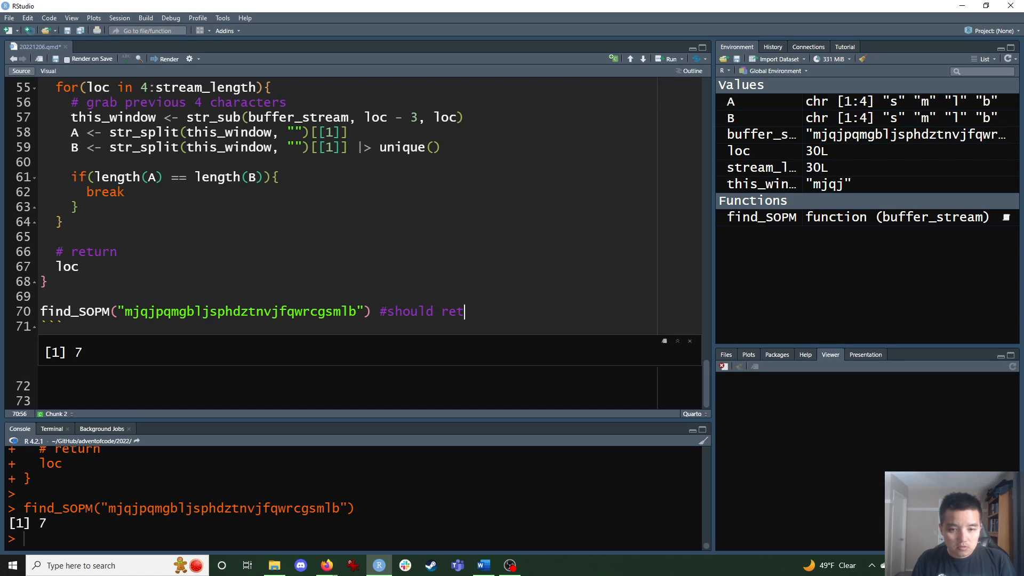
pyautogui.write('urn 7')
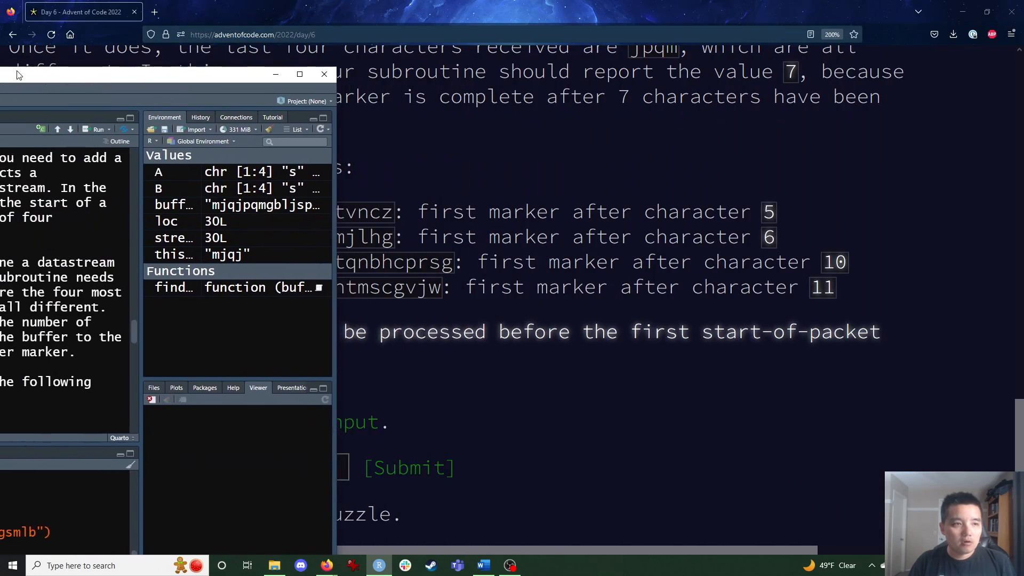
# Replace a duplicated test string with nppdvjthqldpwncqszvftbrmjlhg and set its expected marker to 10
pyautogui.click(299, 74)
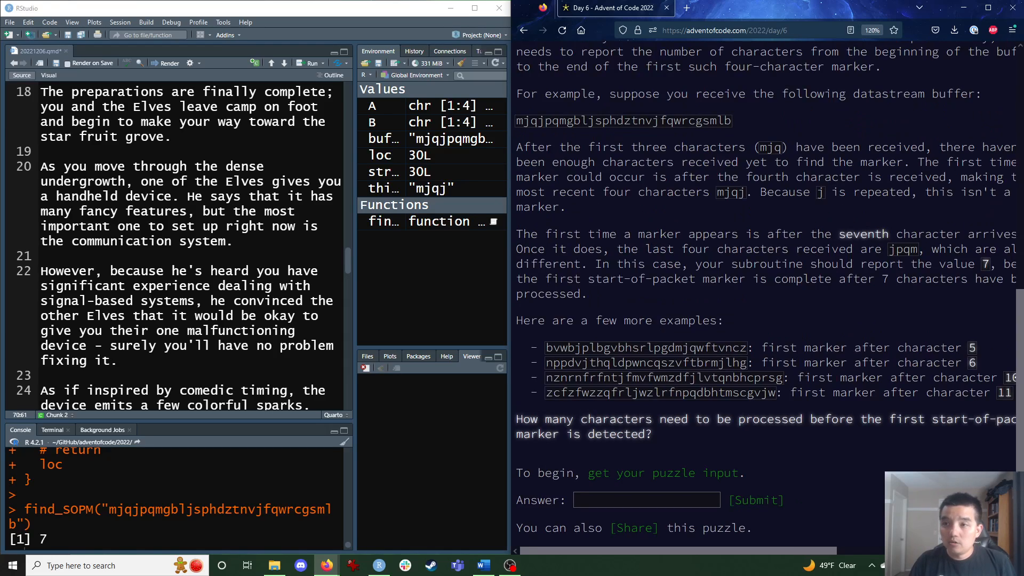
pyautogui.scroll(3)
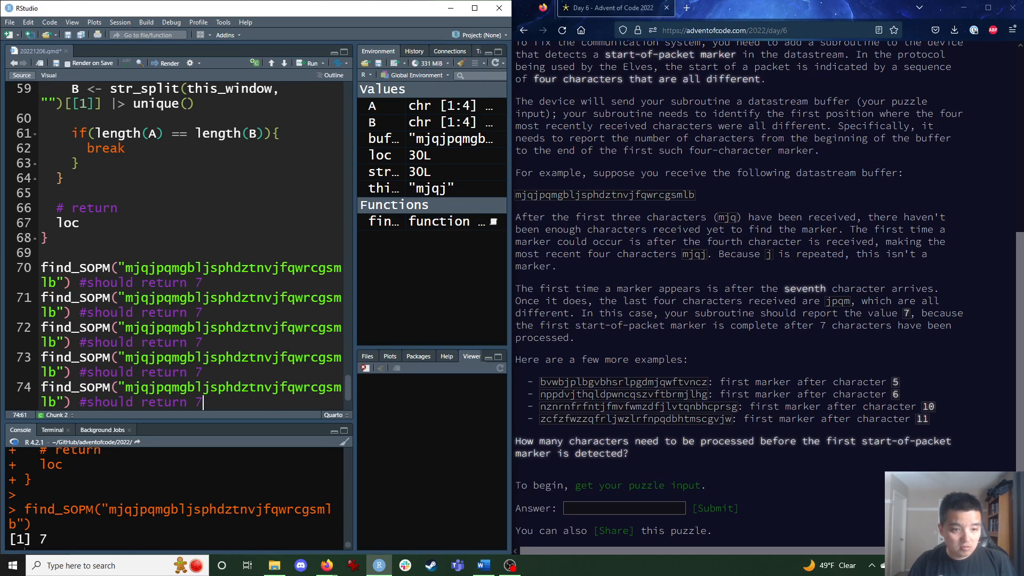
pyautogui.doubleClick(623, 382)
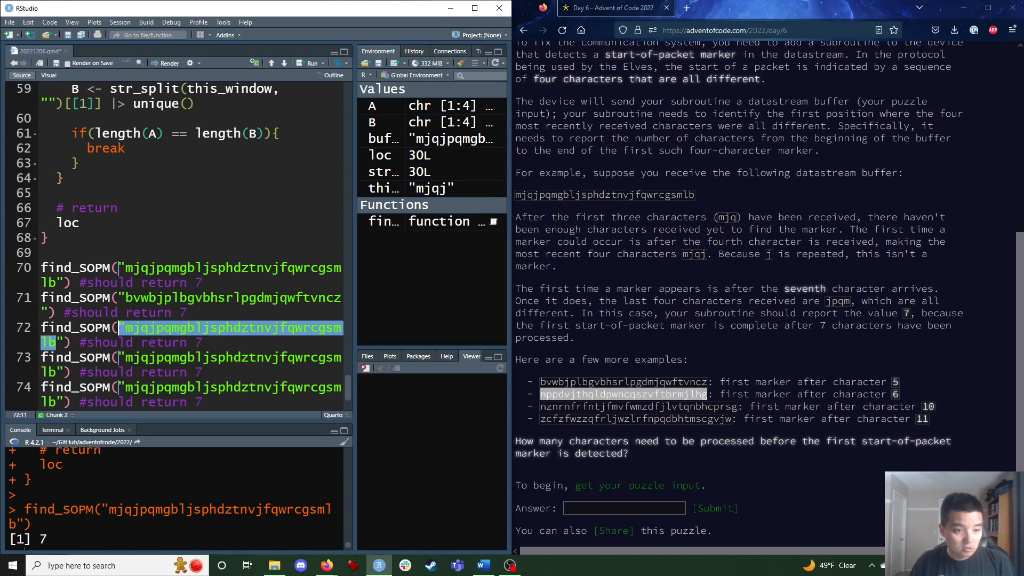
pyautogui.write('nppdvjthqldpwncqszvftbrmjlhg')
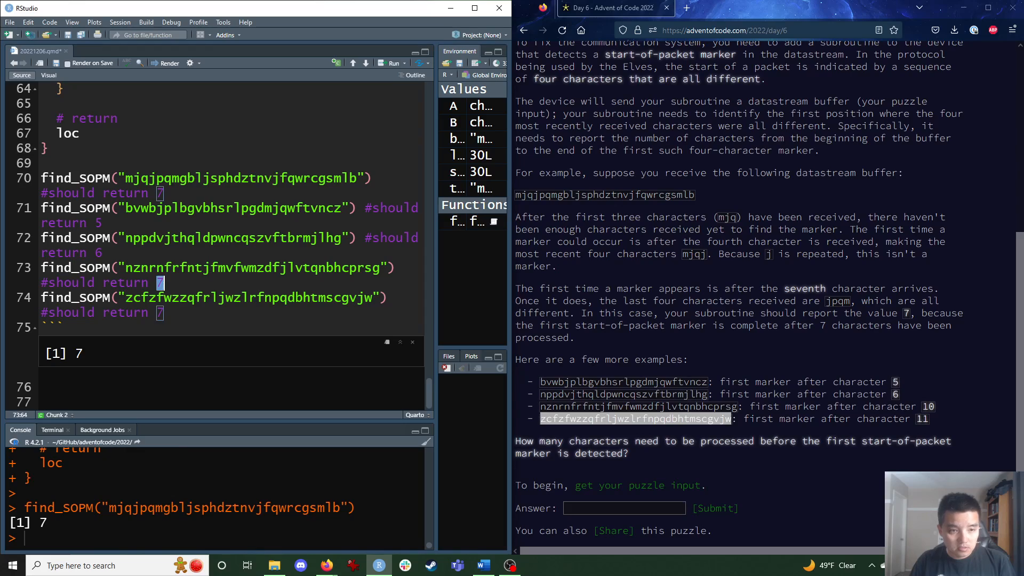
pyautogui.write('0')
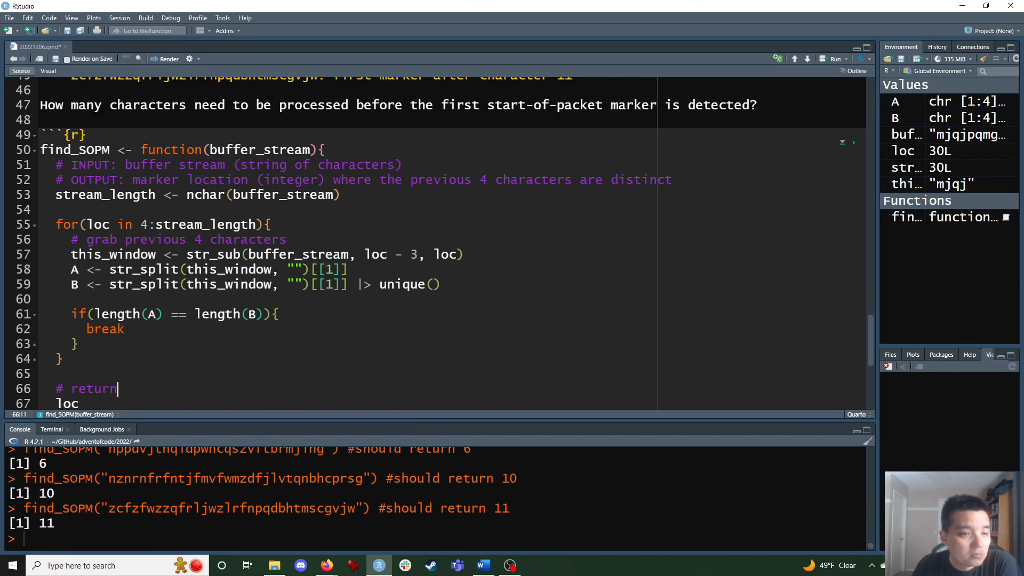
# Try running the long inline puzzle_input assignment, then cancel the unfinished console command
pyautogui.scroll(3)
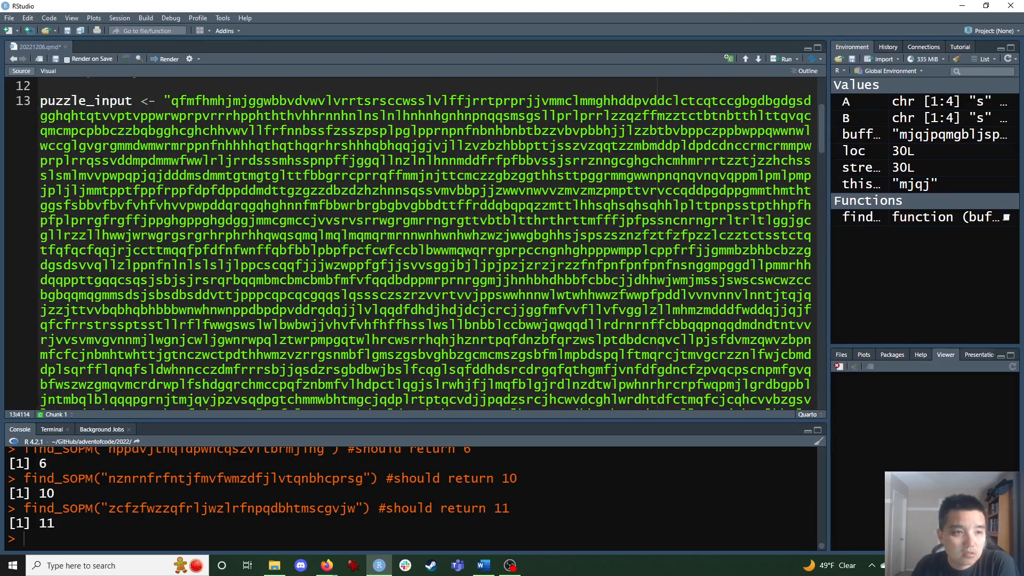
pyautogui.scroll(3)
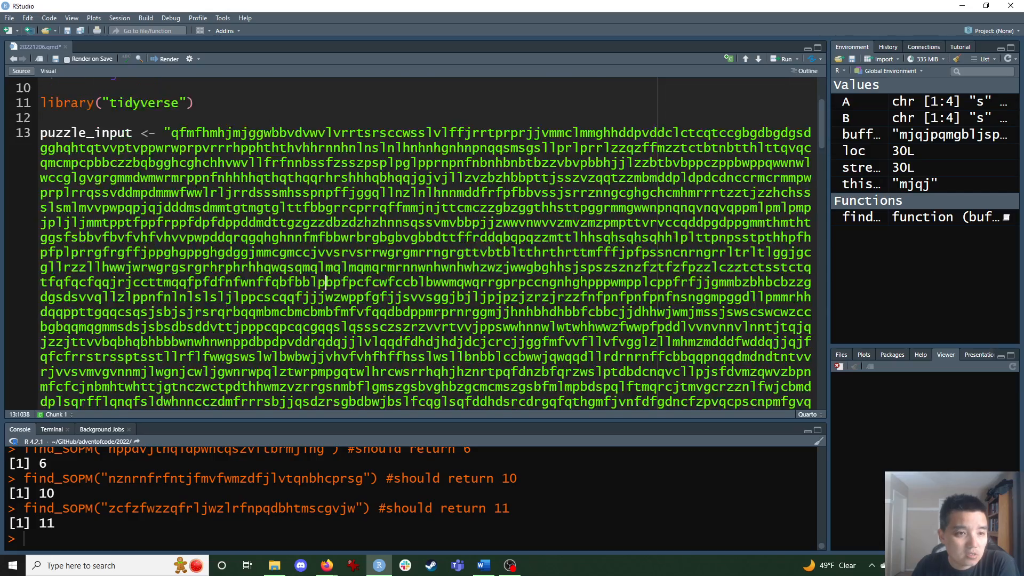
pyautogui.scroll(3)
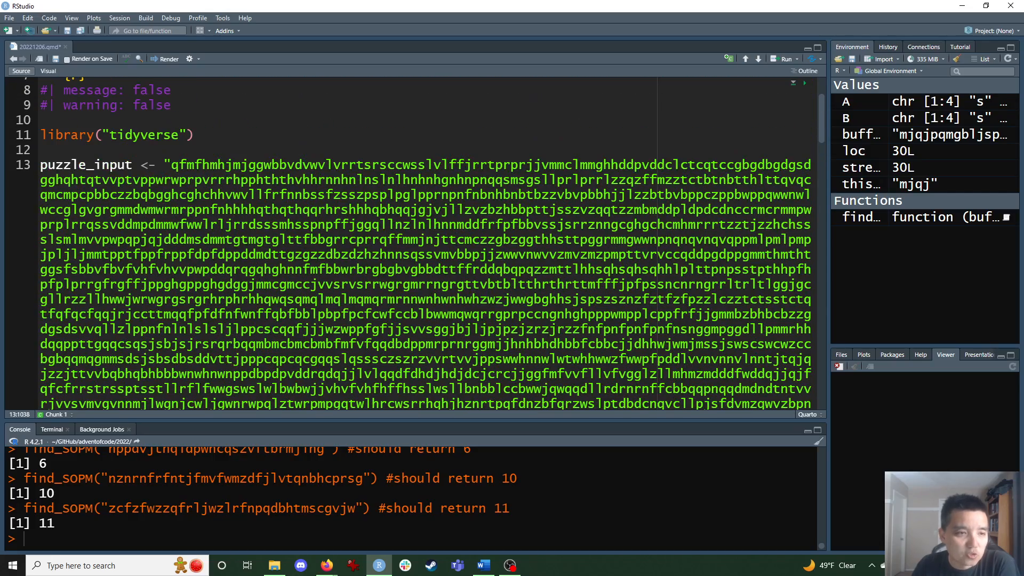
pyautogui.scroll(-3)
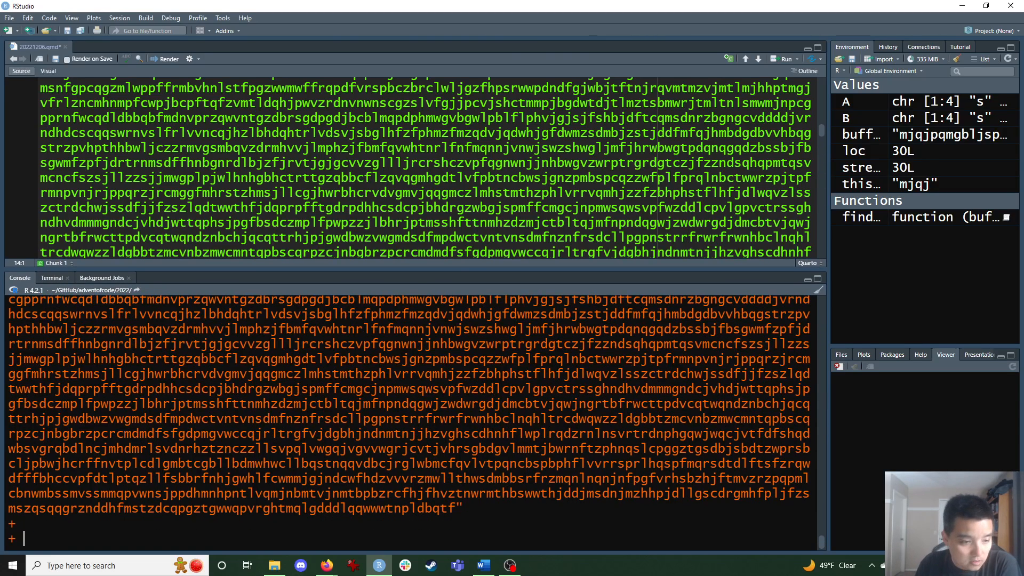
pyautogui.press('Return')
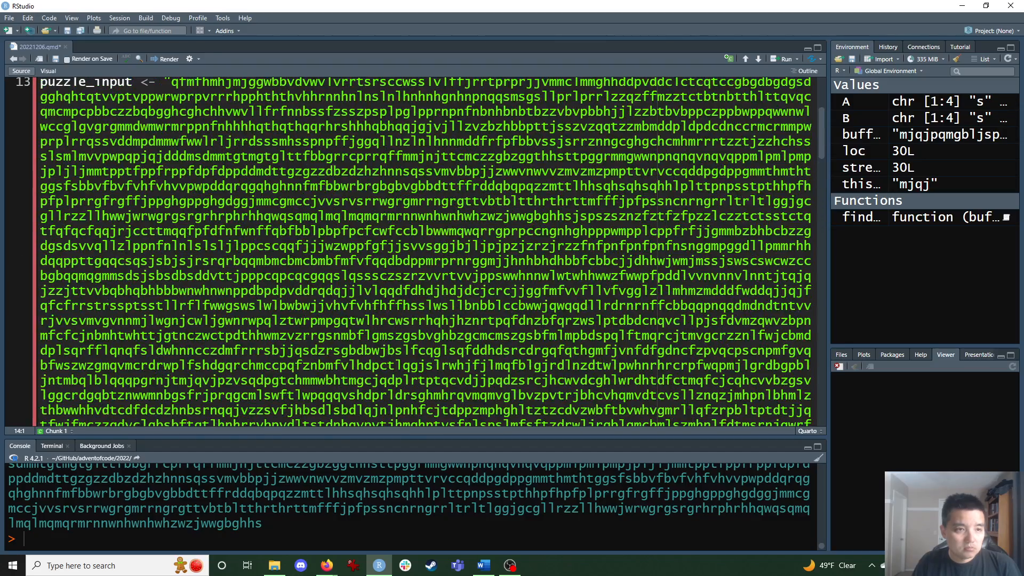
# Place the insertion point at the start of the pasted input string on line 13
pyautogui.scroll(3)
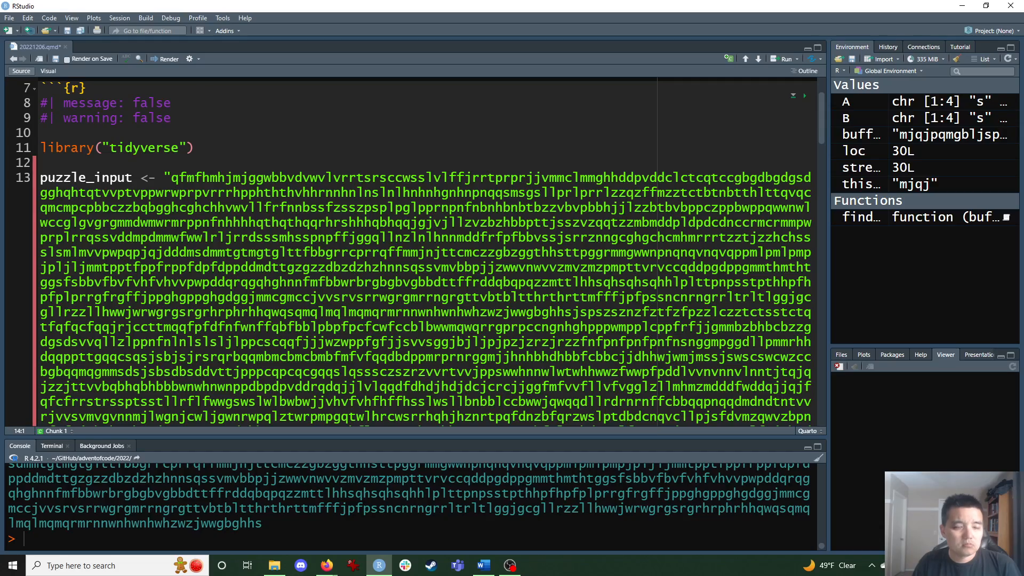
pyautogui.click(171, 177)
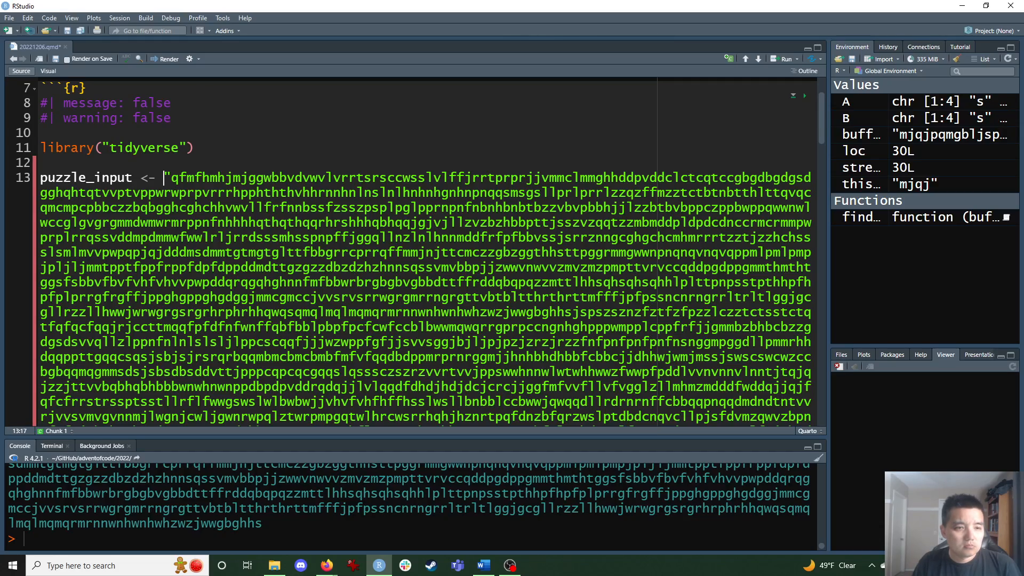
pyautogui.scroll(-3)
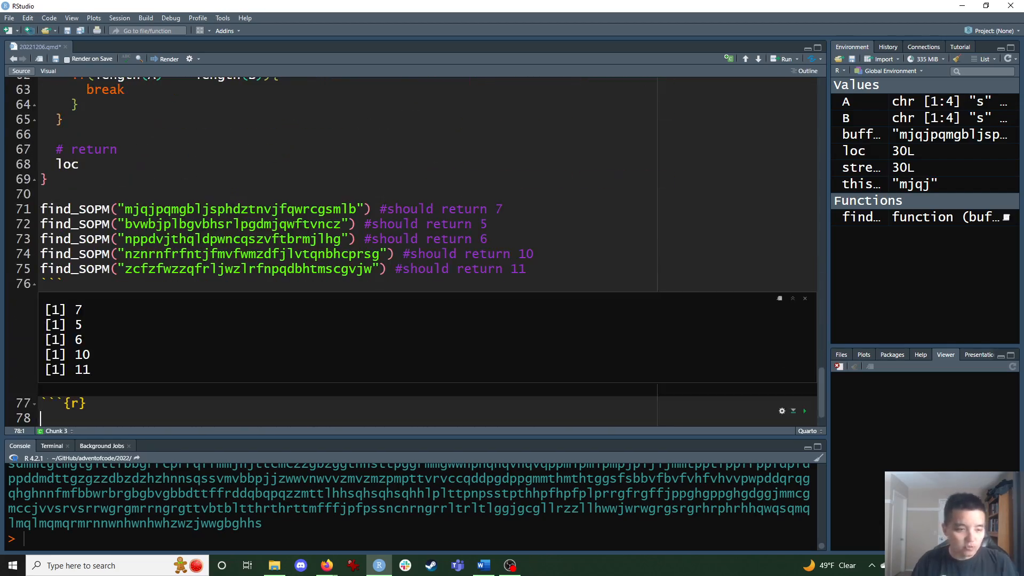
# Write a find_SOPM( call in a new chunk with the full puzzle string pasted inline
pyautogui.write('find_')
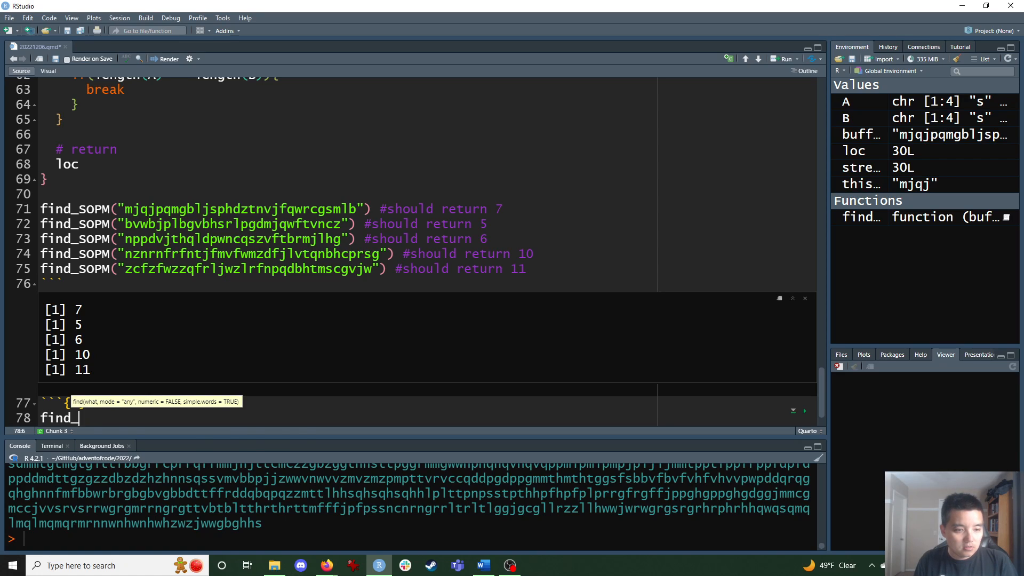
pyautogui.write('SOPM(')
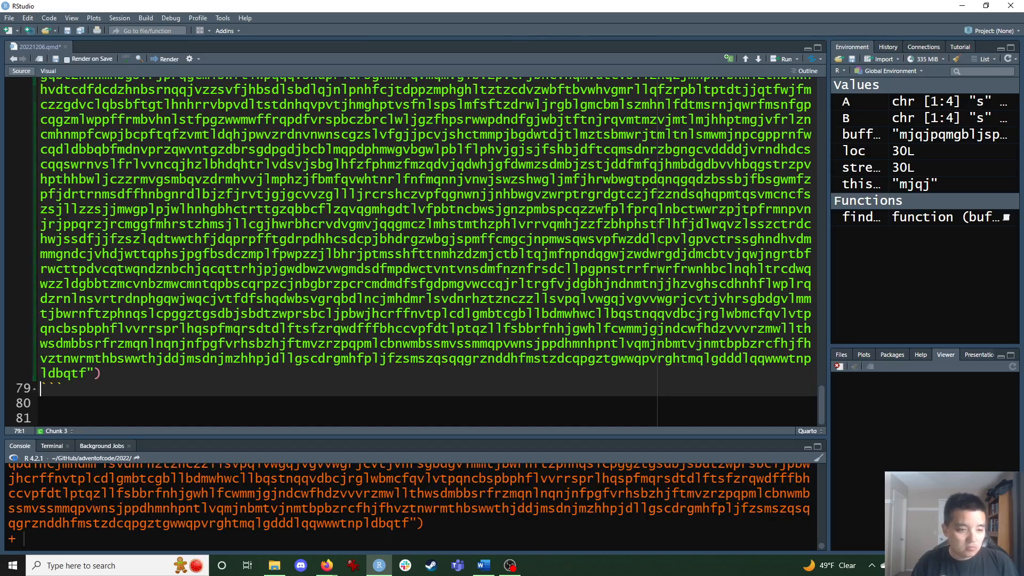
pyautogui.scroll(3)
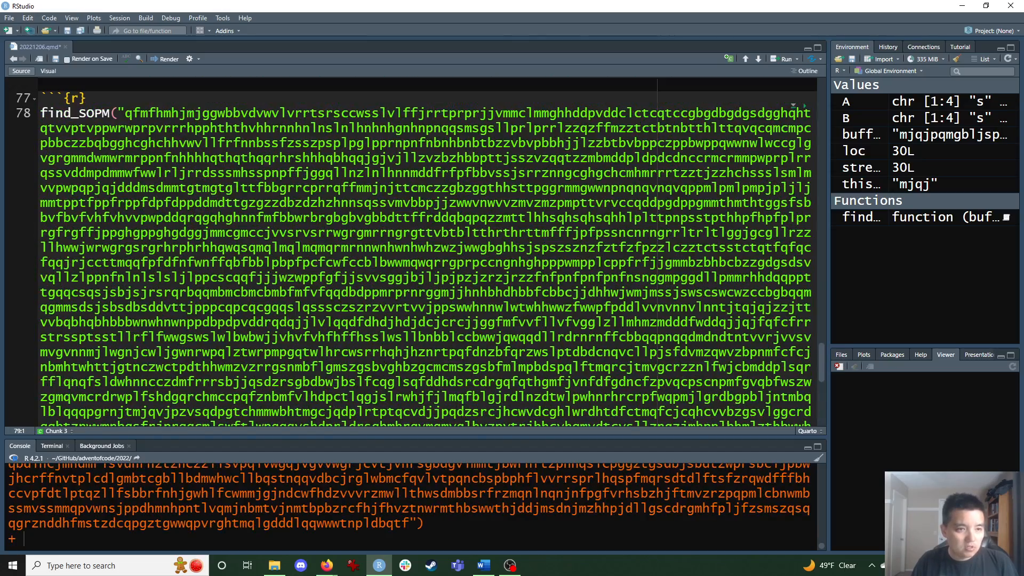
pyautogui.scroll(-3)
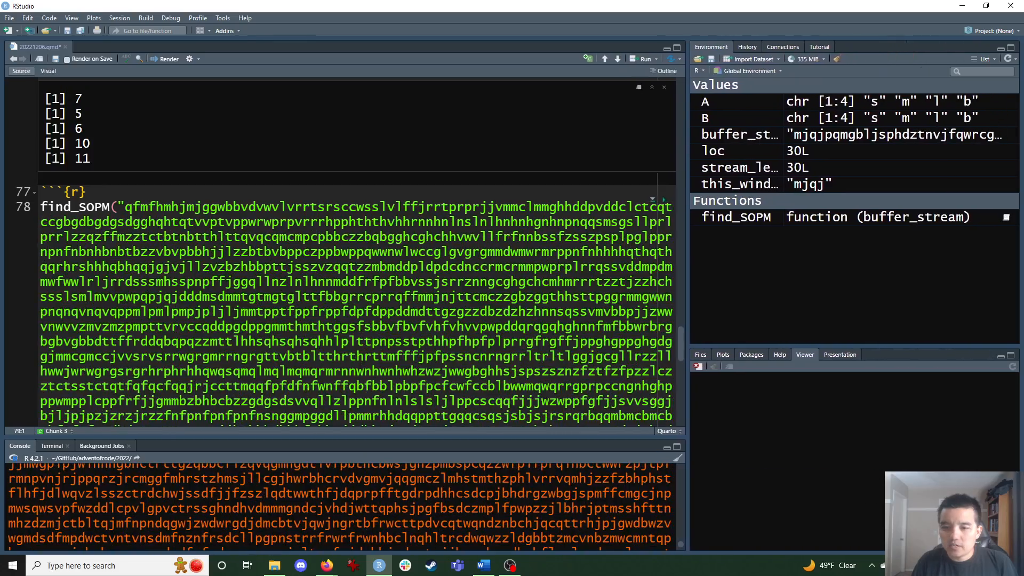
pyautogui.scroll(-3)
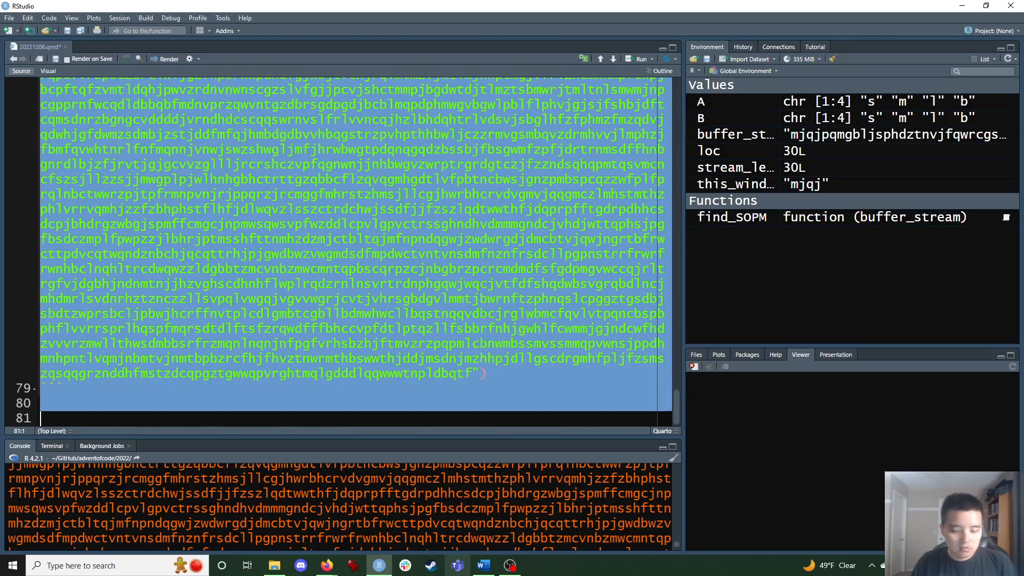
pyautogui.scroll(3)
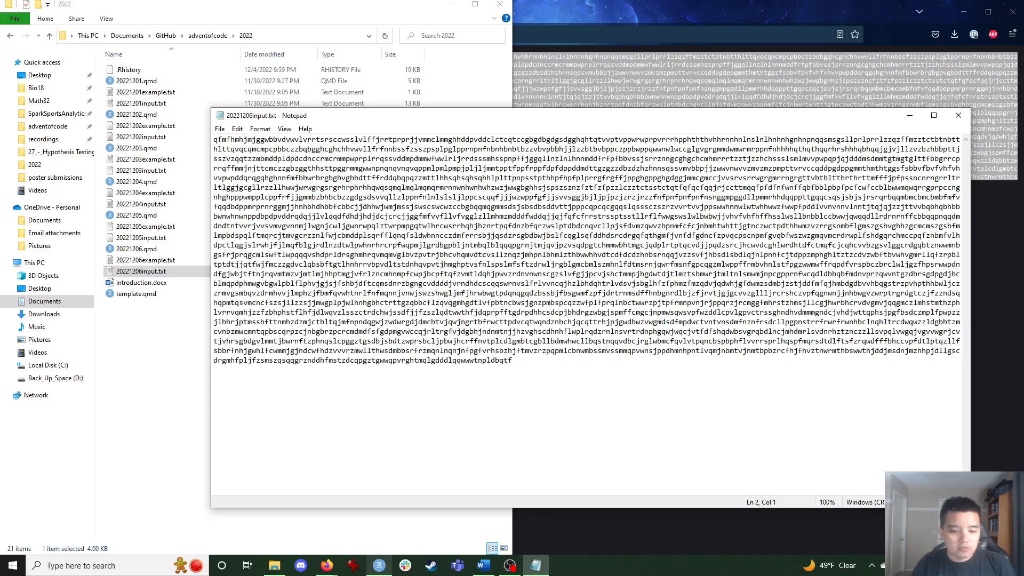
# Return from the 20221206input.txt Notepad view to the Day 6 notebook
pyautogui.click(378, 565)
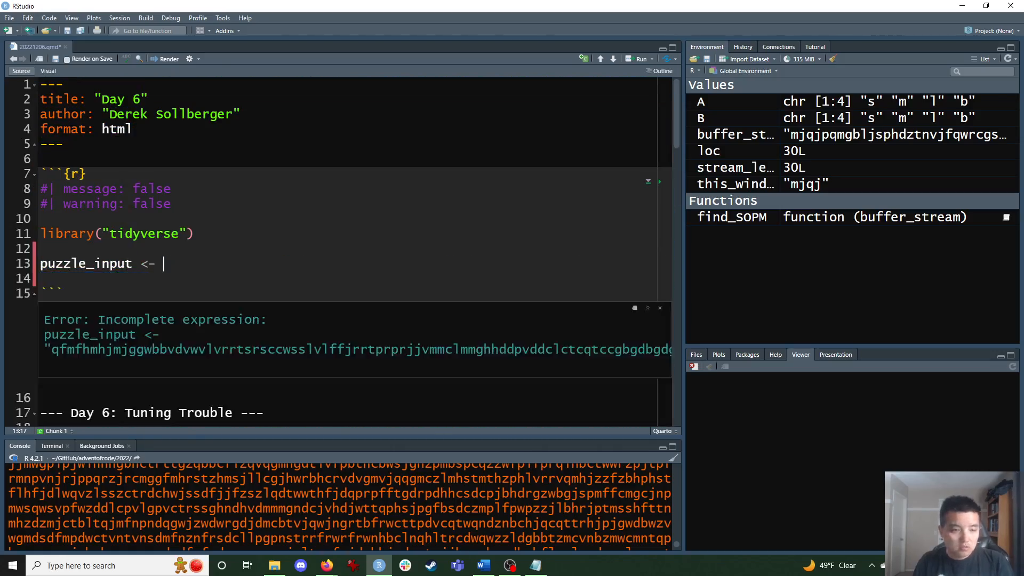
# Assign puzzle_input from readLines("20221206input.txt") and run the setup chunk so it loads
pyautogui.write('readline')
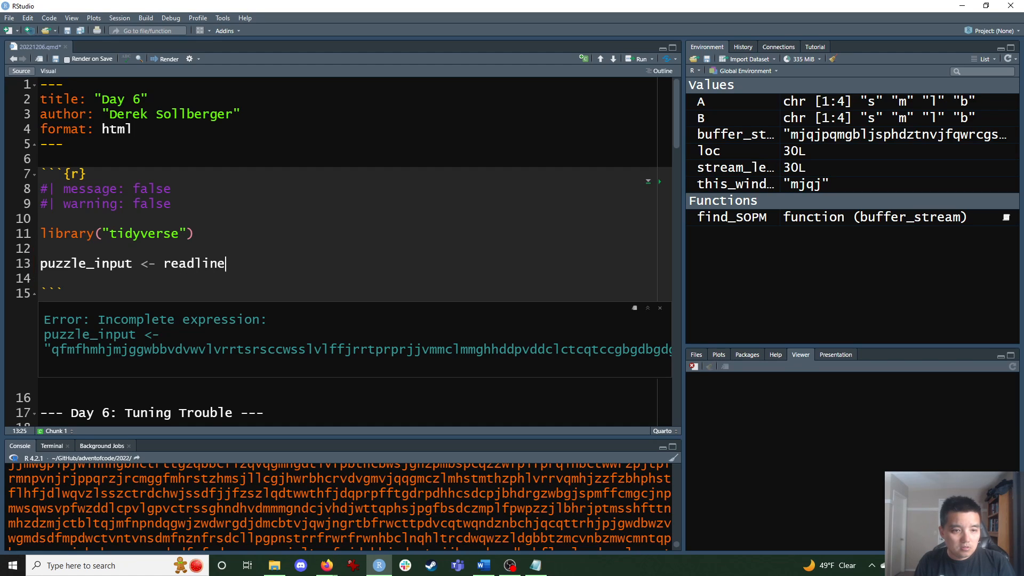
pyautogui.write('L')
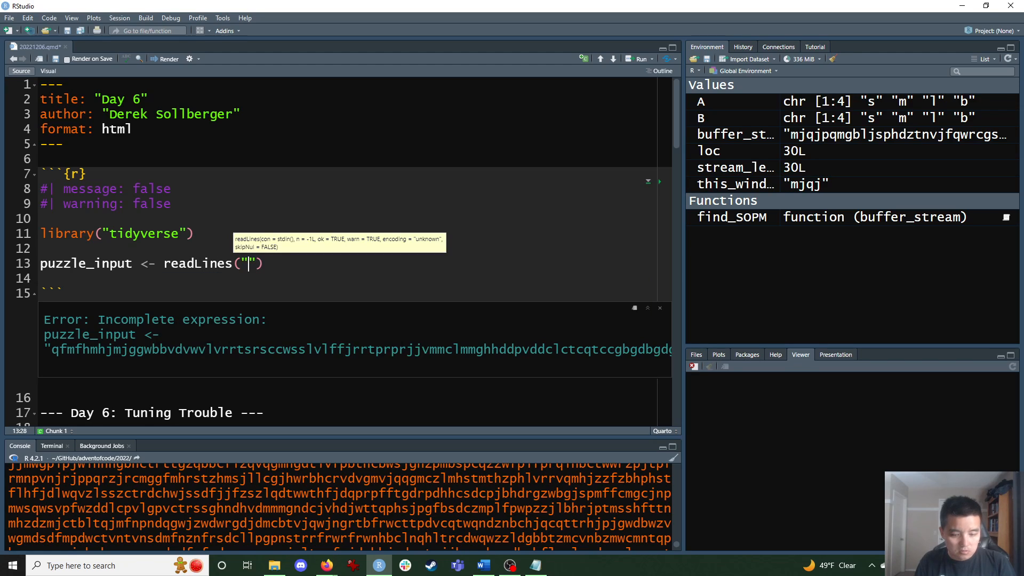
pyautogui.write('202212')
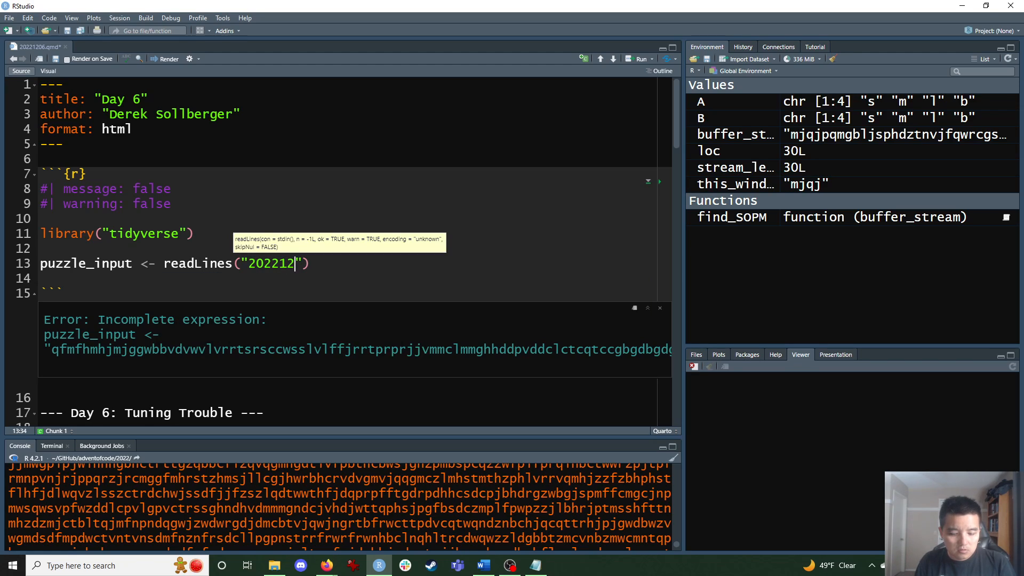
pyautogui.write('06input')
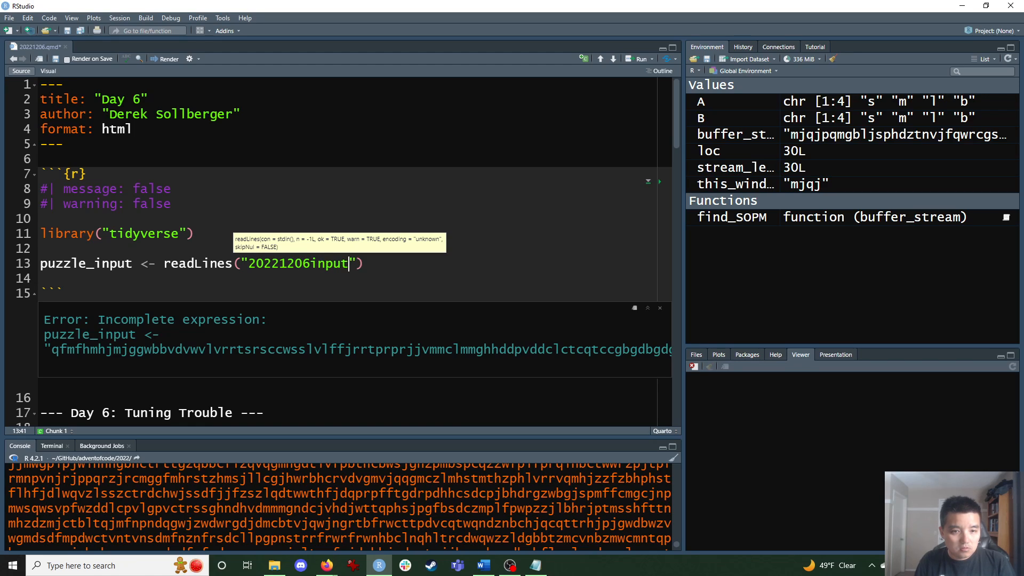
pyautogui.write('.txt')
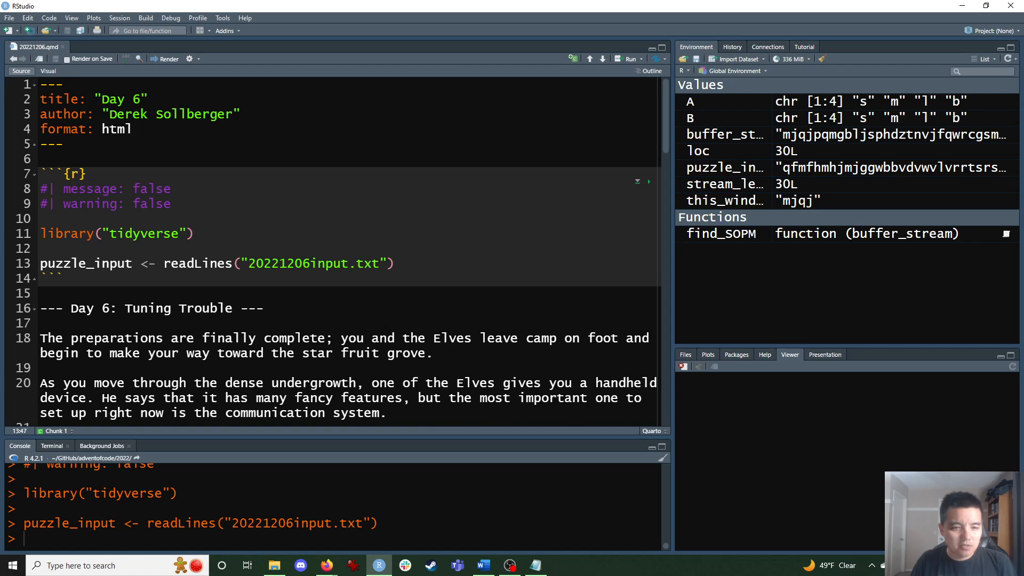
pyautogui.scroll(-3)
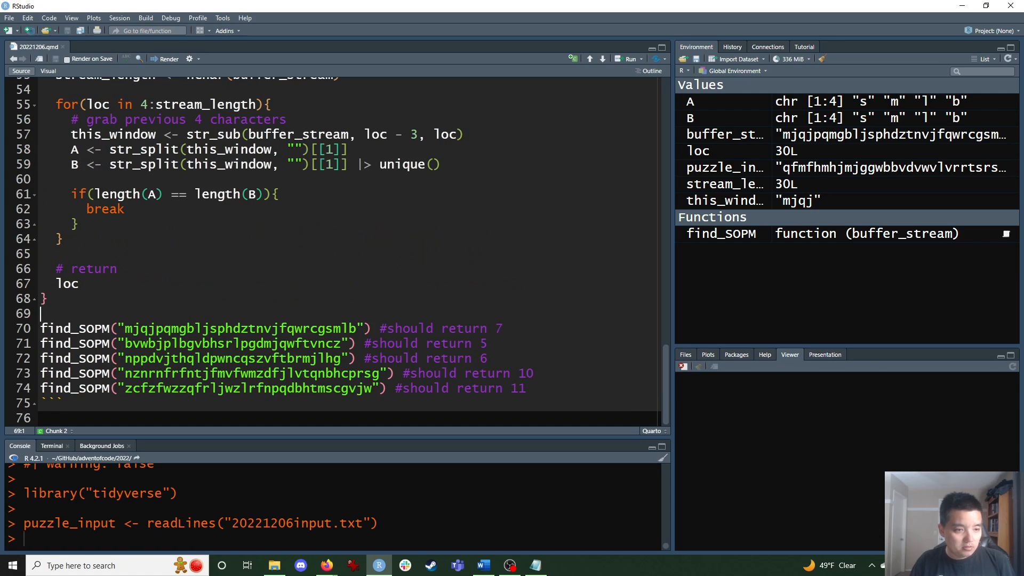
# Comment the chunks as '# test examples' and '# then run on puzzle input', then select the 1598 result
pyautogui.write('# test')
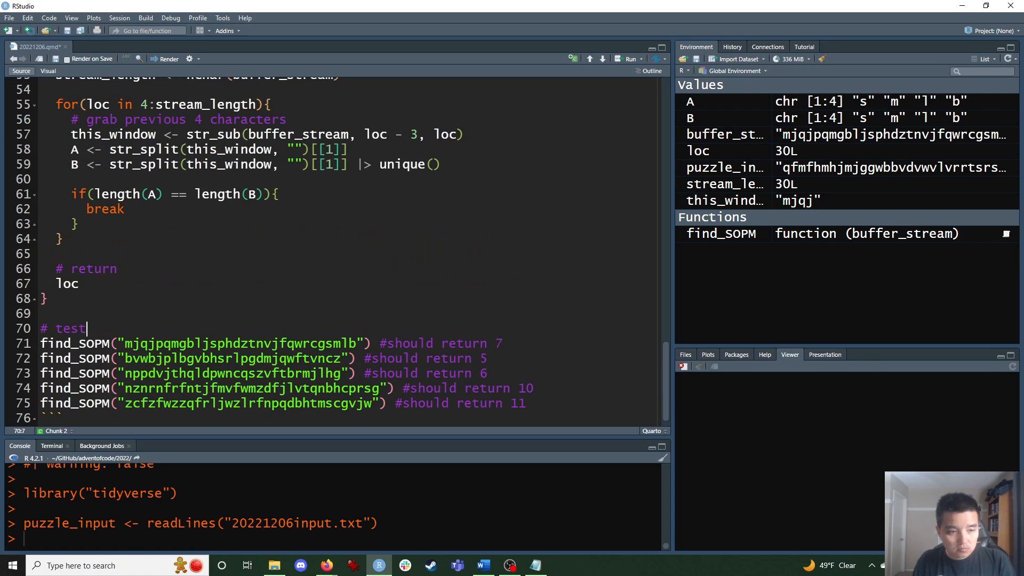
pyautogui.write('examples')
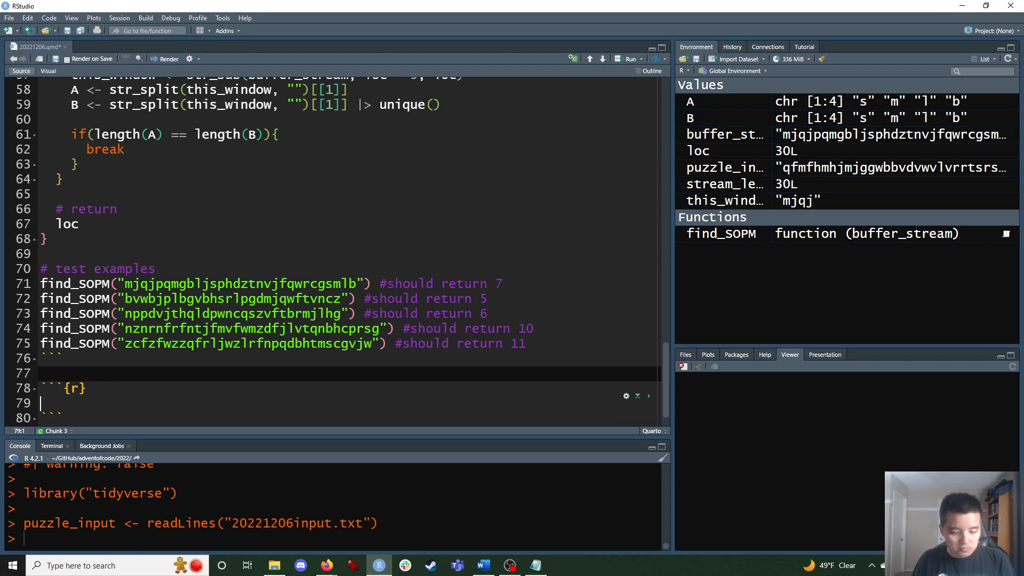
pyautogui.write('# then run')
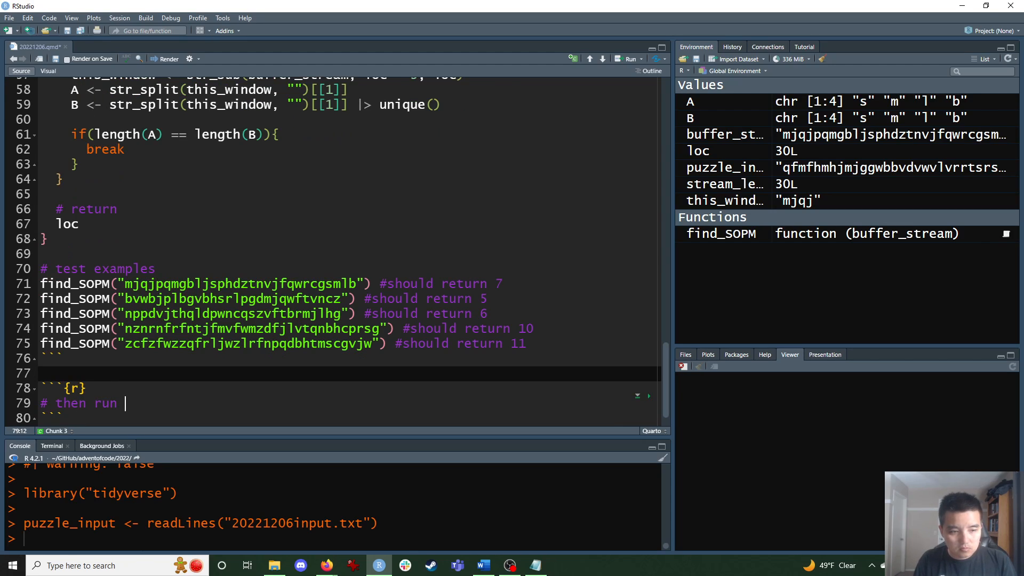
pyautogui.write('on puzzle input')
pyautogui.write('find_SOPM(puzzle_input)')
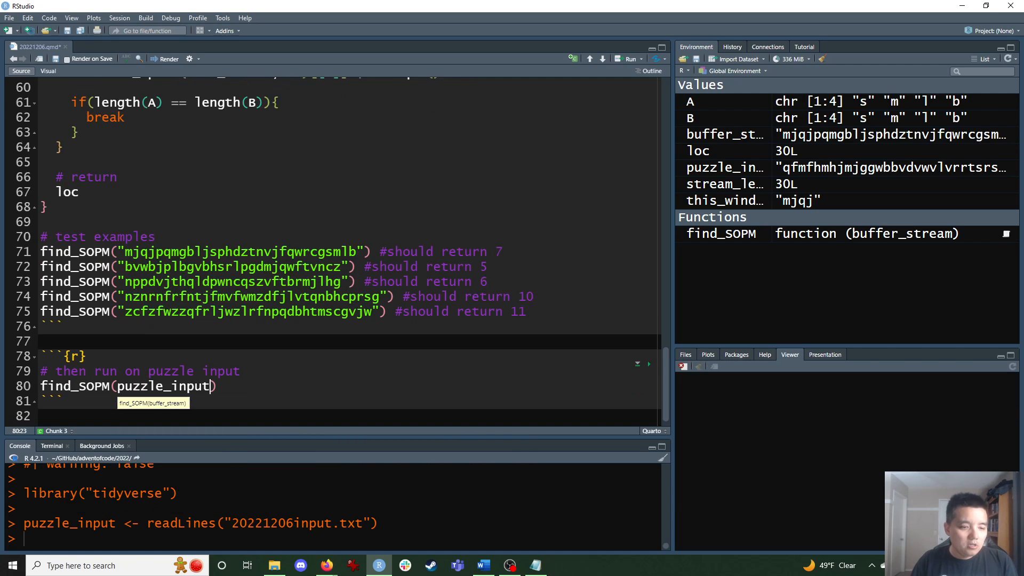
pyautogui.click(647, 124)
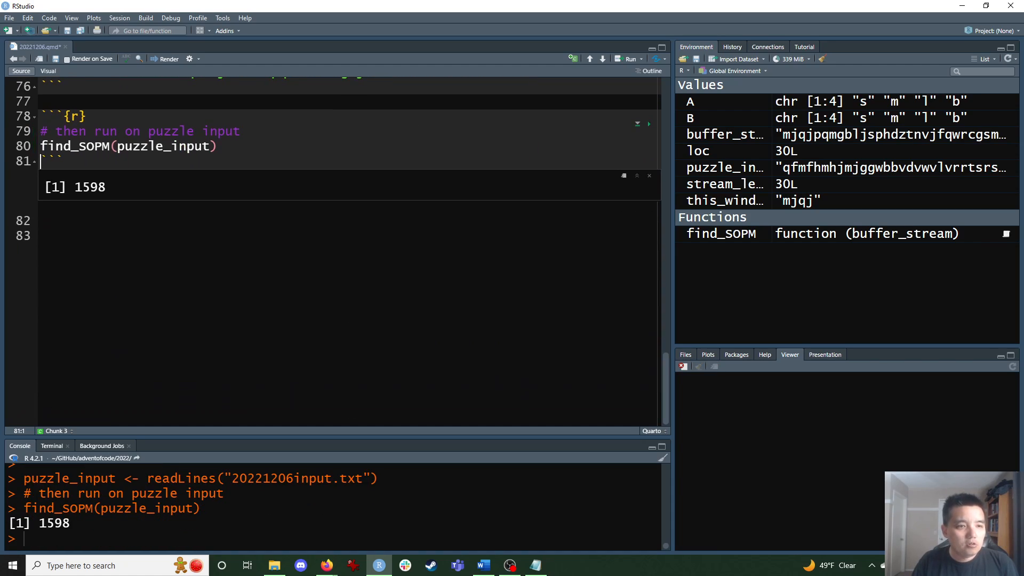
pyautogui.doubleClick(92, 186)
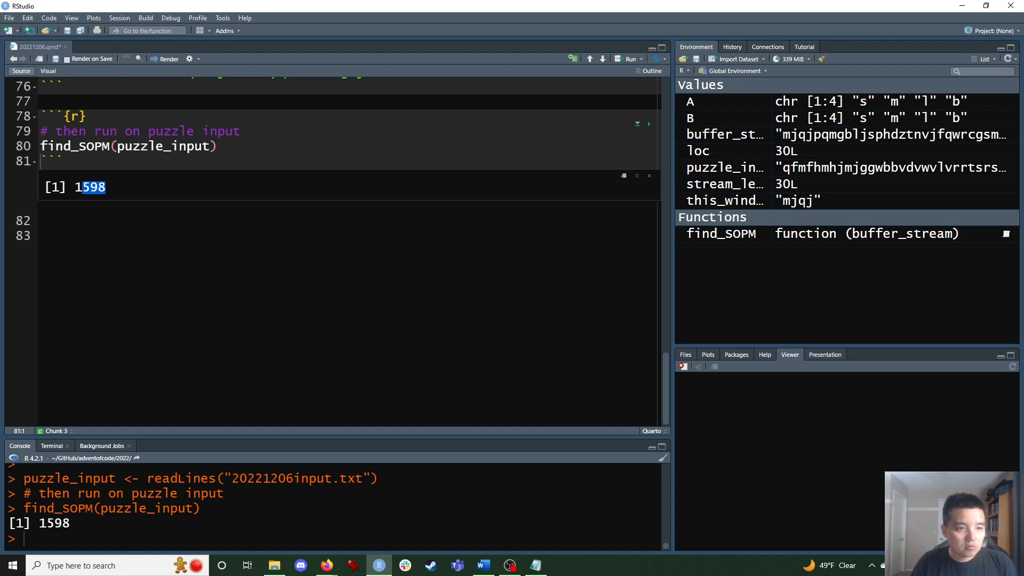
pyautogui.moveTo(327, 565)
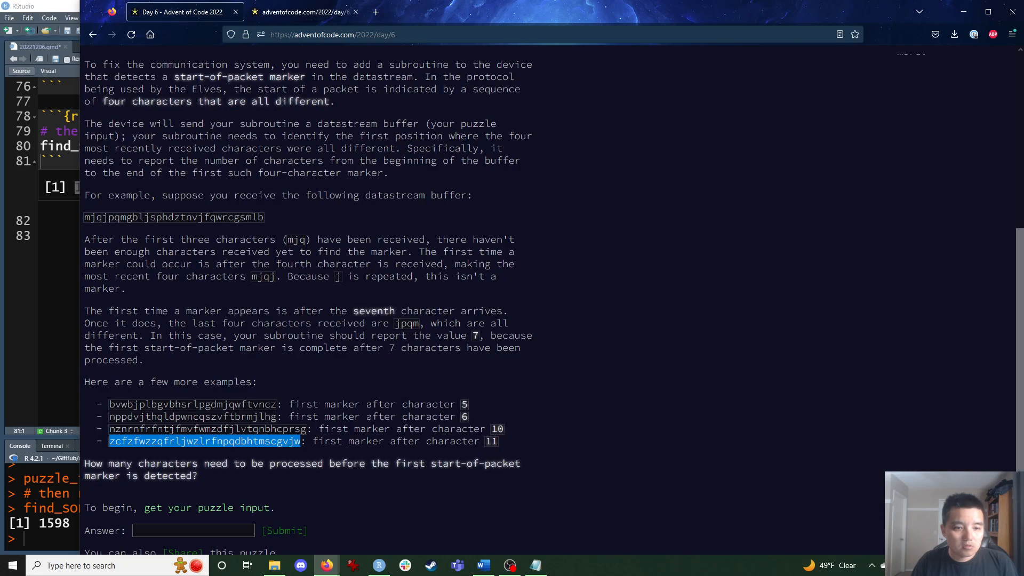
# Submit 1598 as the Part One answer and read through the Part Two description before returning to RStudio
pyautogui.click(283, 530)
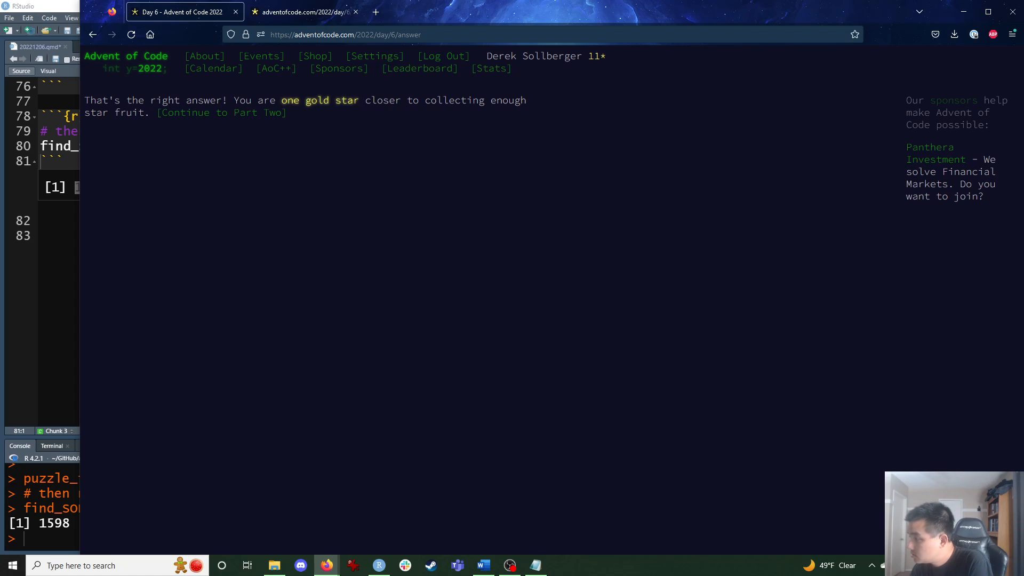
pyautogui.moveTo(222, 112)
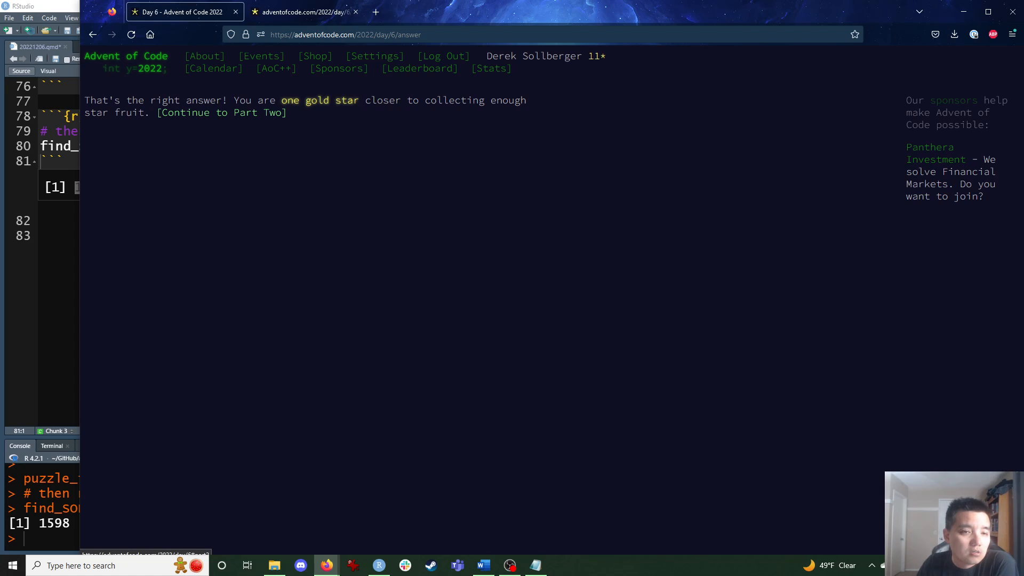
pyautogui.click(222, 112)
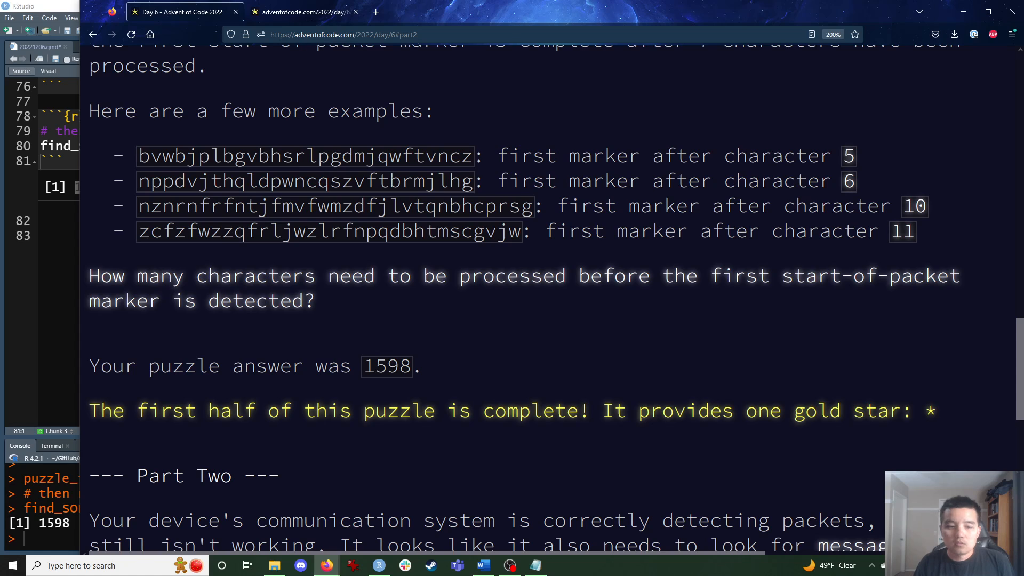
pyautogui.scroll(-3)
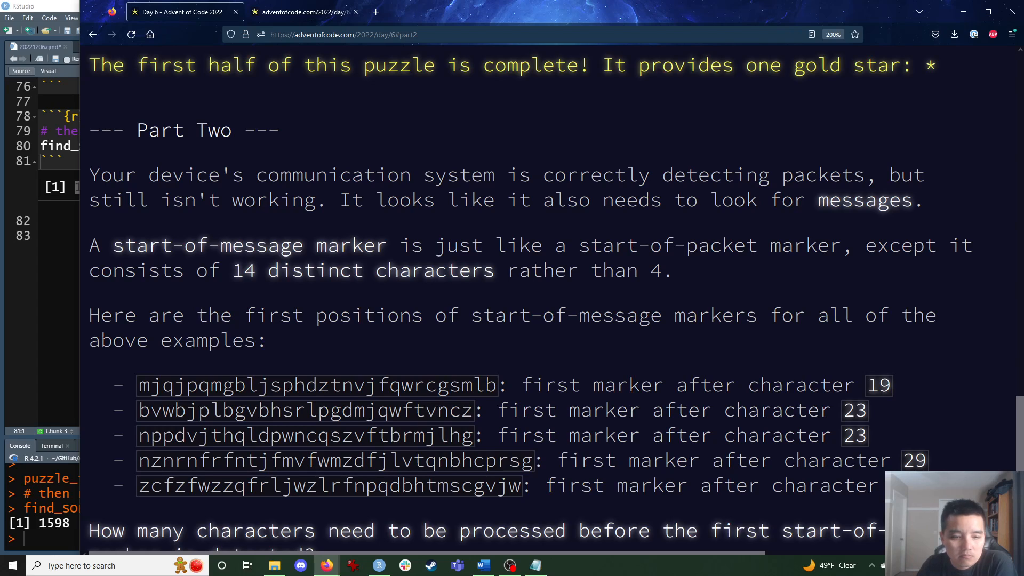
pyautogui.scroll(-3)
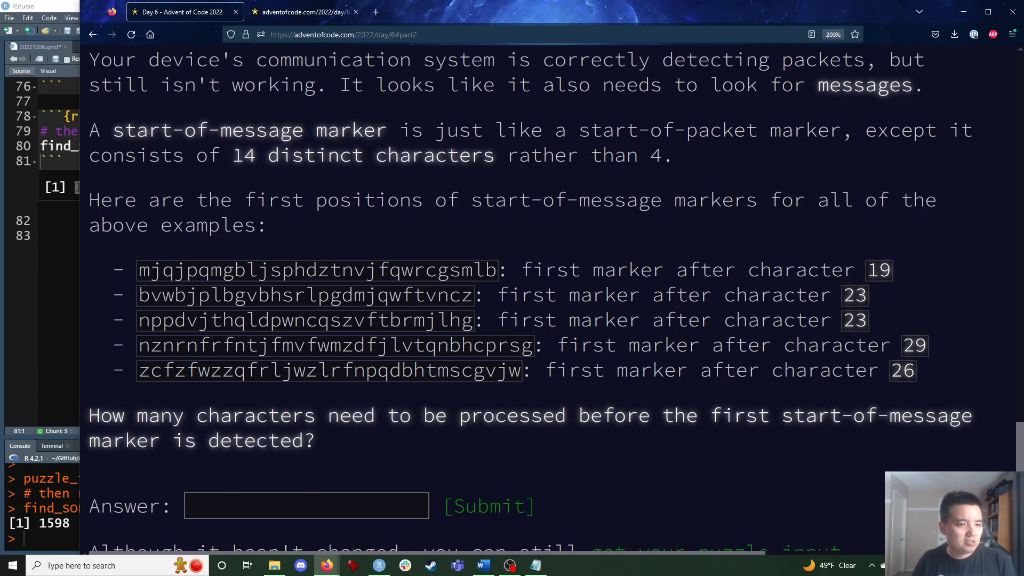
pyautogui.click(377, 565)
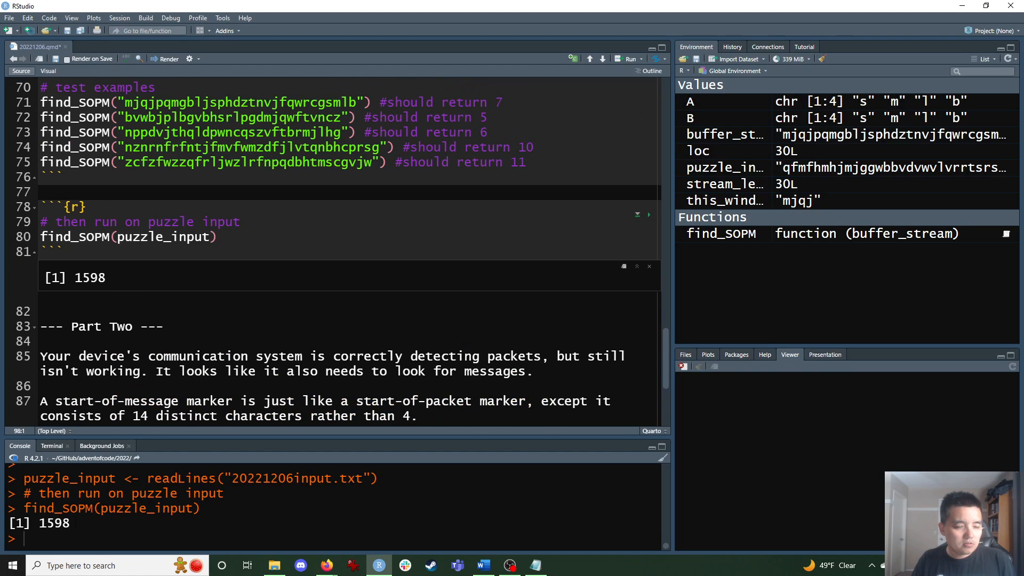
# Paste Part Two's text, copy the find_SOPM chunk and rename the copy find_message
pyautogui.scroll(3)
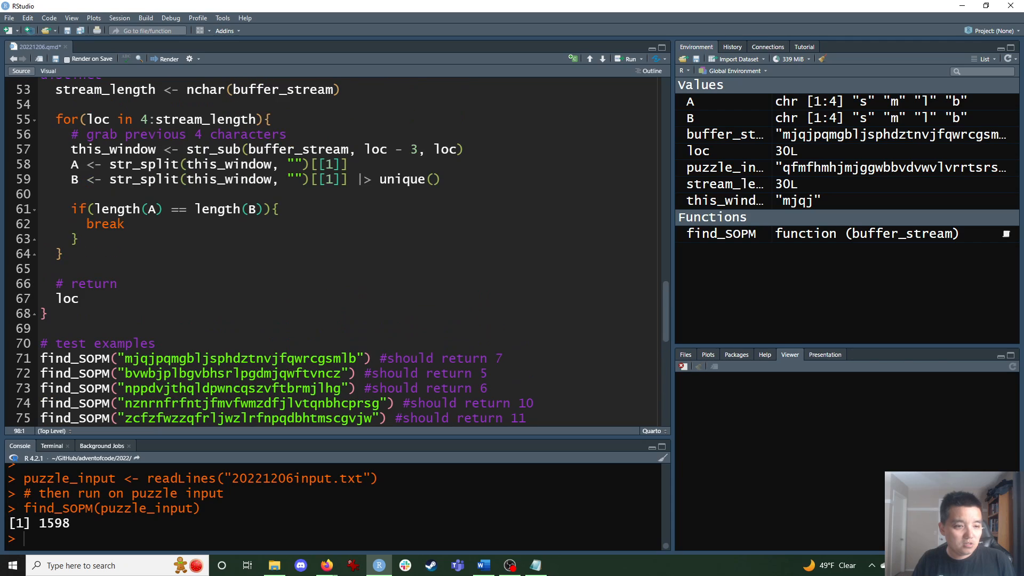
pyautogui.scroll(-3)
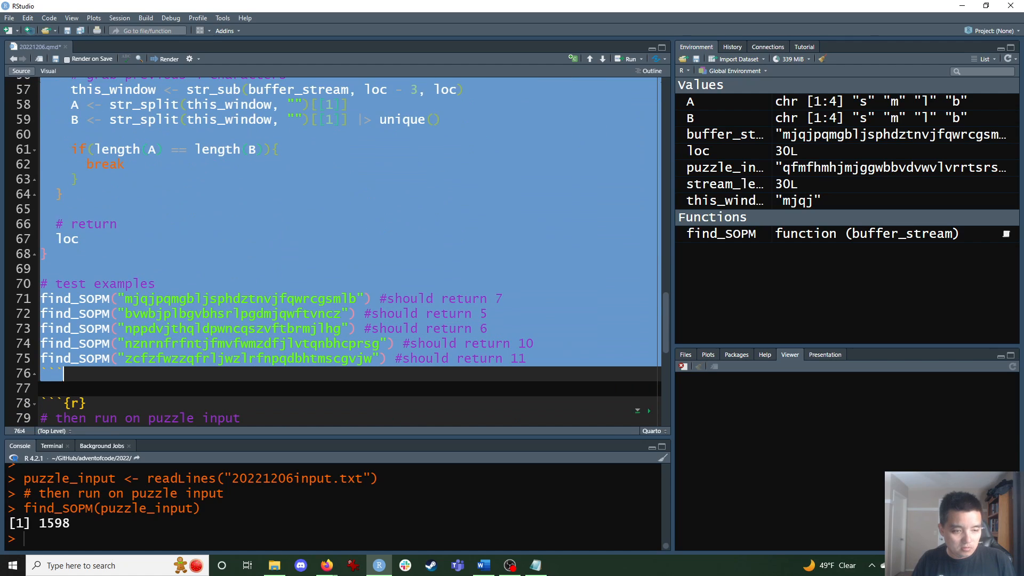
pyautogui.scroll(-3)
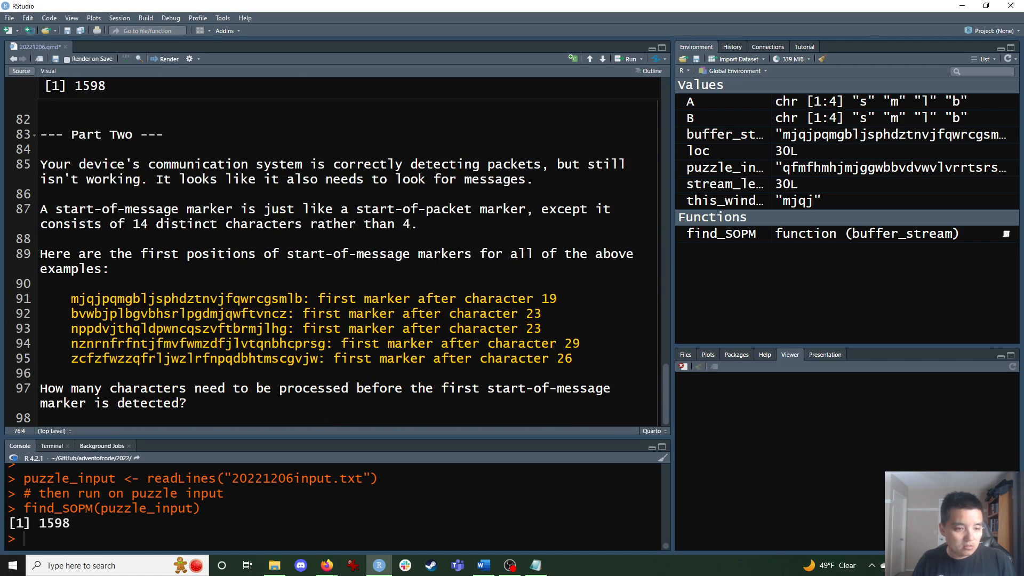
pyautogui.scroll(-3)
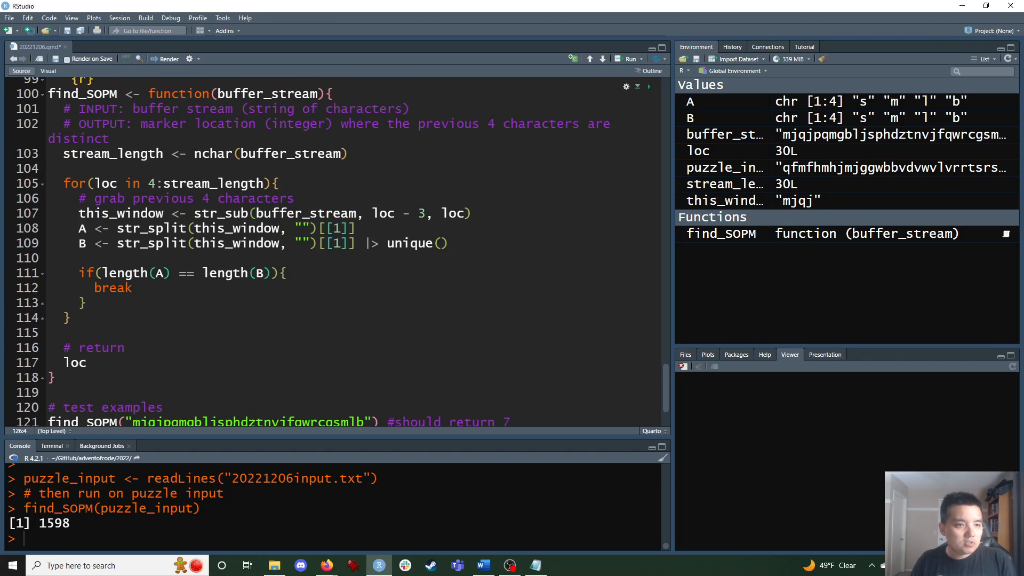
pyautogui.doubleClick(96, 94)
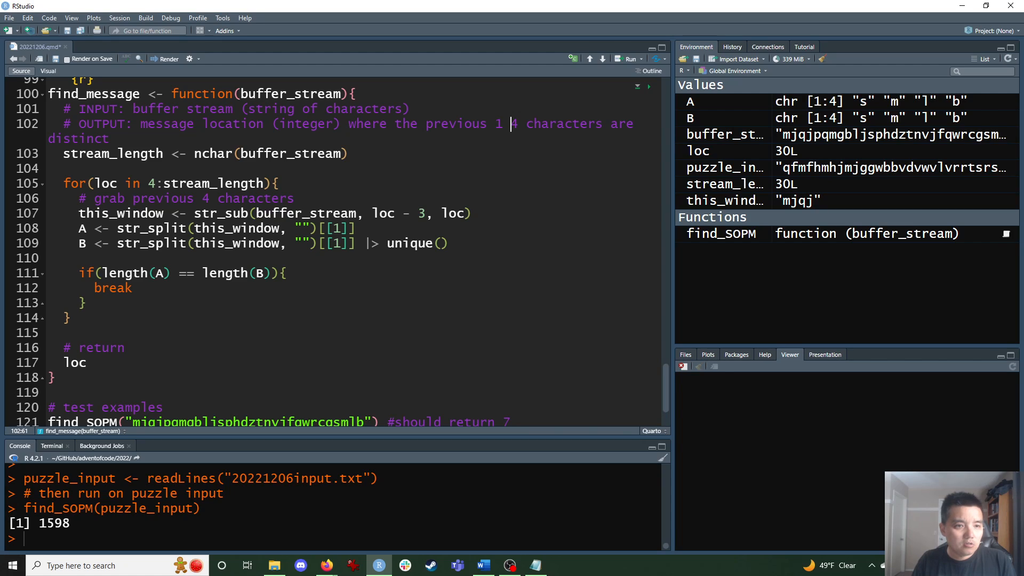
# Change the window to 14 characters: loop starting at 14 and substring from loc - 13
pyautogui.click(147, 182)
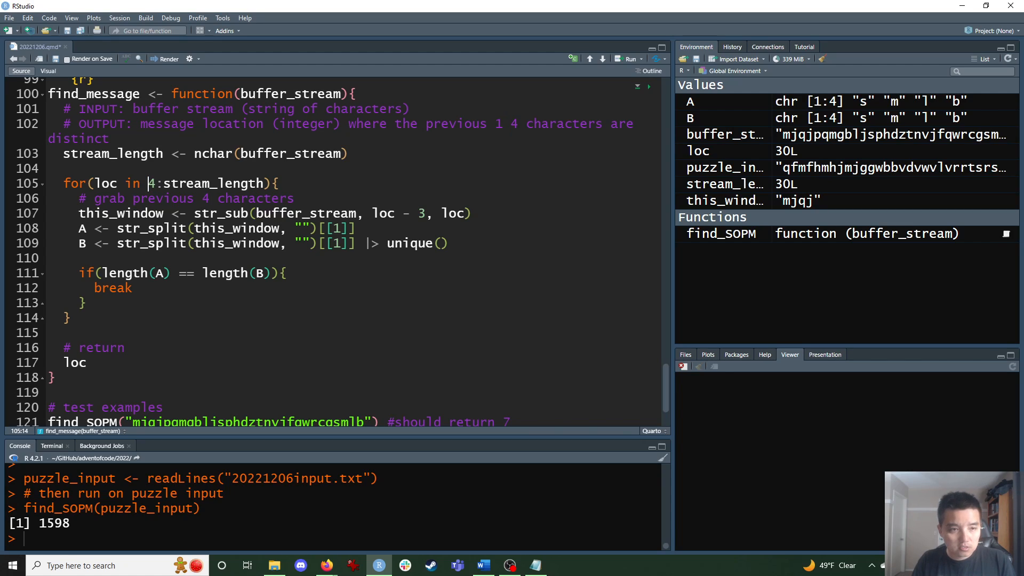
pyautogui.write('1')
pyautogui.click(190, 198)
pyautogui.write('1')
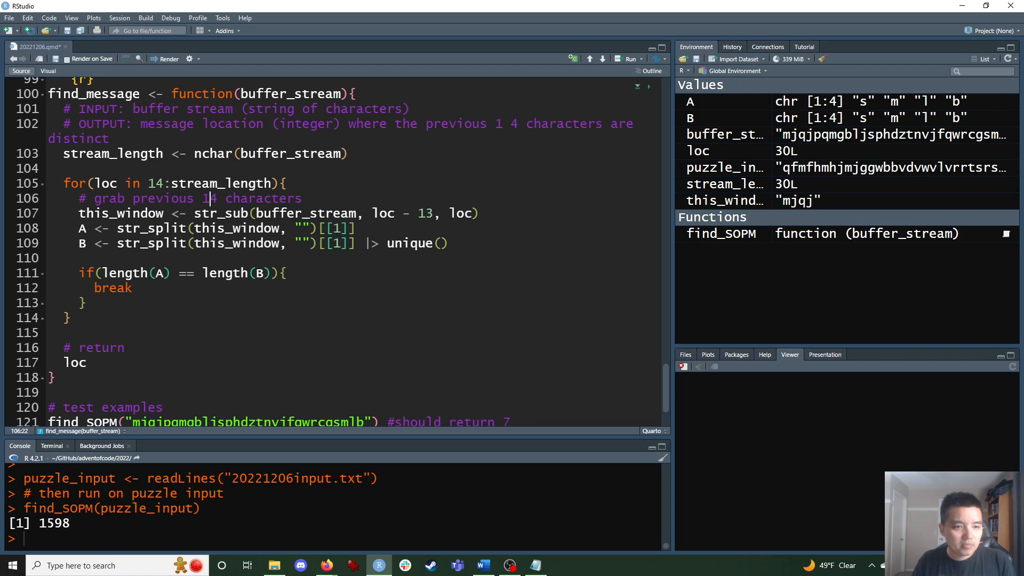
pyautogui.scroll(-3)
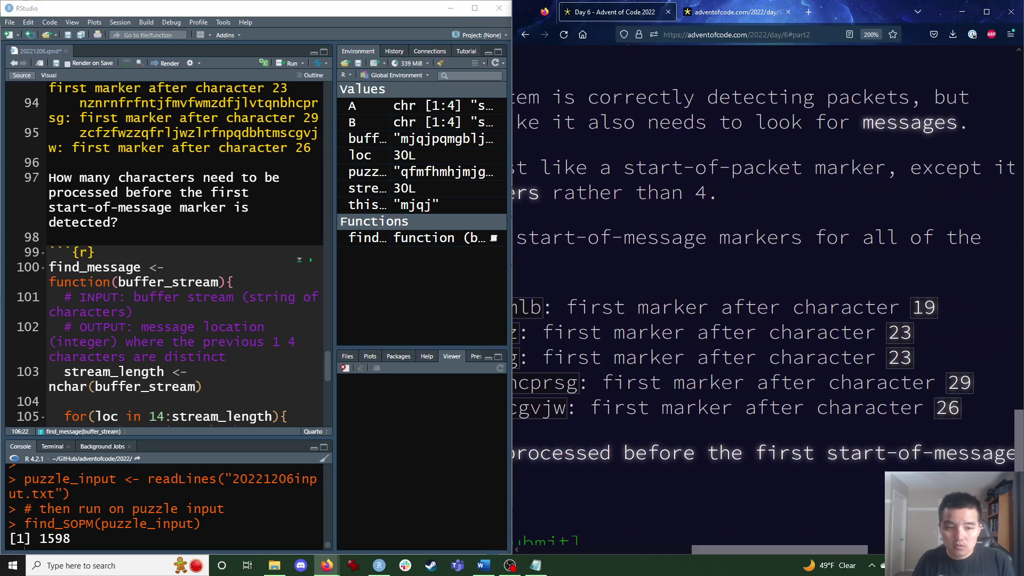
# Update the test examples to find_message expecting 19, 23, 23, 29, 26 and run them
pyautogui.scroll(-3)
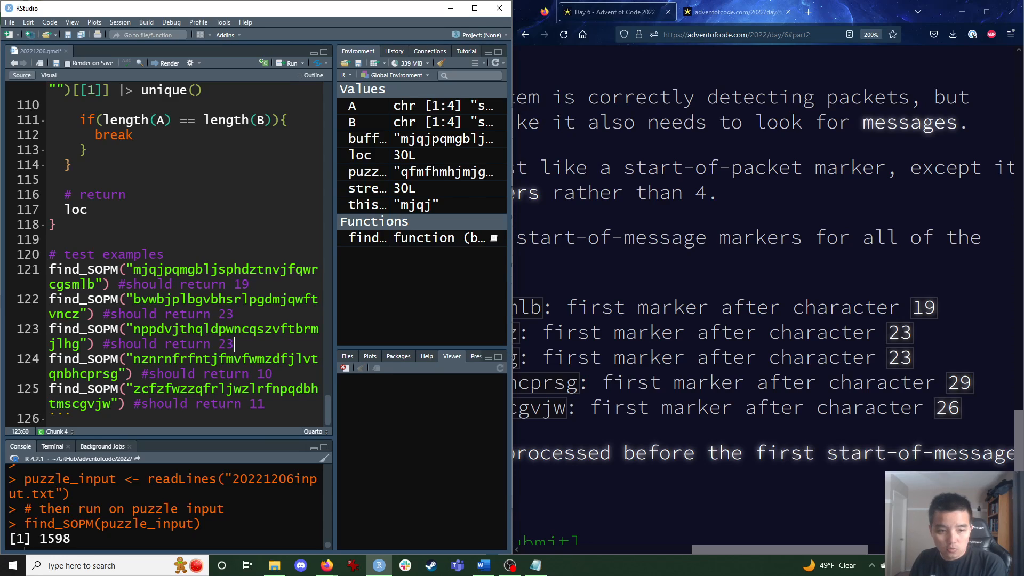
pyautogui.doubleClick(264, 373)
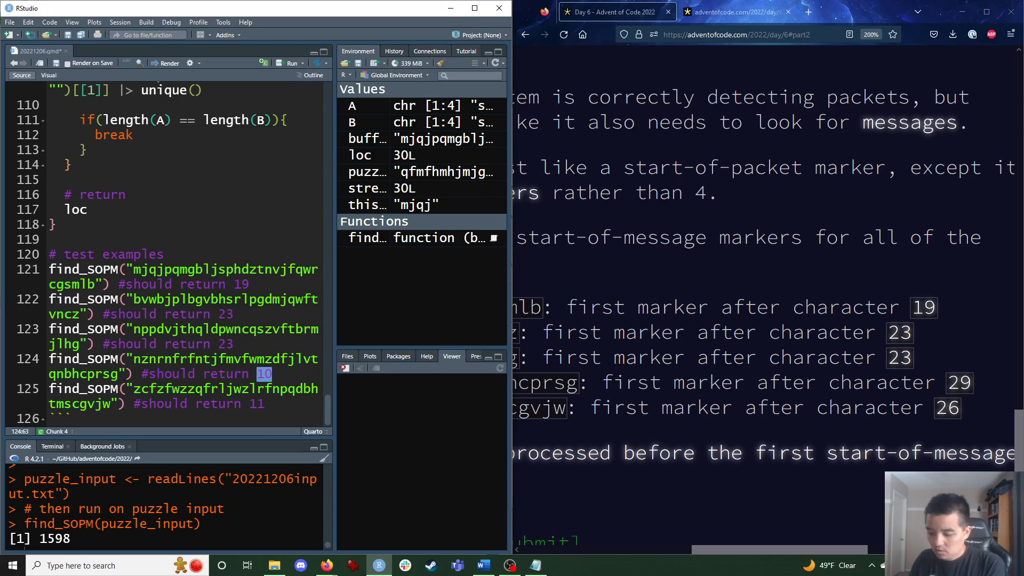
pyautogui.click(256, 403)
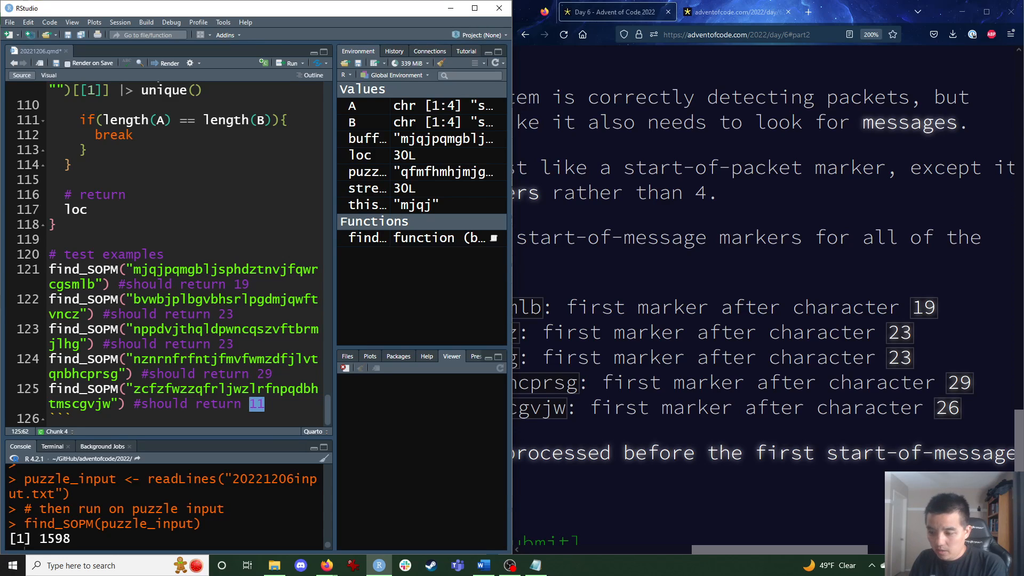
pyautogui.click(474, 8)
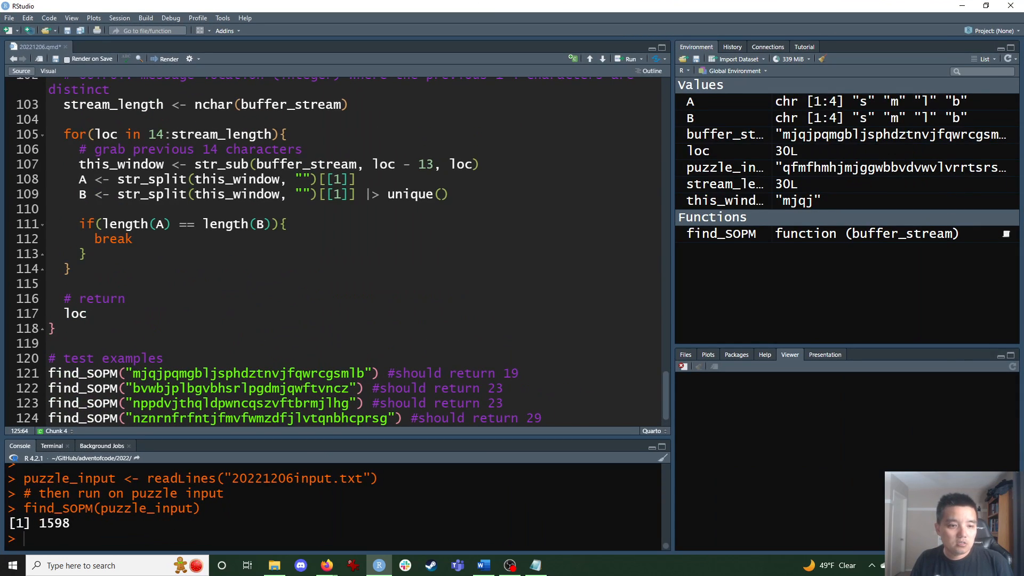
pyautogui.scroll(3)
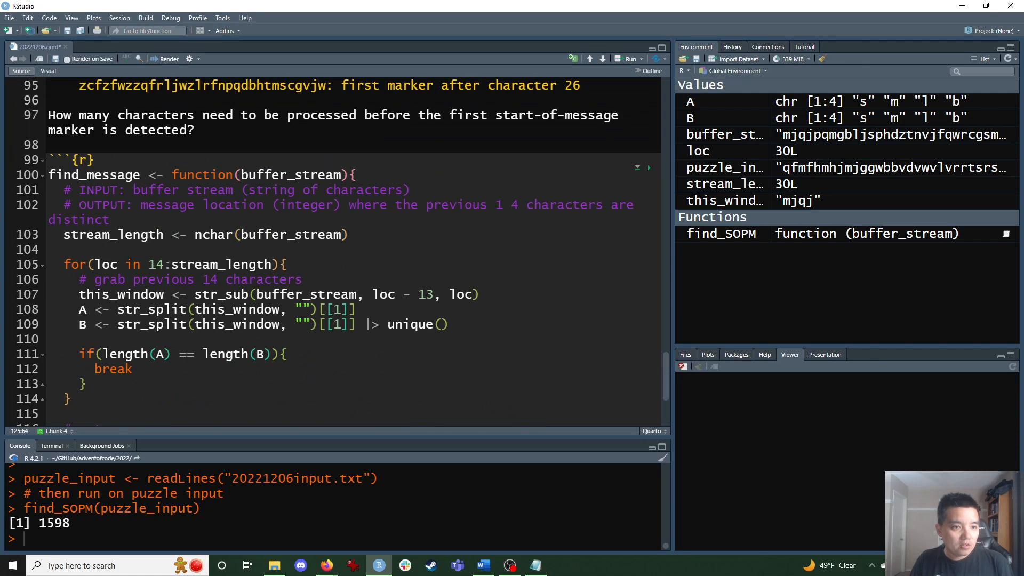
pyautogui.scroll(-3)
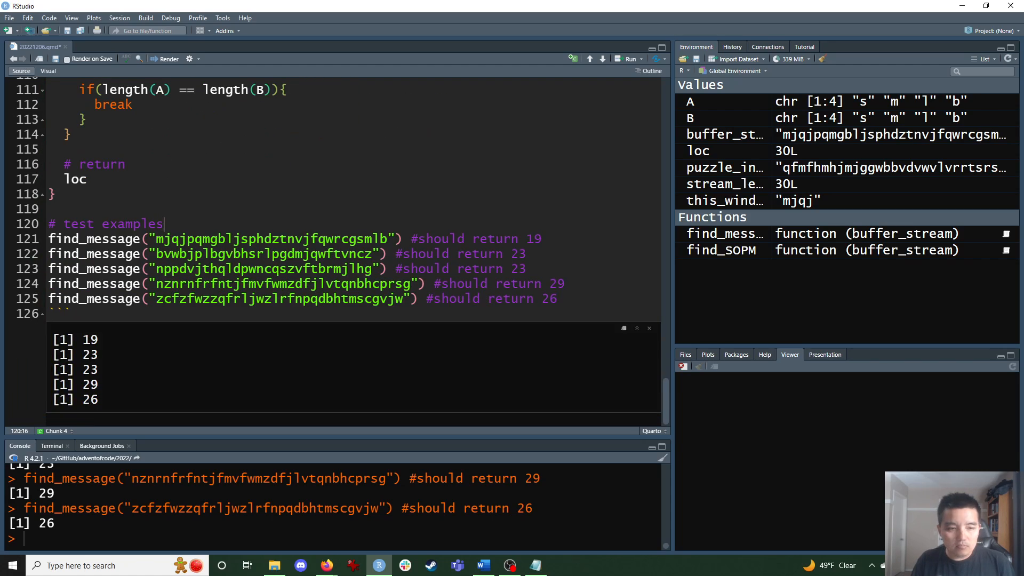
pyautogui.scroll(3)
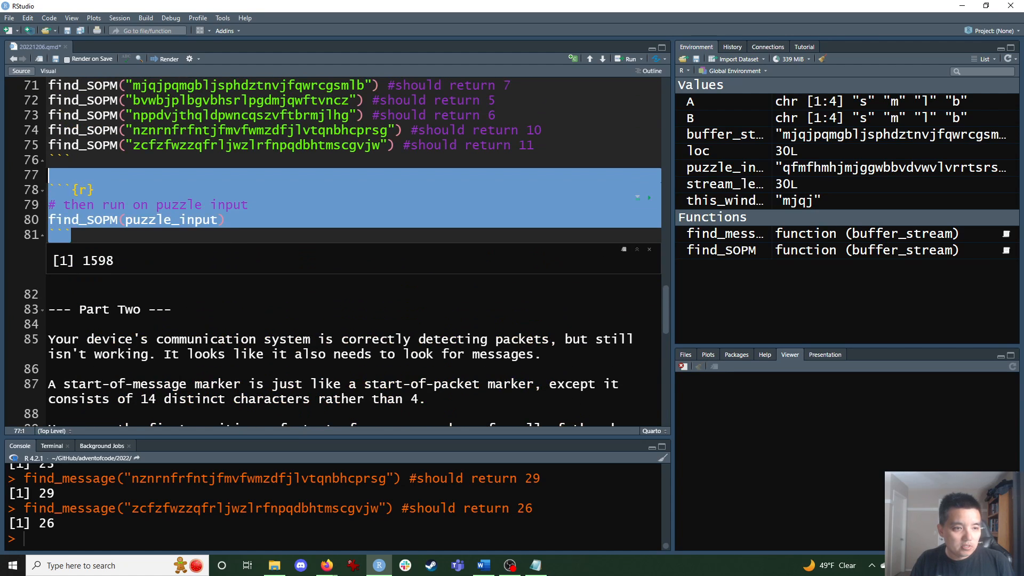
# Run find_message on puzzle_input and grab the Part Two answer 2414
pyautogui.scroll(-3)
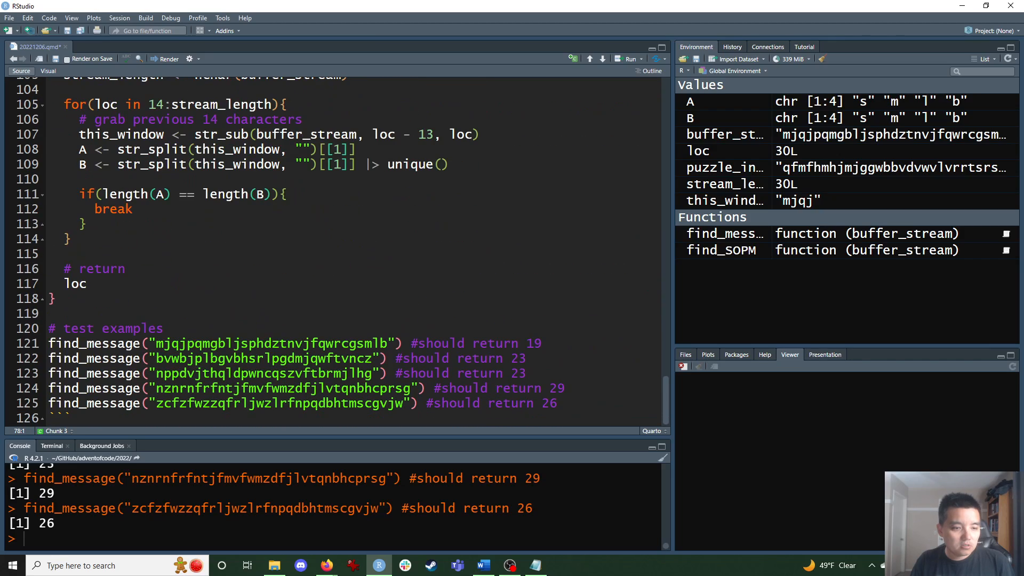
pyautogui.scroll(-3)
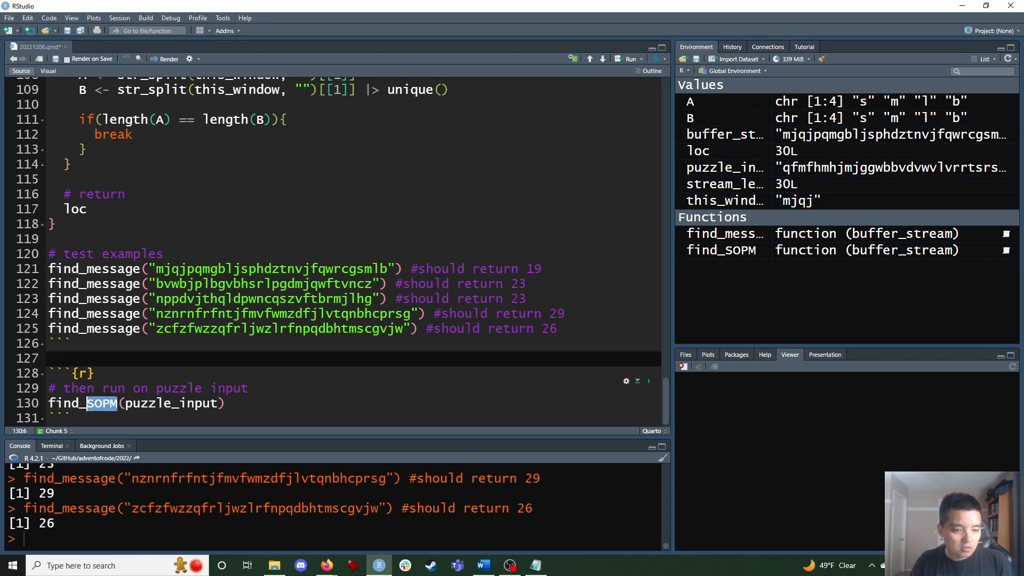
pyautogui.write('message')
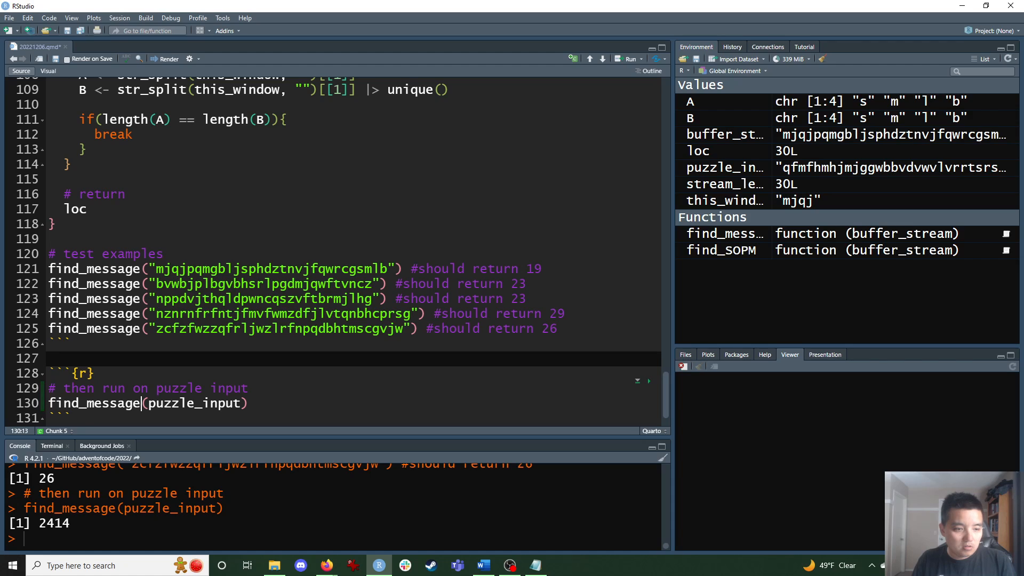
pyautogui.click(648, 381)
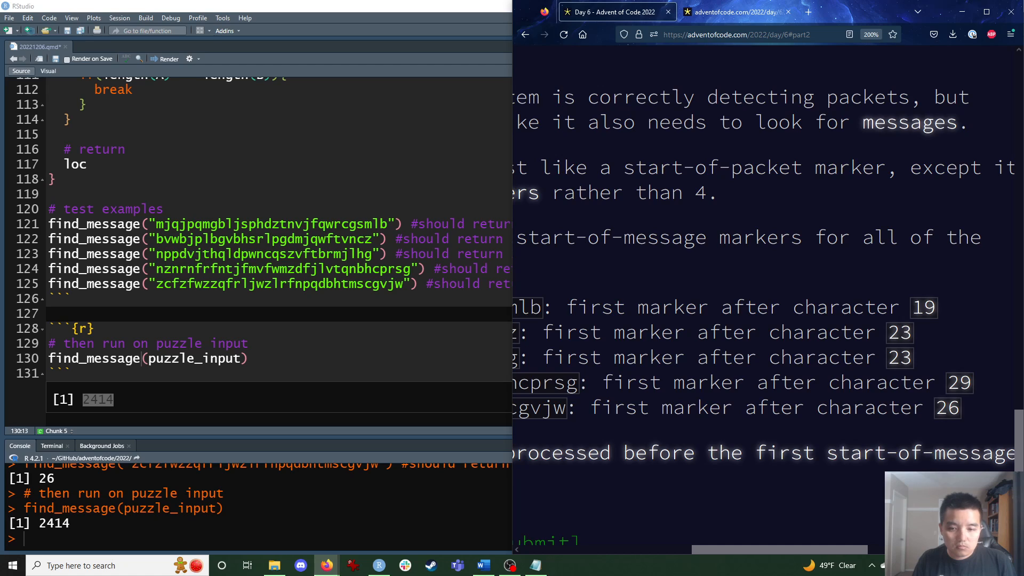
pyautogui.scroll(-3)
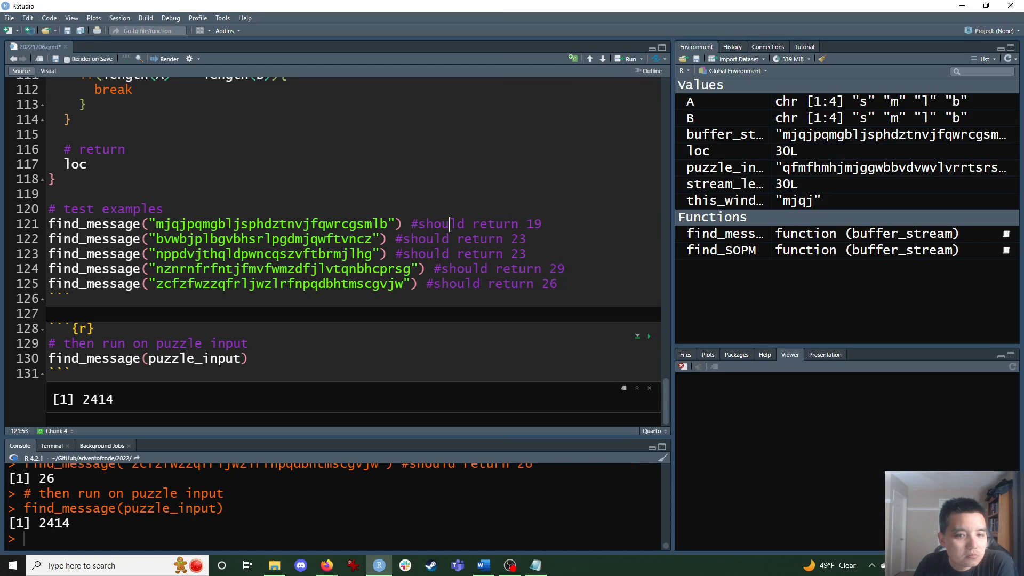
pyautogui.scroll(3)
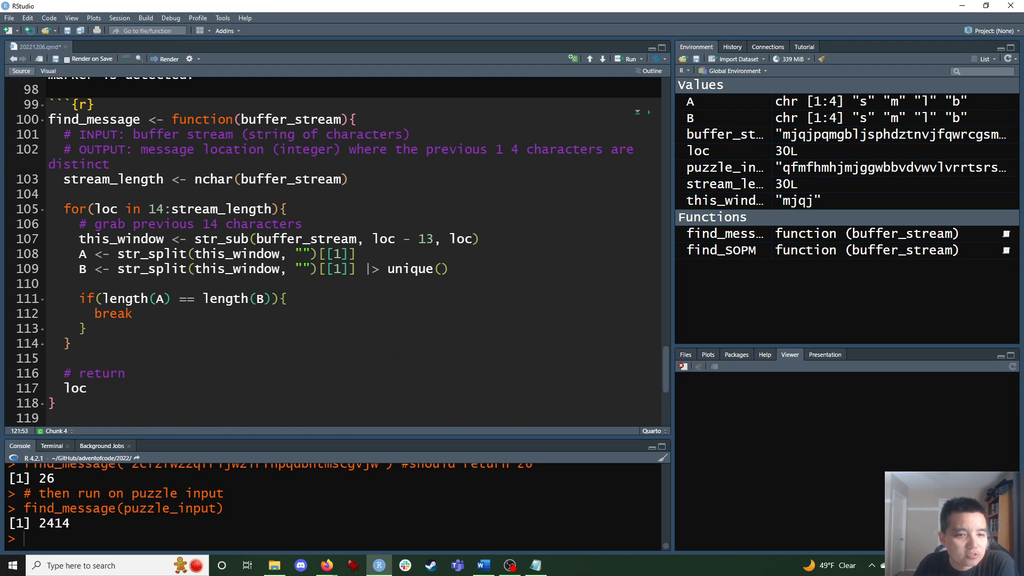